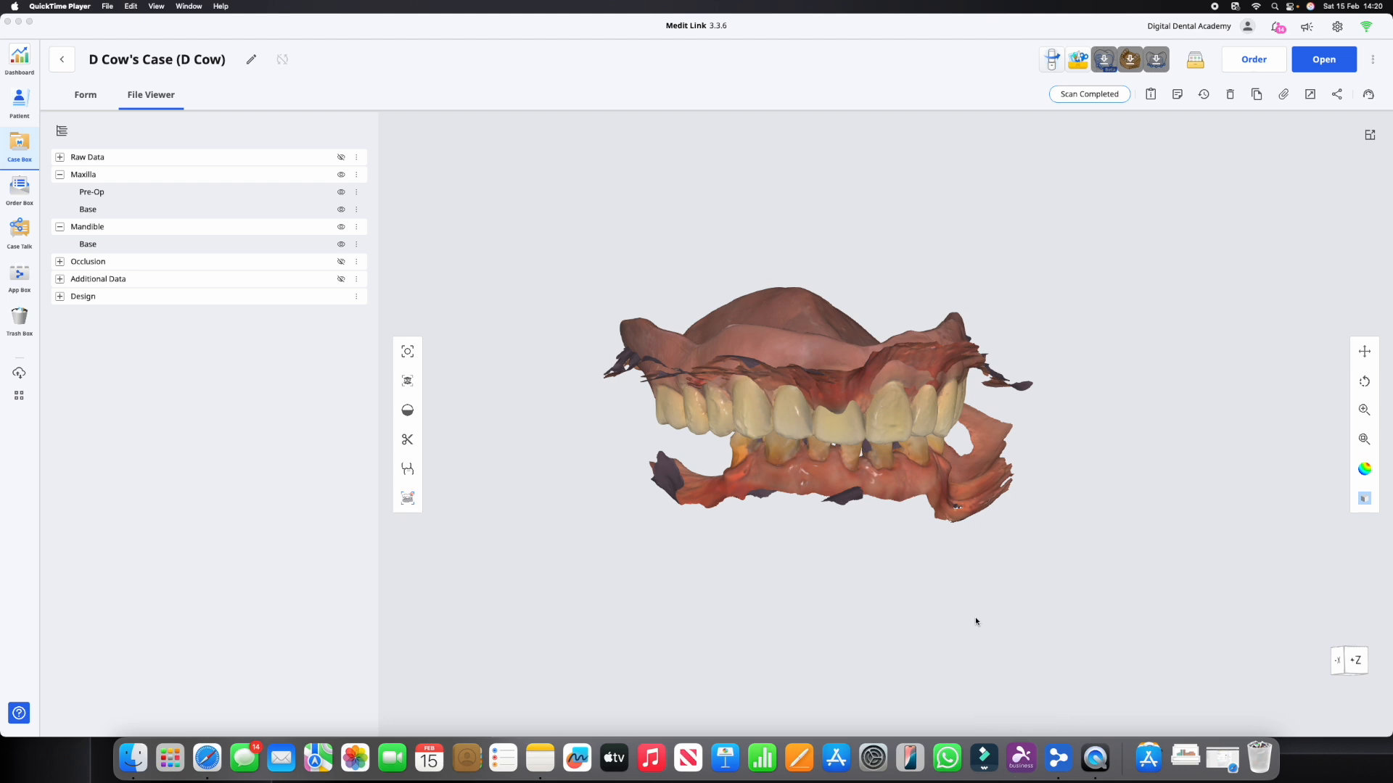
pyautogui.moveTo(968, 483)
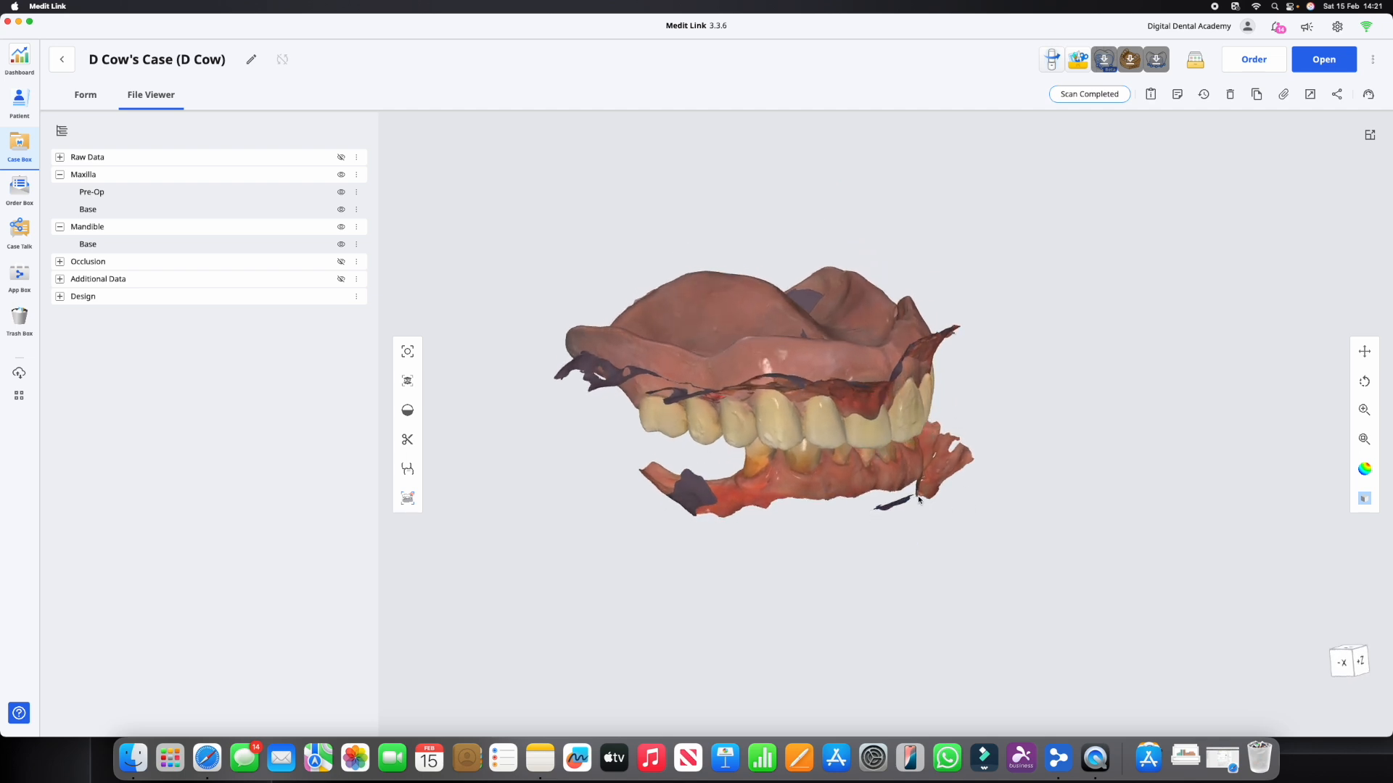
# Swap the visible upper scan from Maxilla Pre-Op to Maxilla Base beside the lower Base
pyautogui.moveTo(773, 399); pyautogui.dragTo(933, 400)
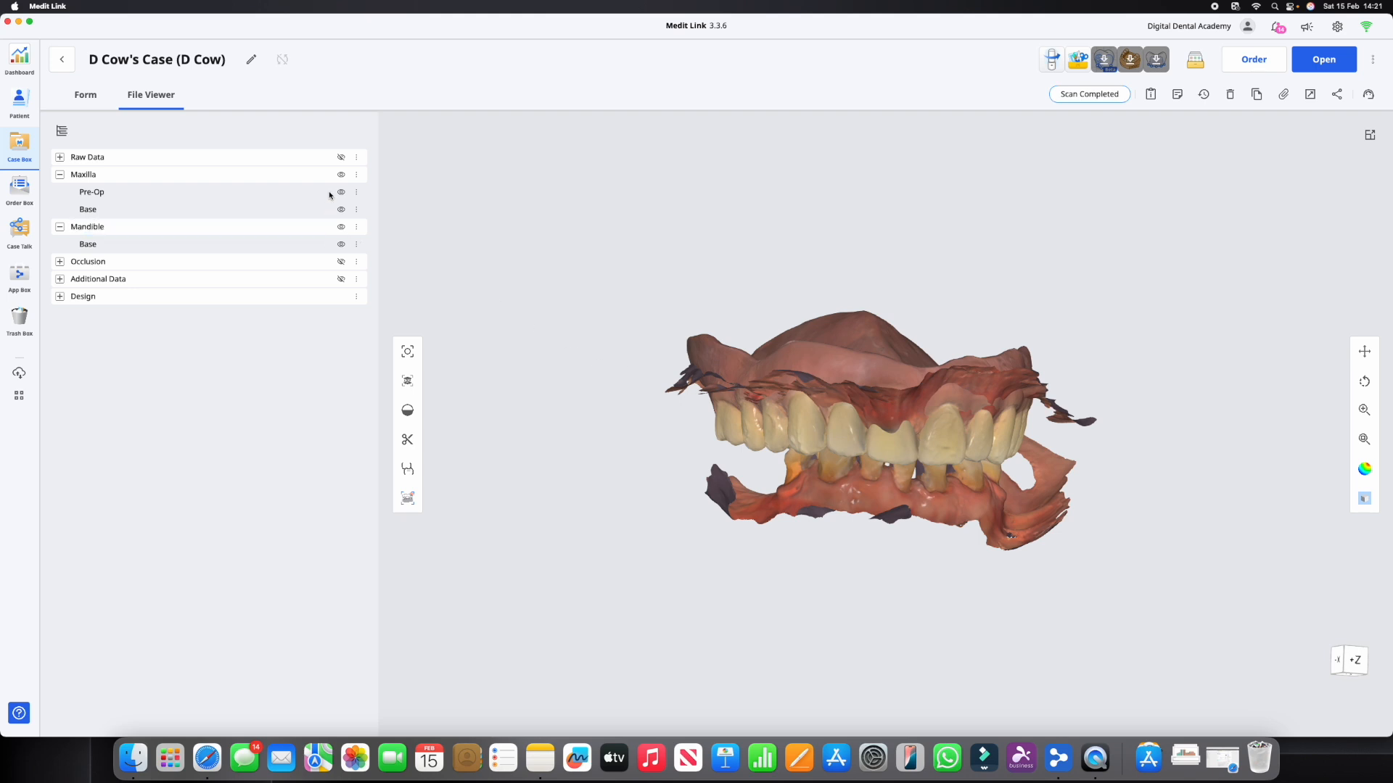
pyautogui.click(340, 209)
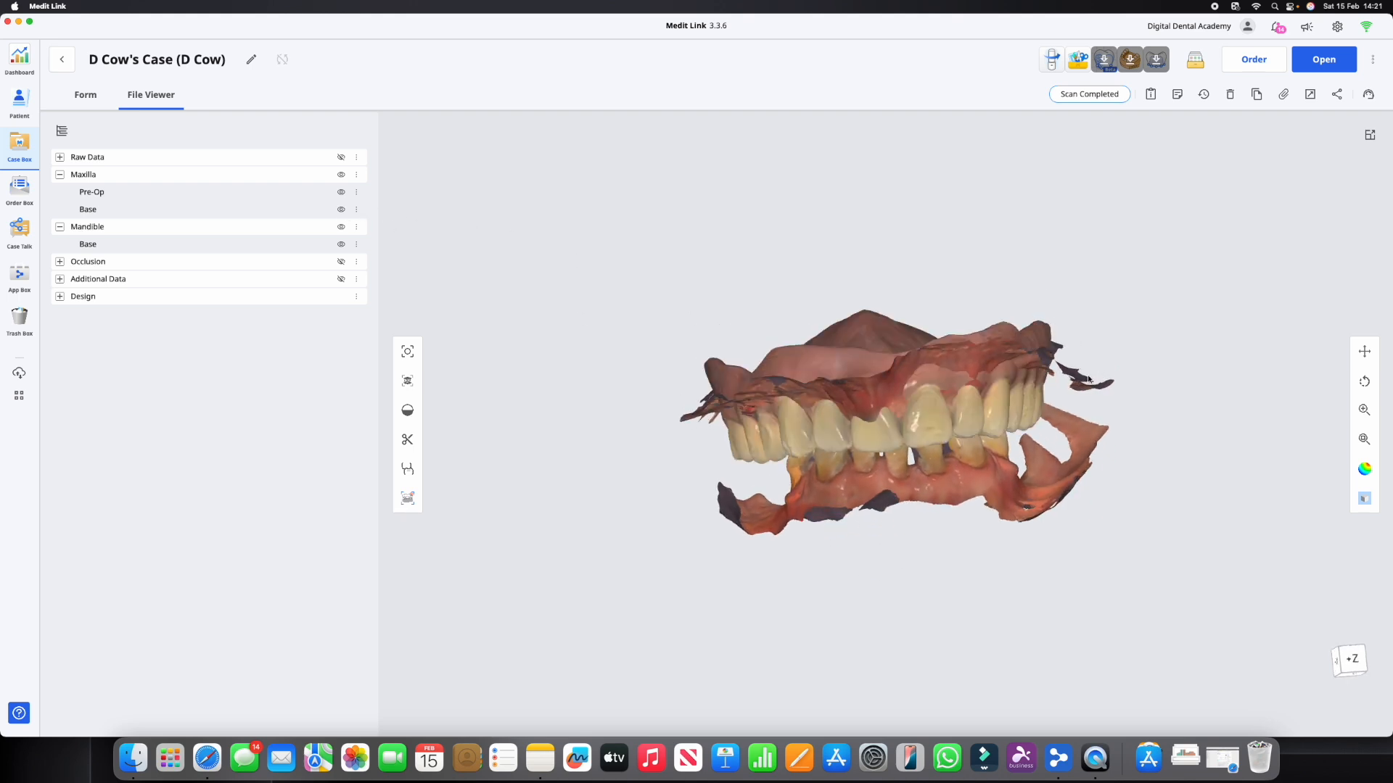
pyautogui.moveTo(897, 417); pyautogui.dragTo(791, 422)
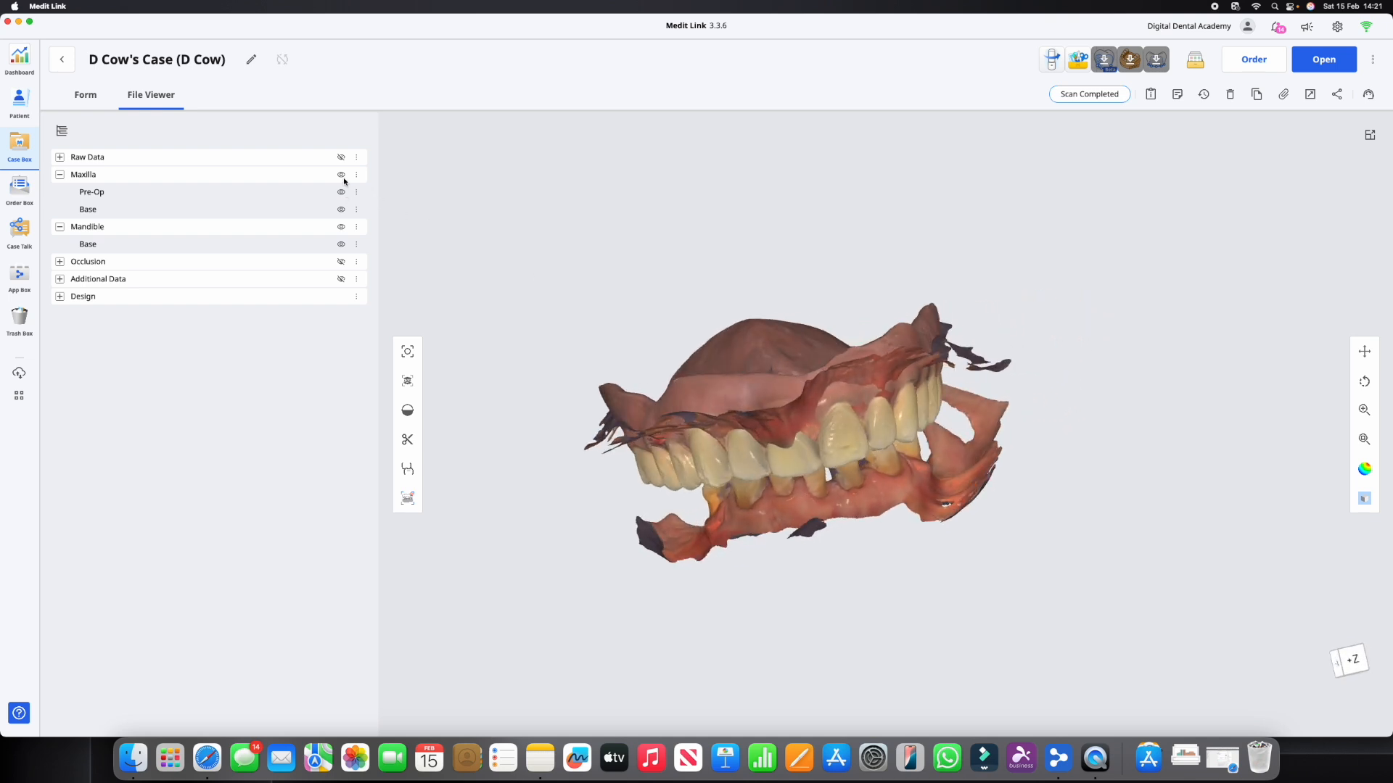
pyautogui.click(340, 174)
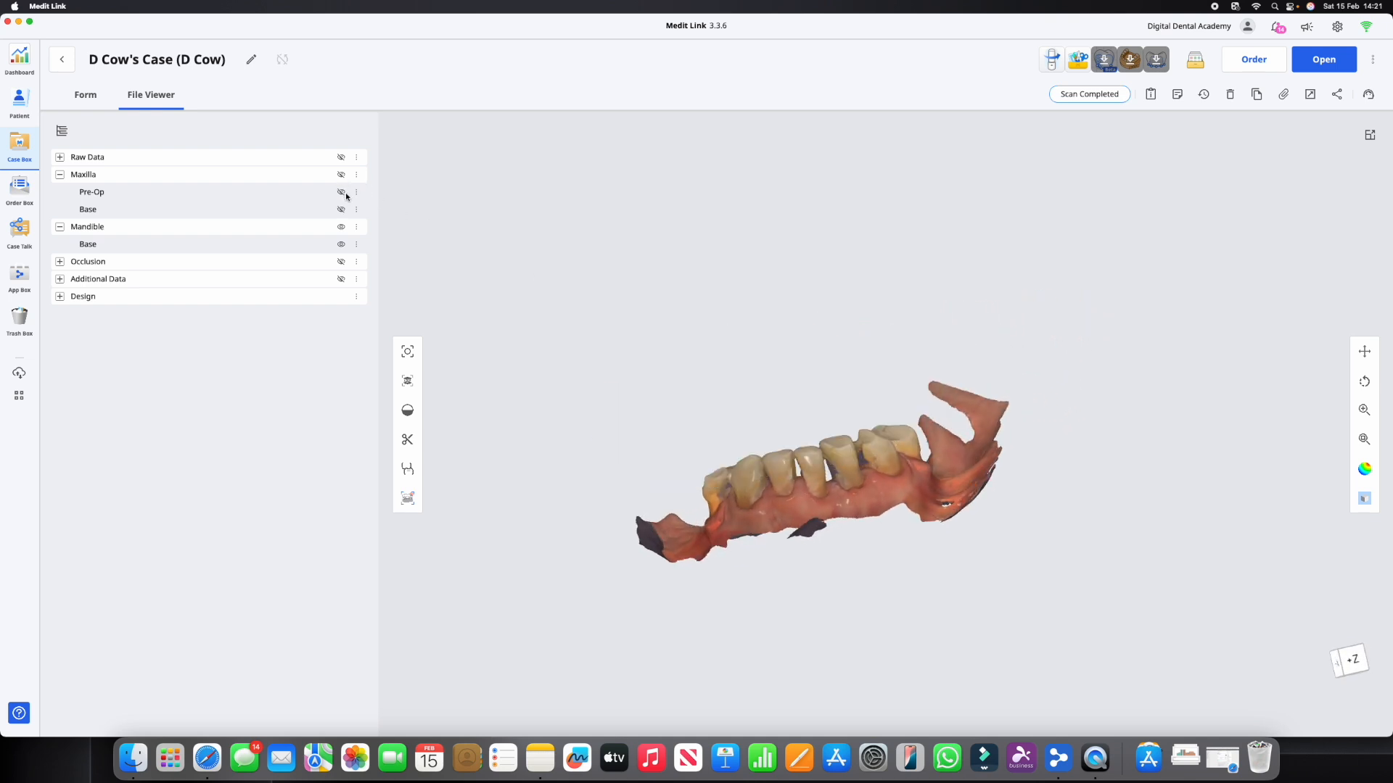
pyautogui.click(341, 174)
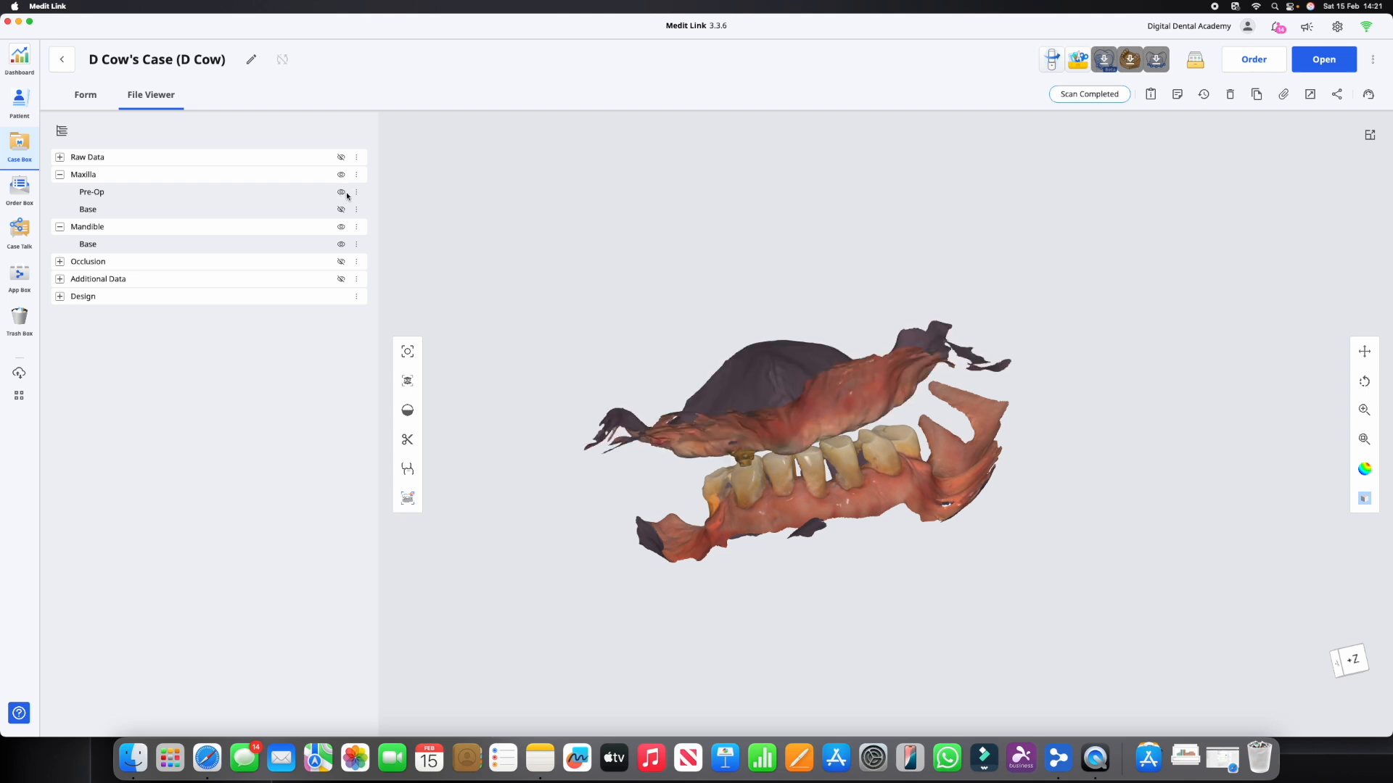
pyautogui.click(340, 193)
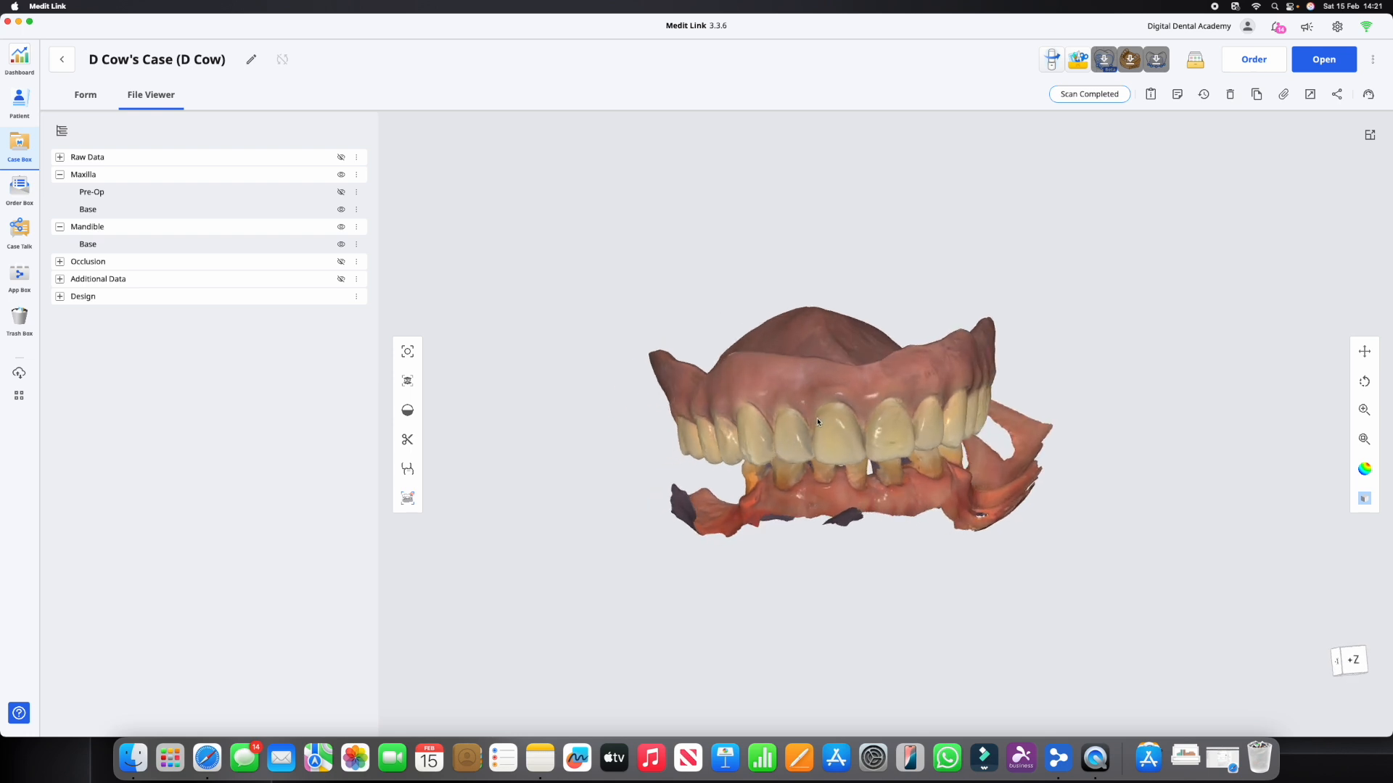
pyautogui.moveTo(818, 423); pyautogui.dragTo(933, 360)
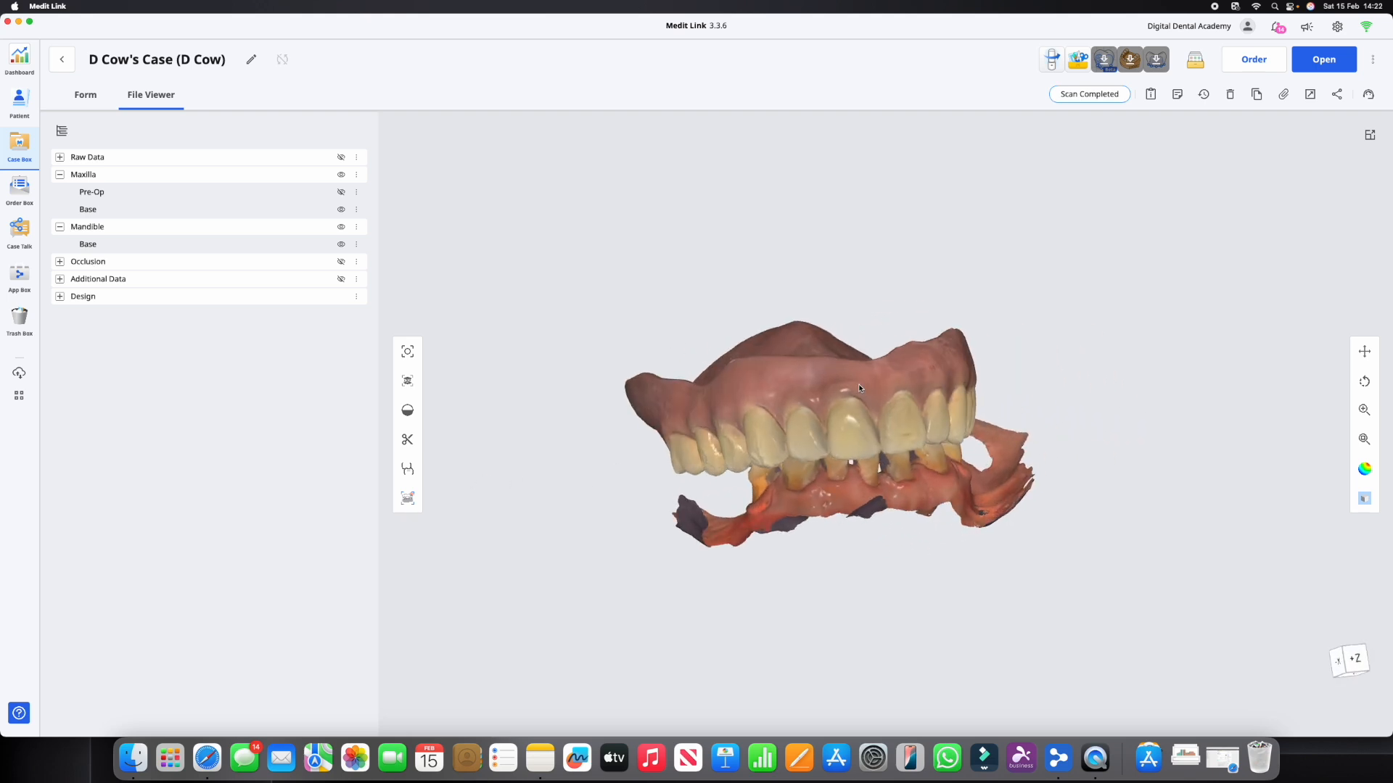
pyautogui.moveTo(859, 388); pyautogui.dragTo(908, 358)
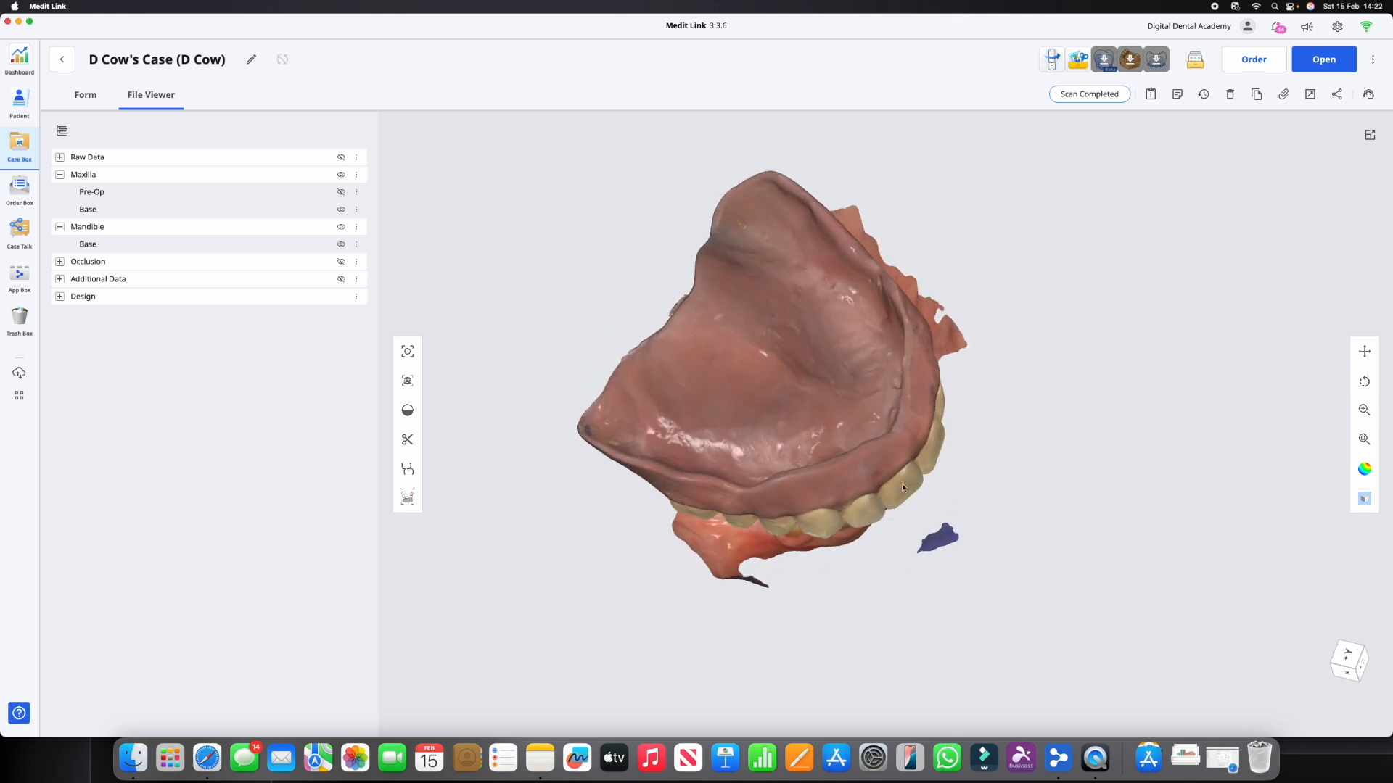
pyautogui.moveTo(903, 487); pyautogui.dragTo(850, 401)
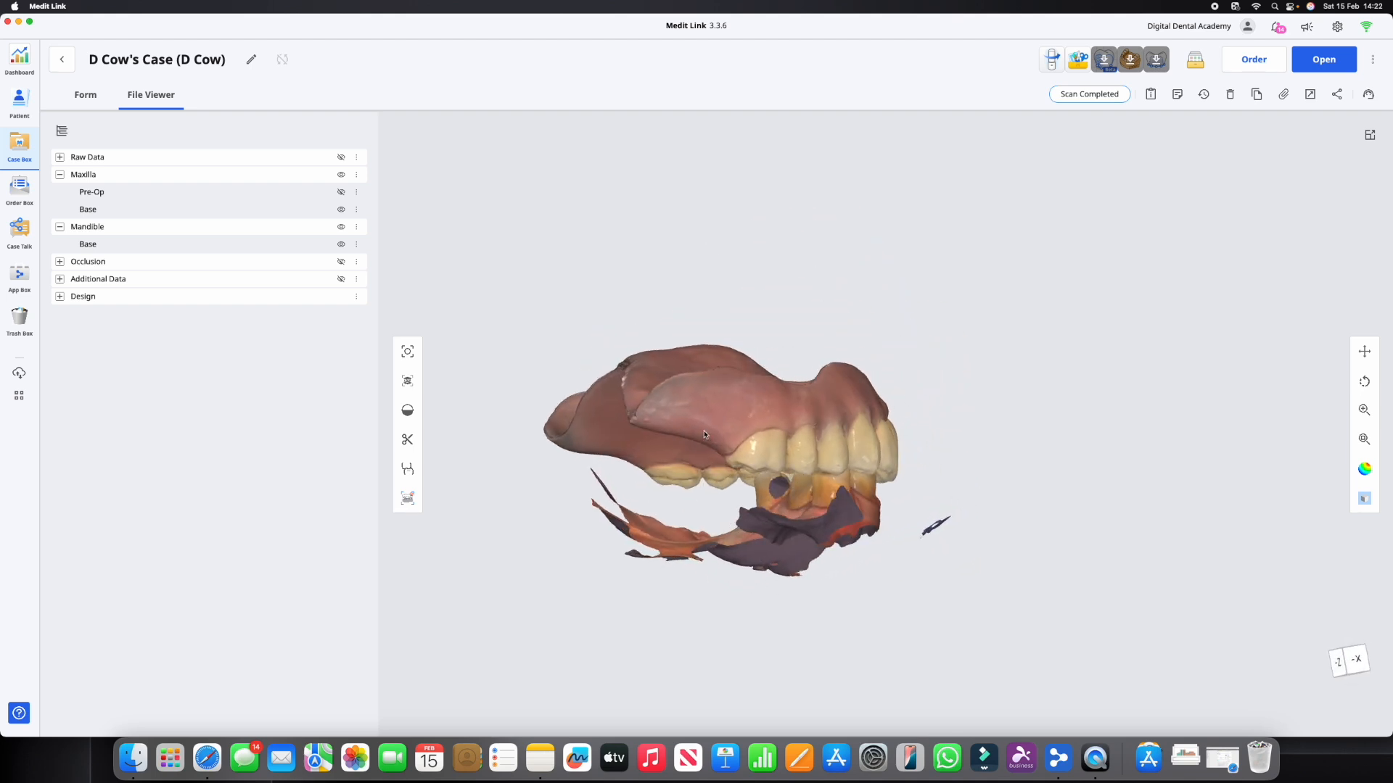
pyautogui.moveTo(704, 436); pyautogui.dragTo(850, 543)
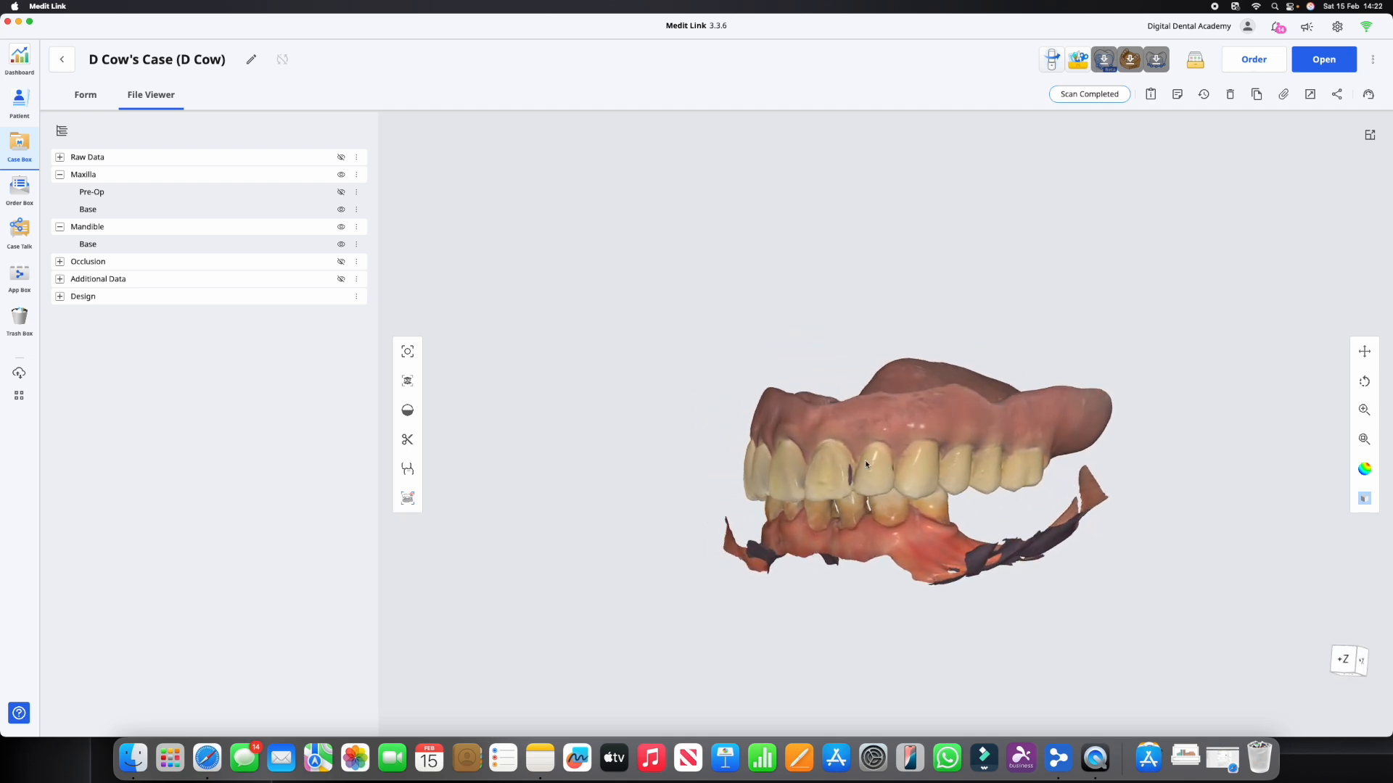
pyautogui.moveTo(919, 462); pyautogui.dragTo(828, 474)
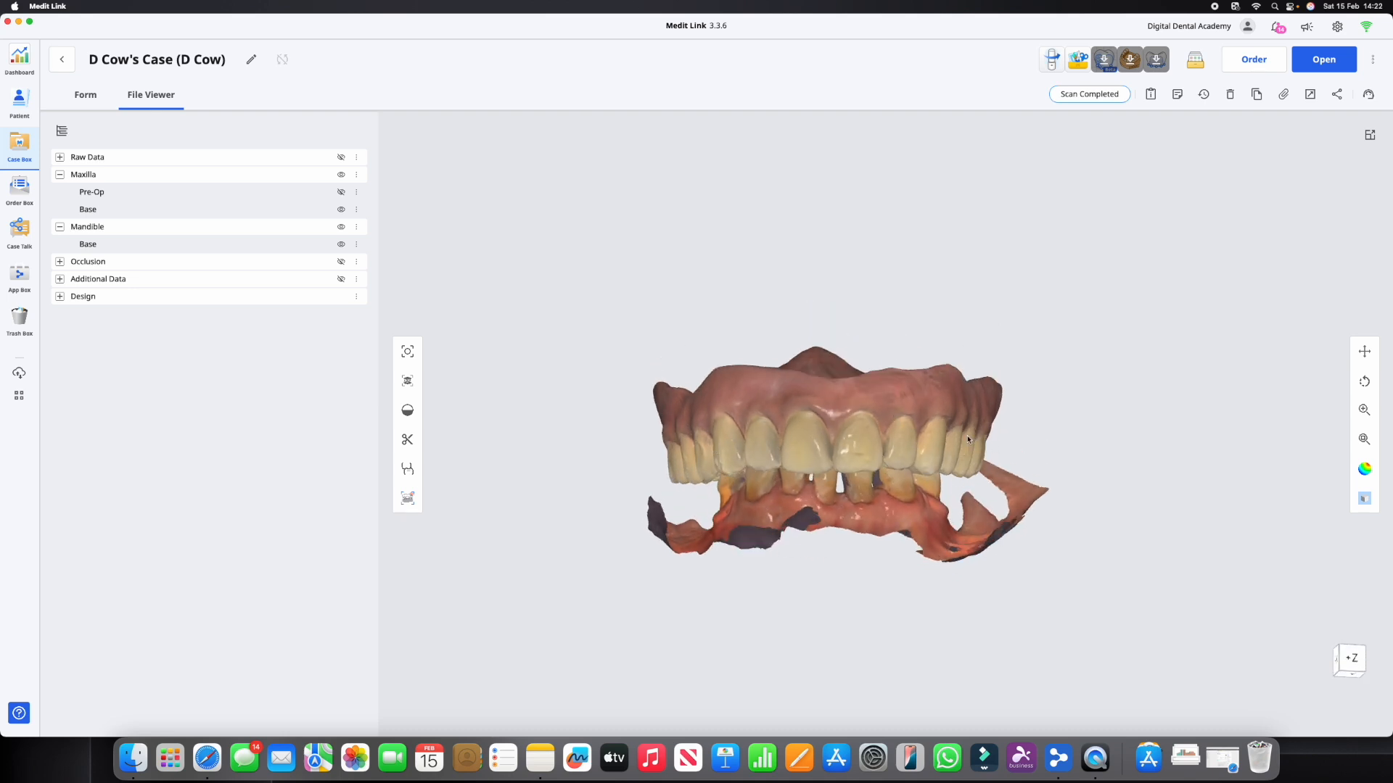
pyautogui.moveTo(969, 440); pyautogui.dragTo(853, 479)
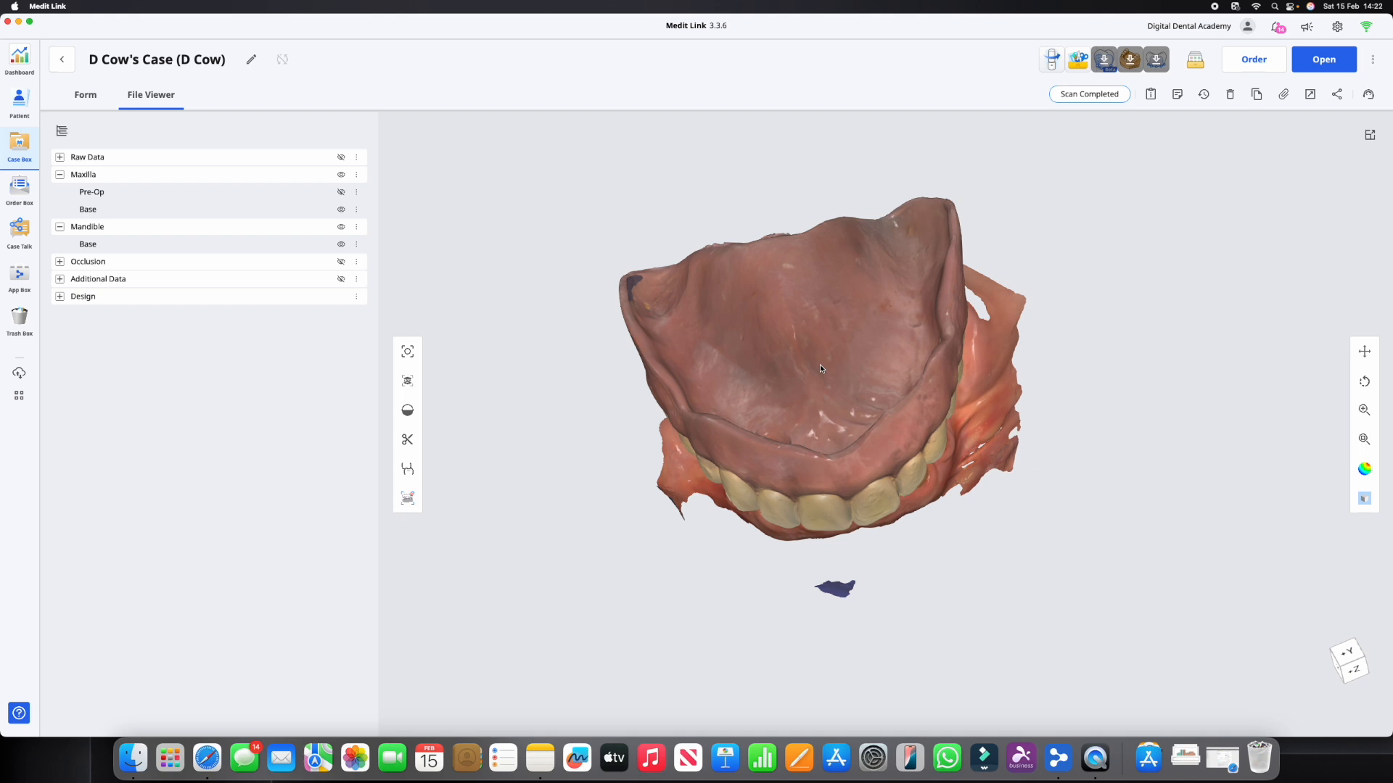
pyautogui.moveTo(817, 369); pyautogui.dragTo(813, 408)
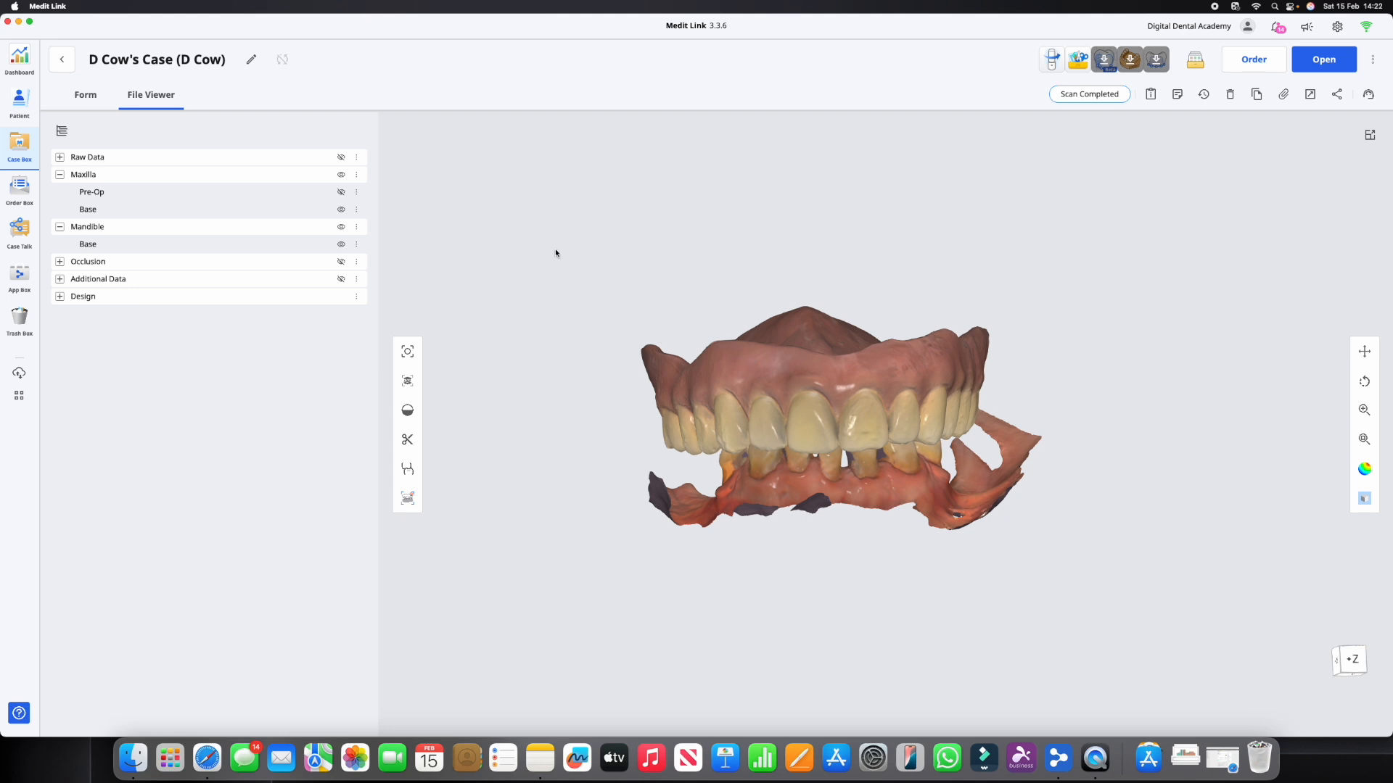
pyautogui.moveTo(355, 257)
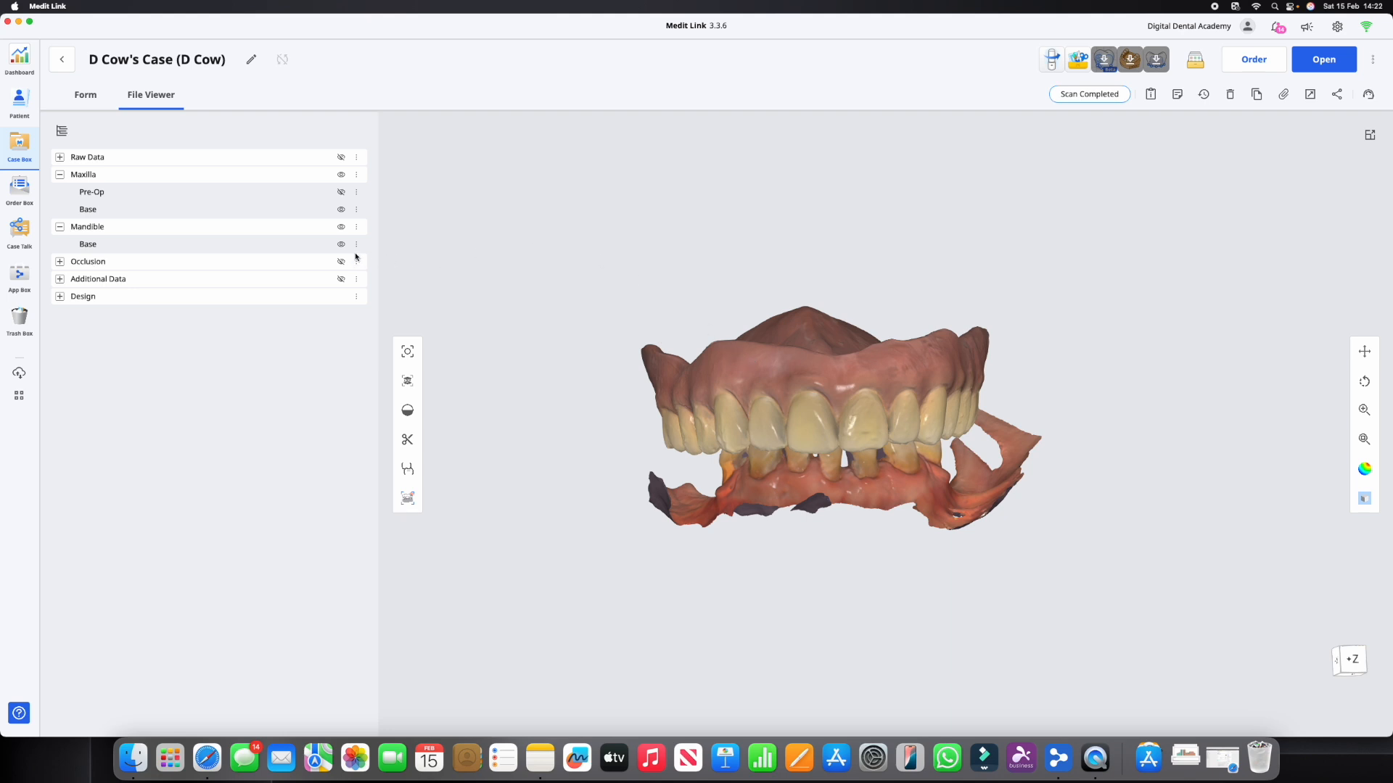
pyautogui.moveTo(340, 217)
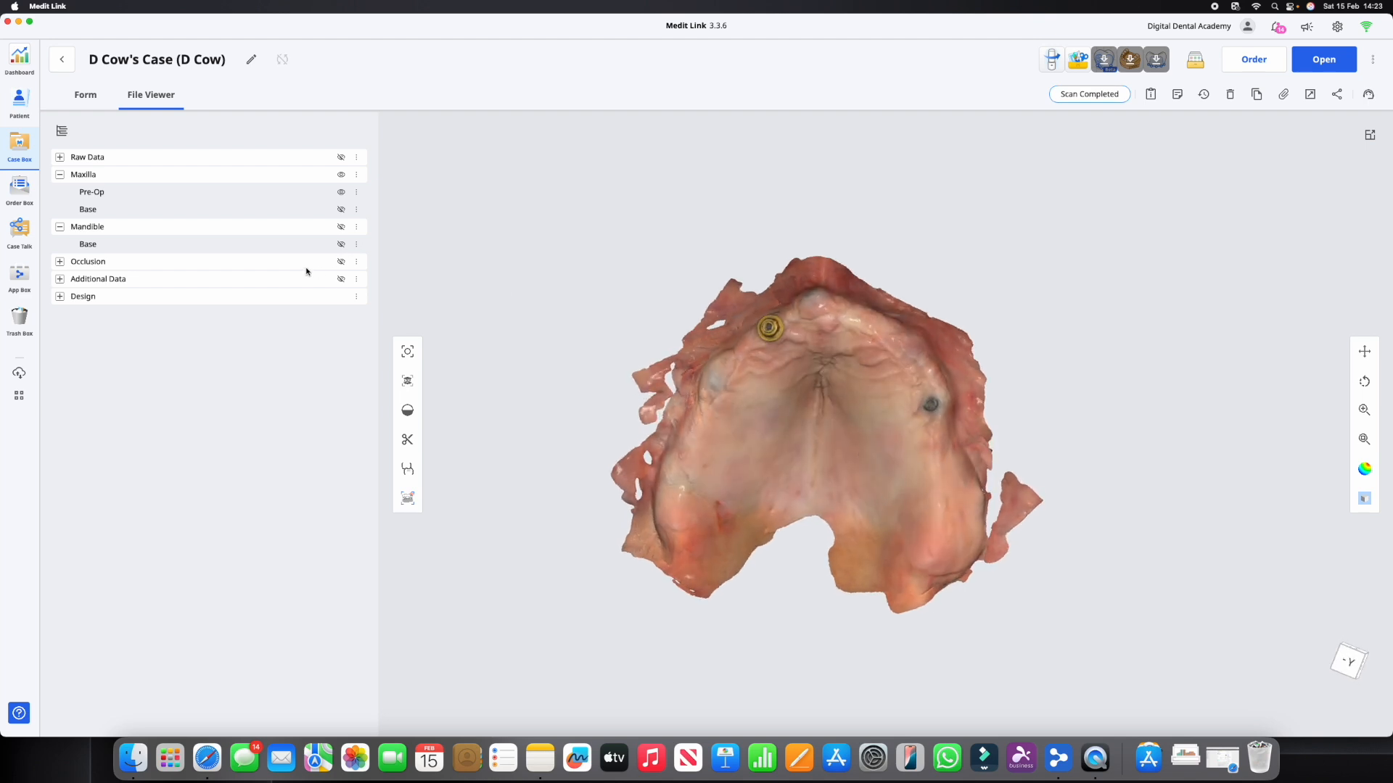
pyautogui.moveTo(341, 278)
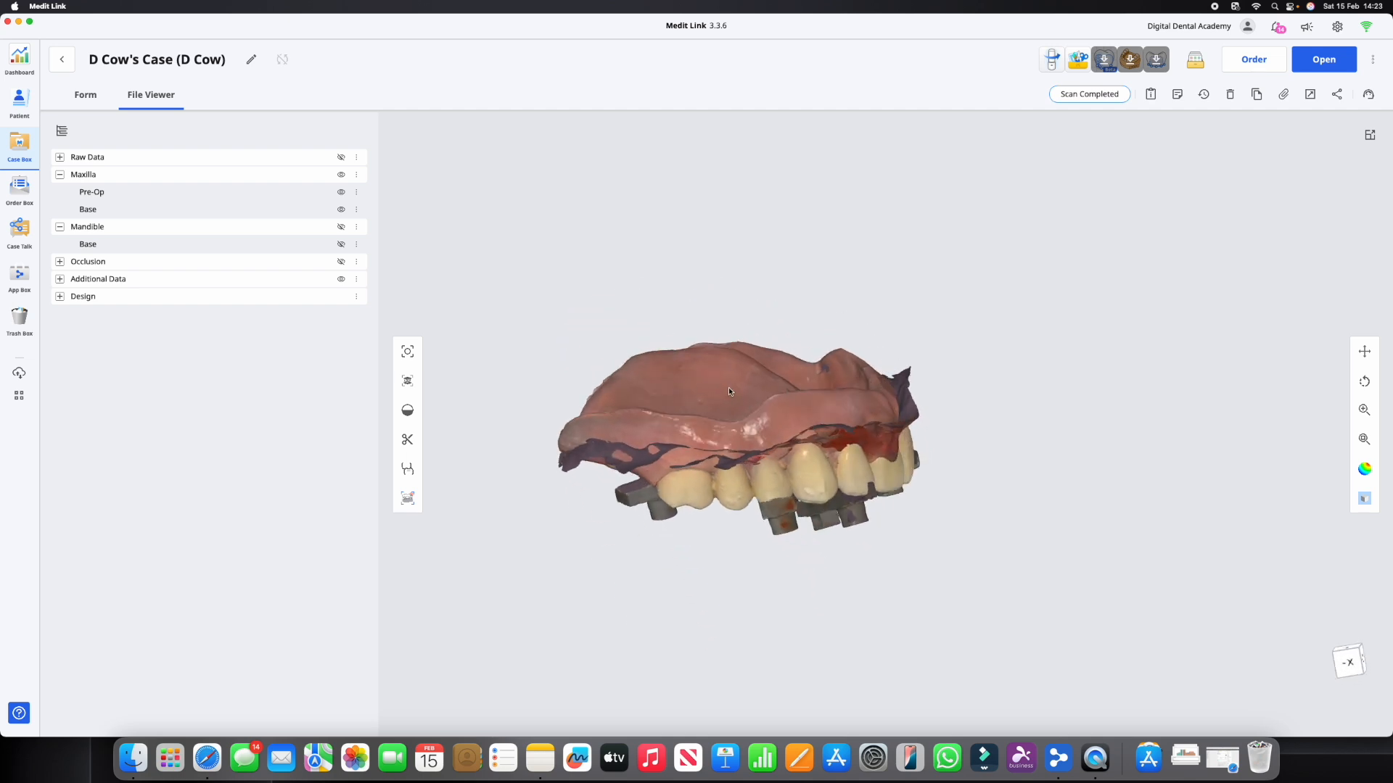
# Orbit the denture and scan ladder to a front view, then rotate slightly
pyautogui.moveTo(728, 392); pyautogui.dragTo(752, 399)
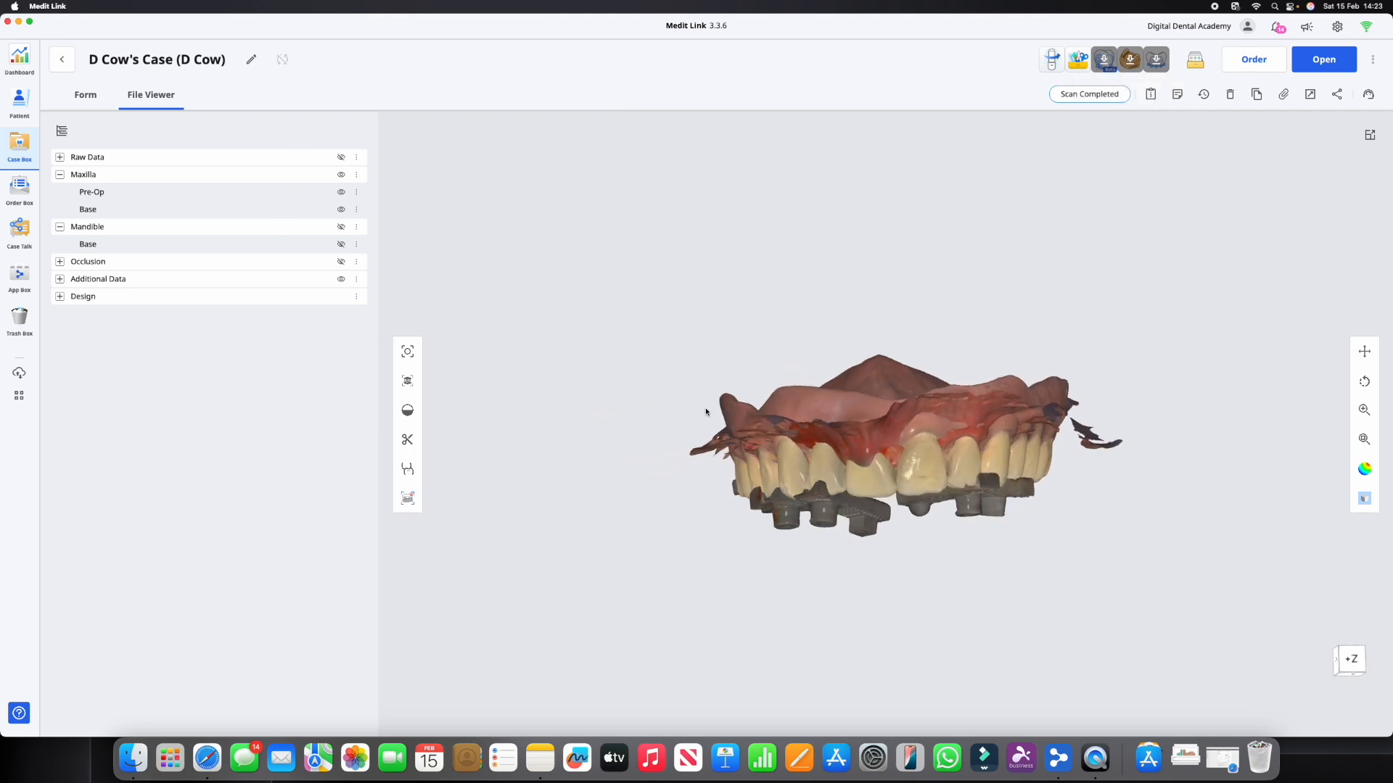
pyautogui.moveTo(705, 411); pyautogui.dragTo(871, 424)
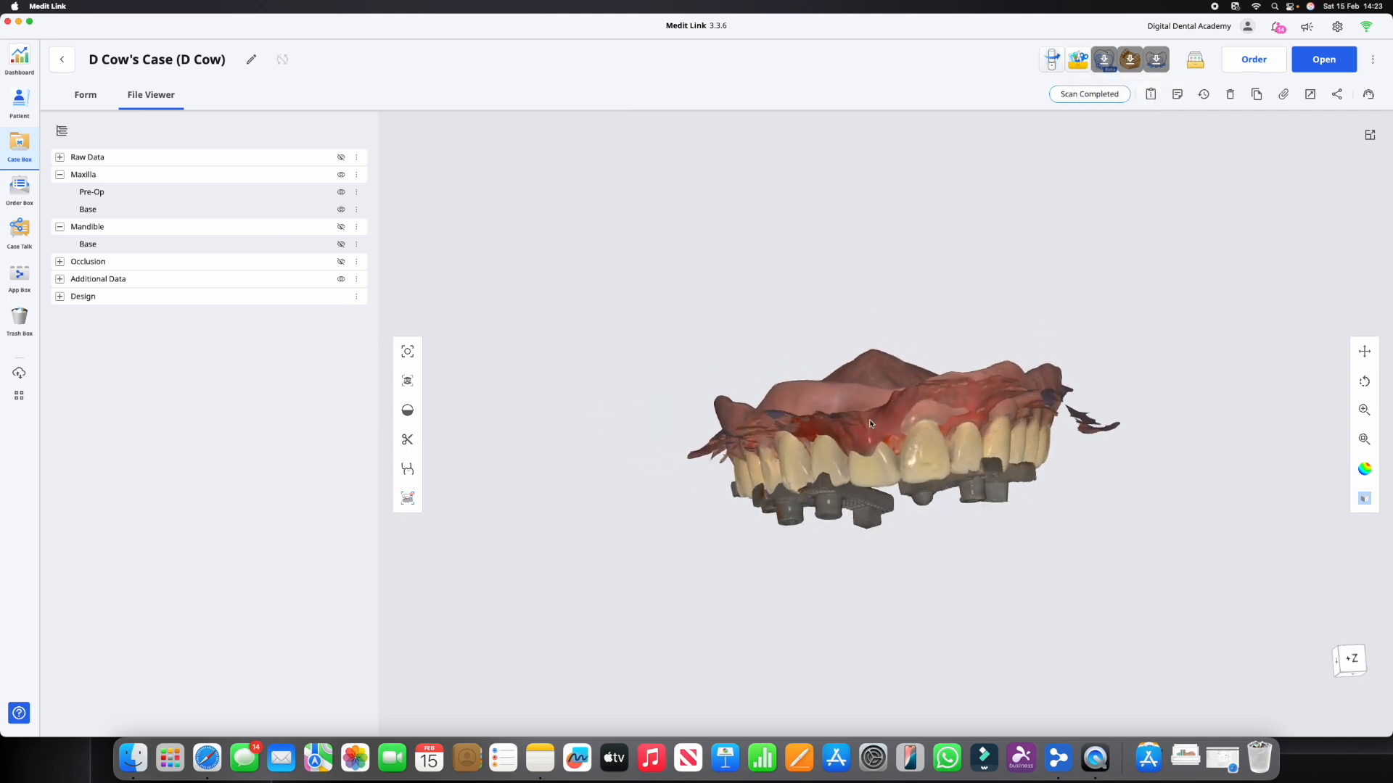
pyautogui.moveTo(888, 436); pyautogui.dragTo(897, 444)
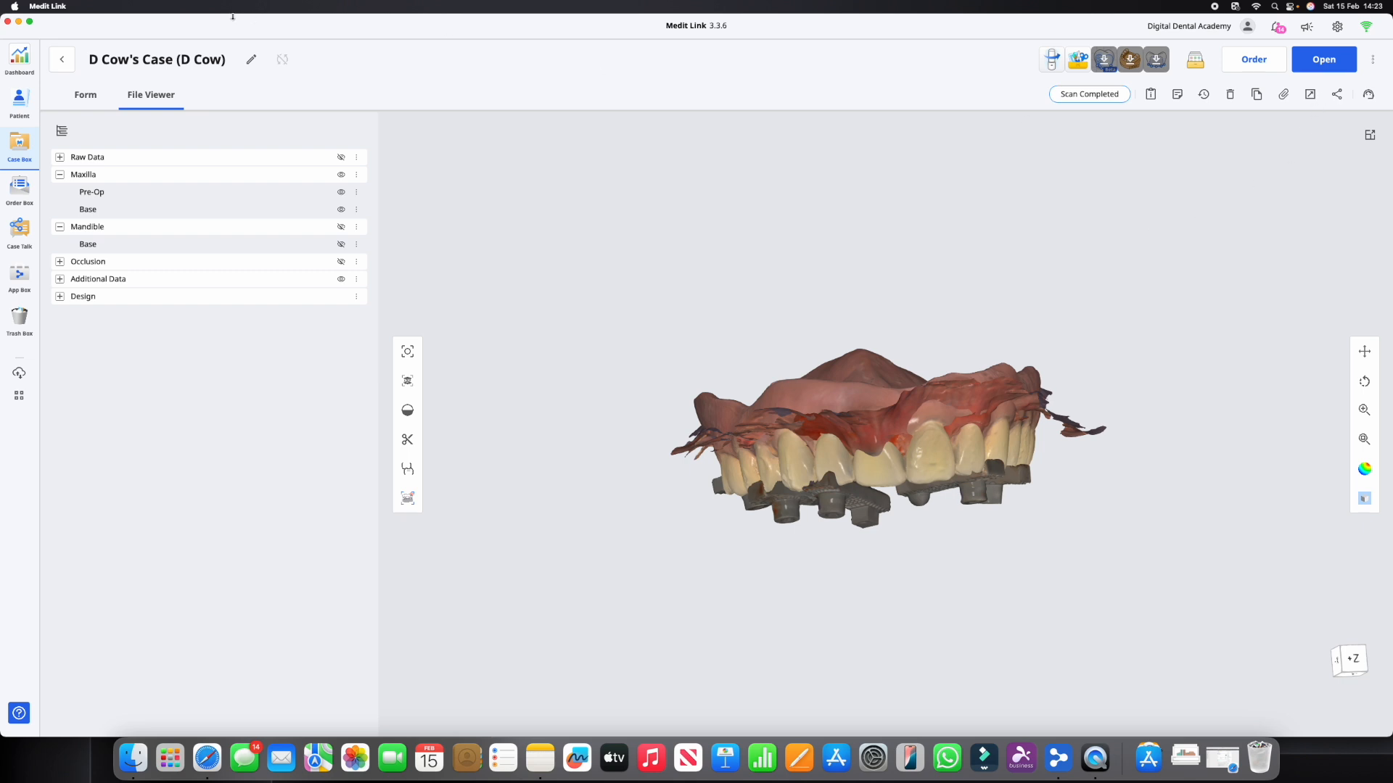
pyautogui.moveTo(1279, 130)
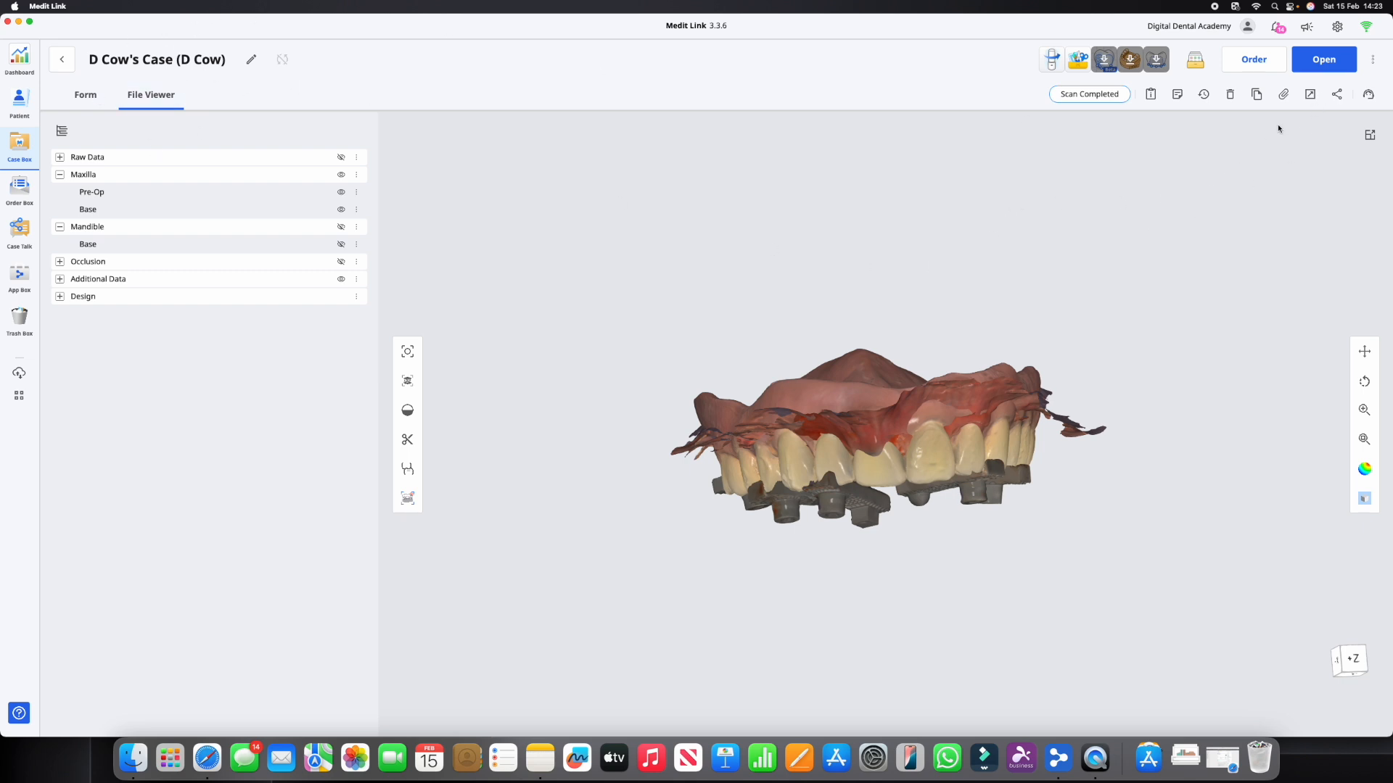
pyautogui.moveTo(1282, 94)
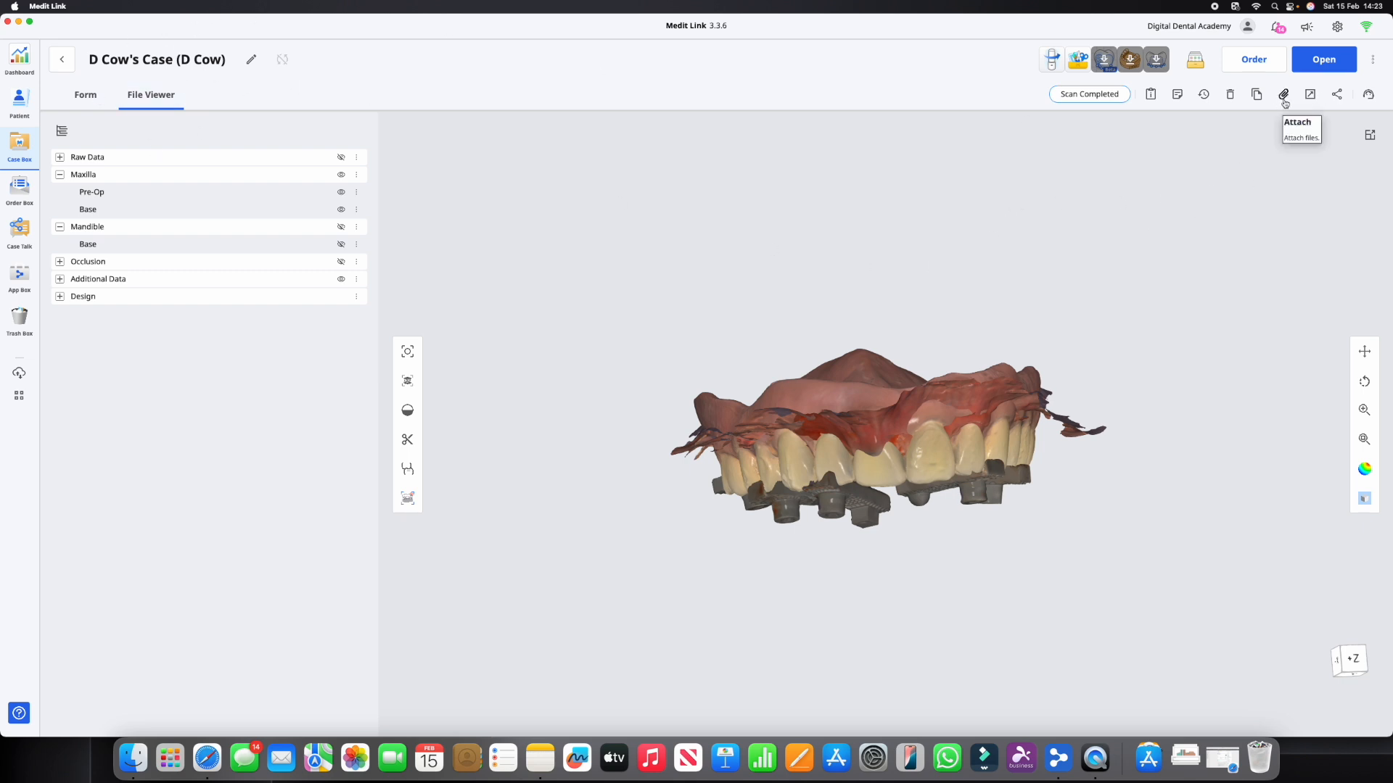
pyautogui.moveTo(1251, 137)
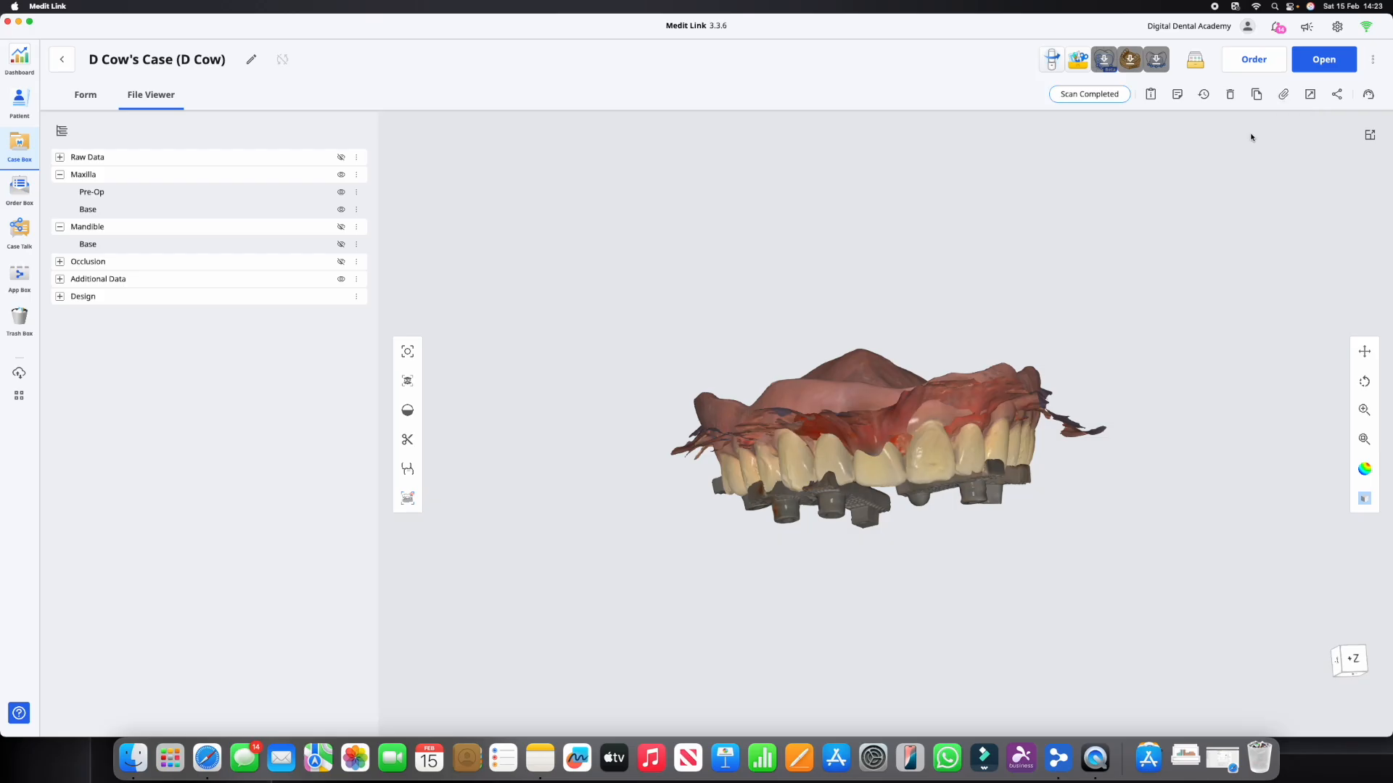
pyautogui.moveTo(1283, 95)
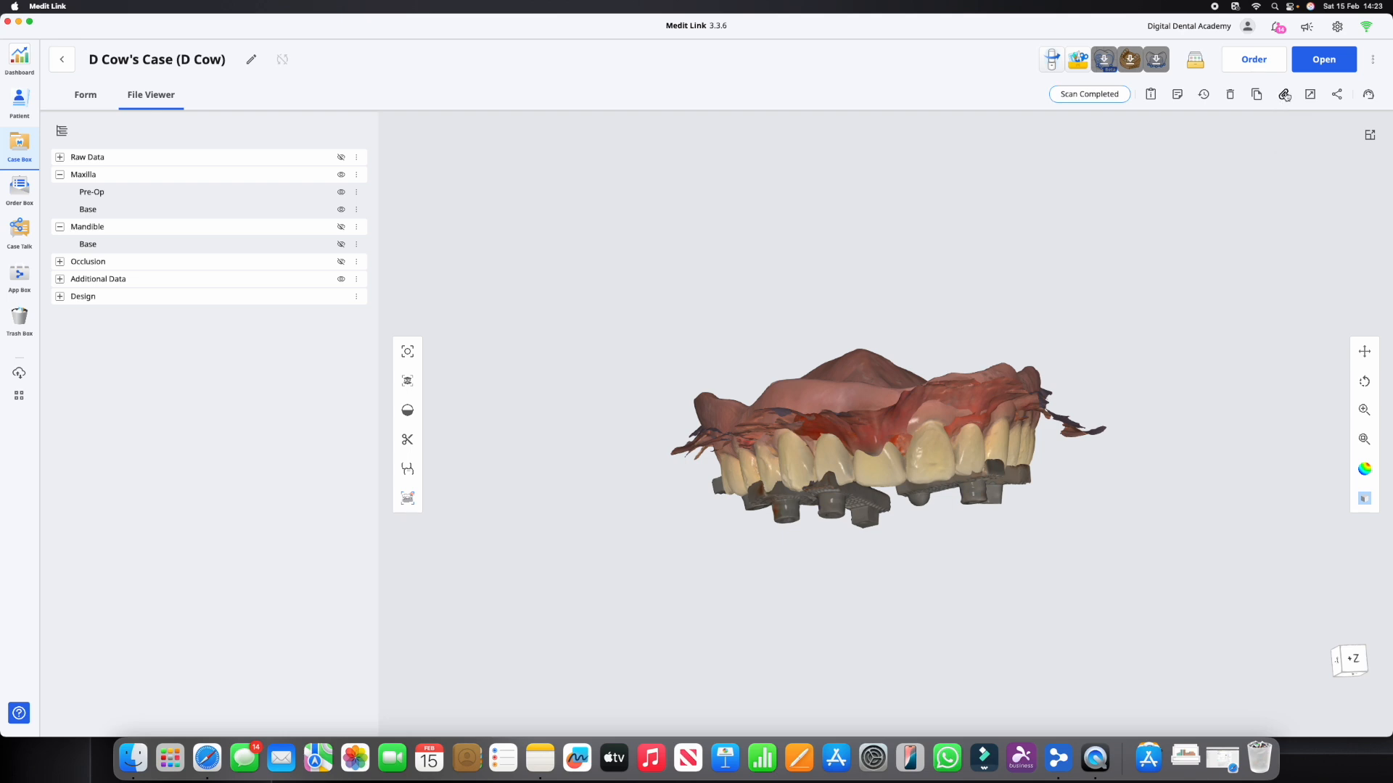
pyautogui.moveTo(1283, 94)
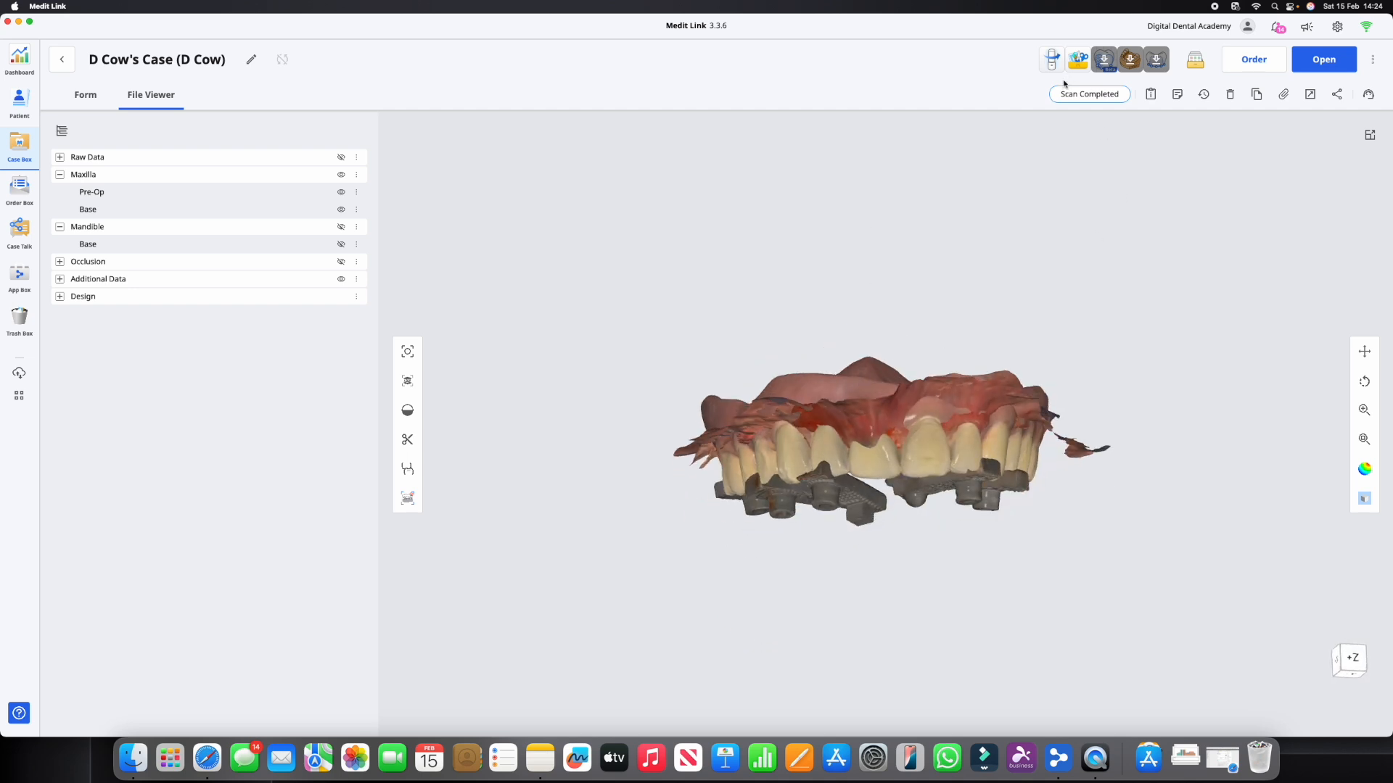
pyautogui.moveTo(888, 436); pyautogui.dragTo(923, 435)
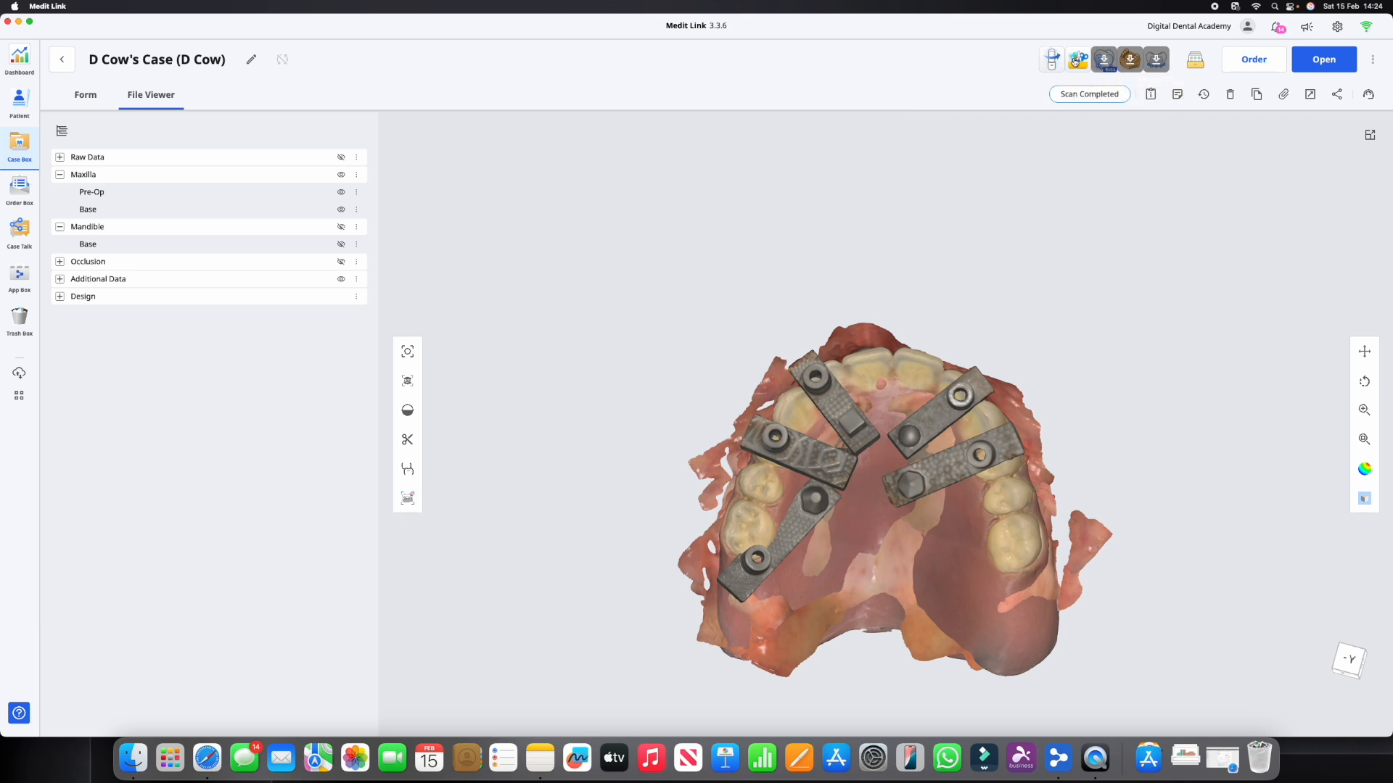
# Launch Medit Design and import Additional Data, Mandible Base, Maxilla Pre-Op and Maxilla Base scans
pyautogui.click(1077, 59)
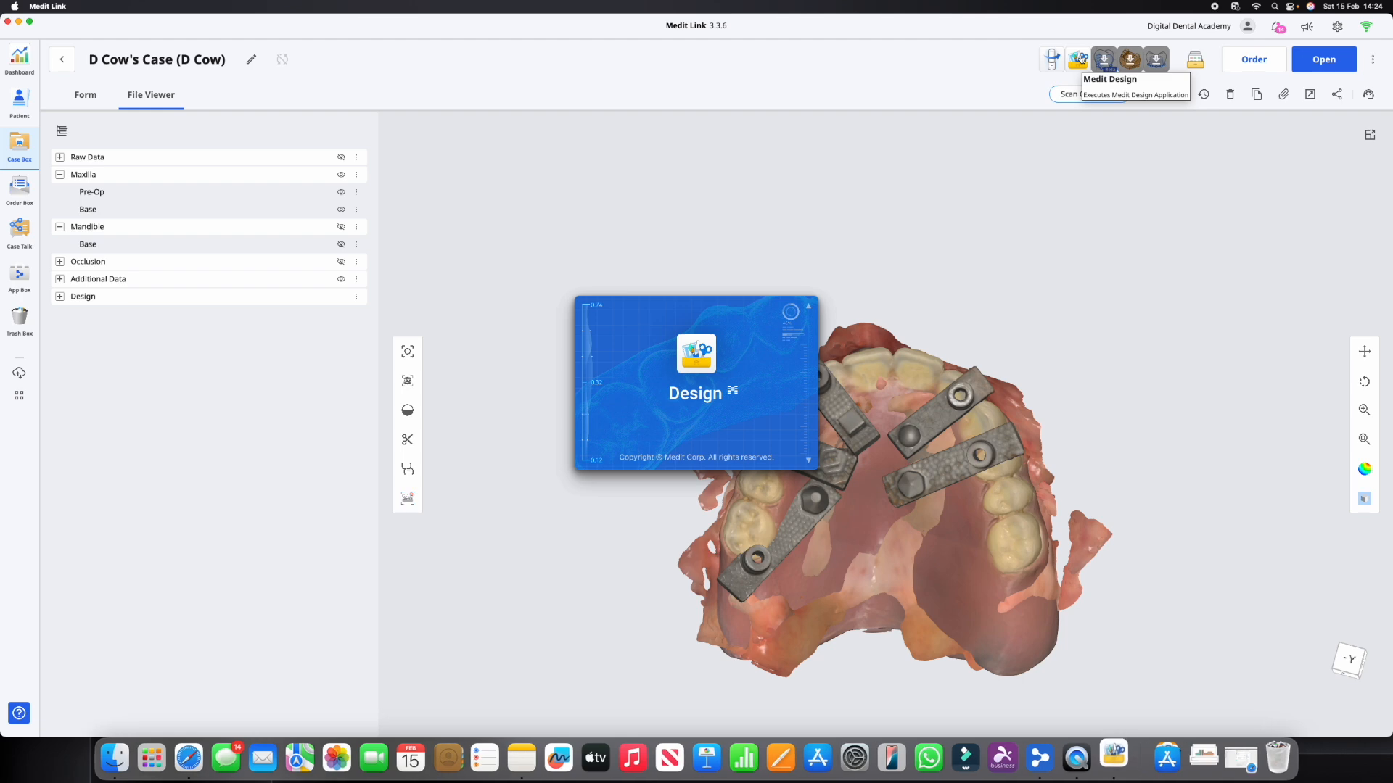
pyautogui.click(1104, 59)
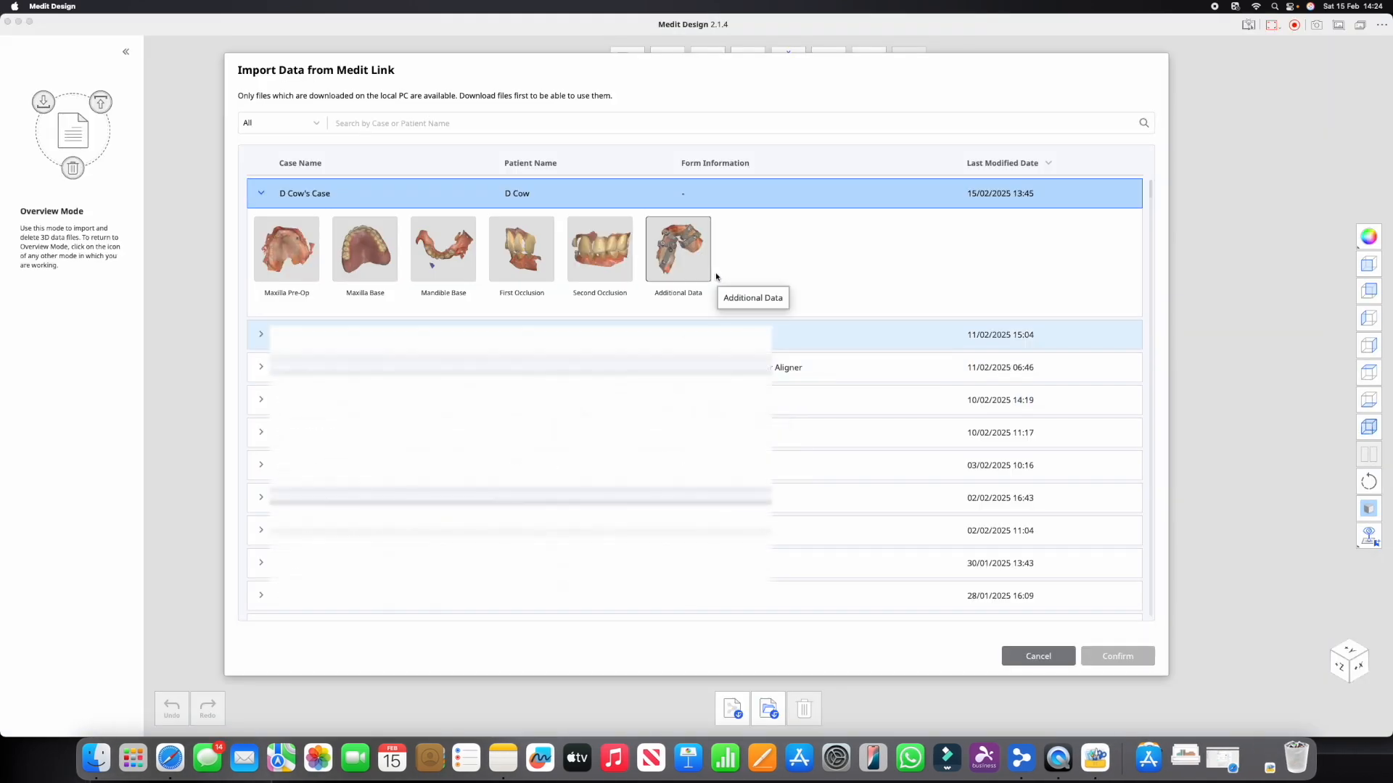
pyautogui.click(677, 249)
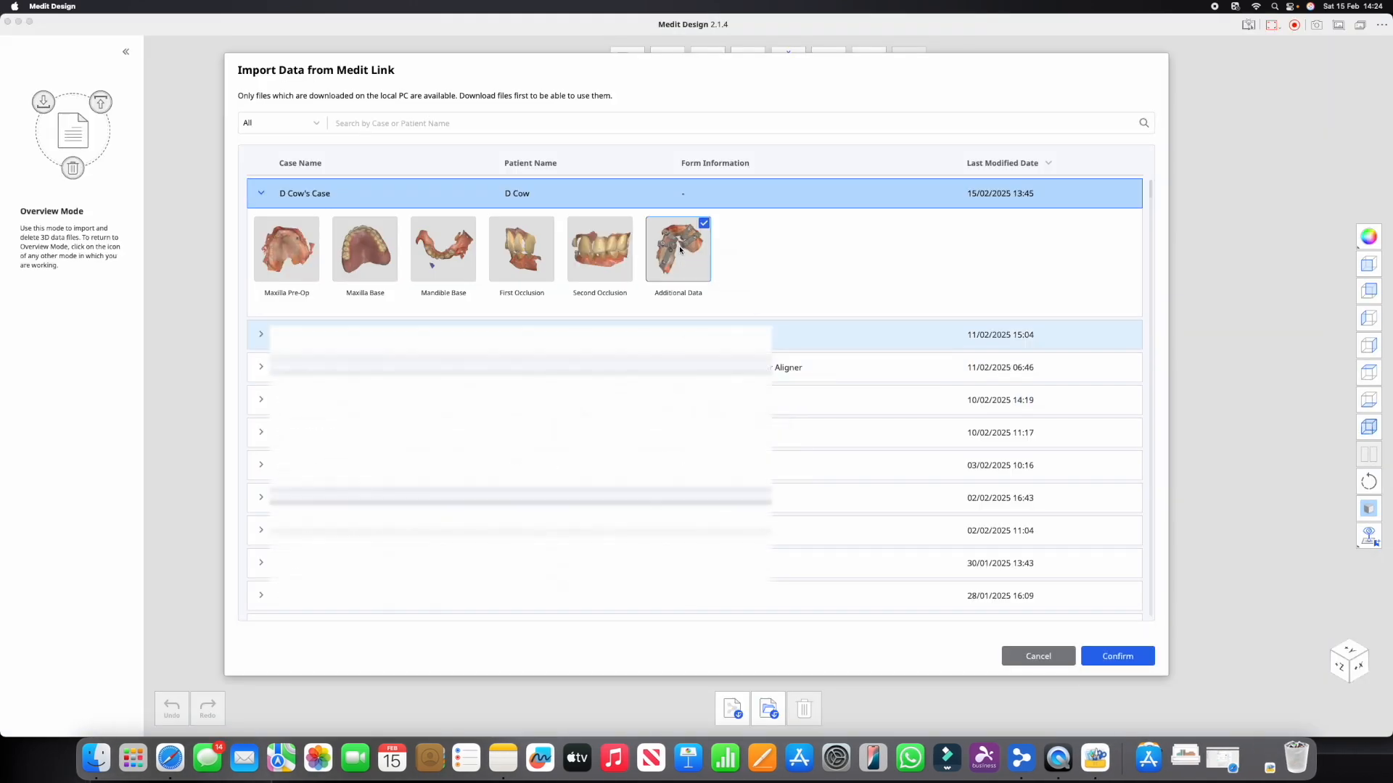
pyautogui.moveTo(442, 249)
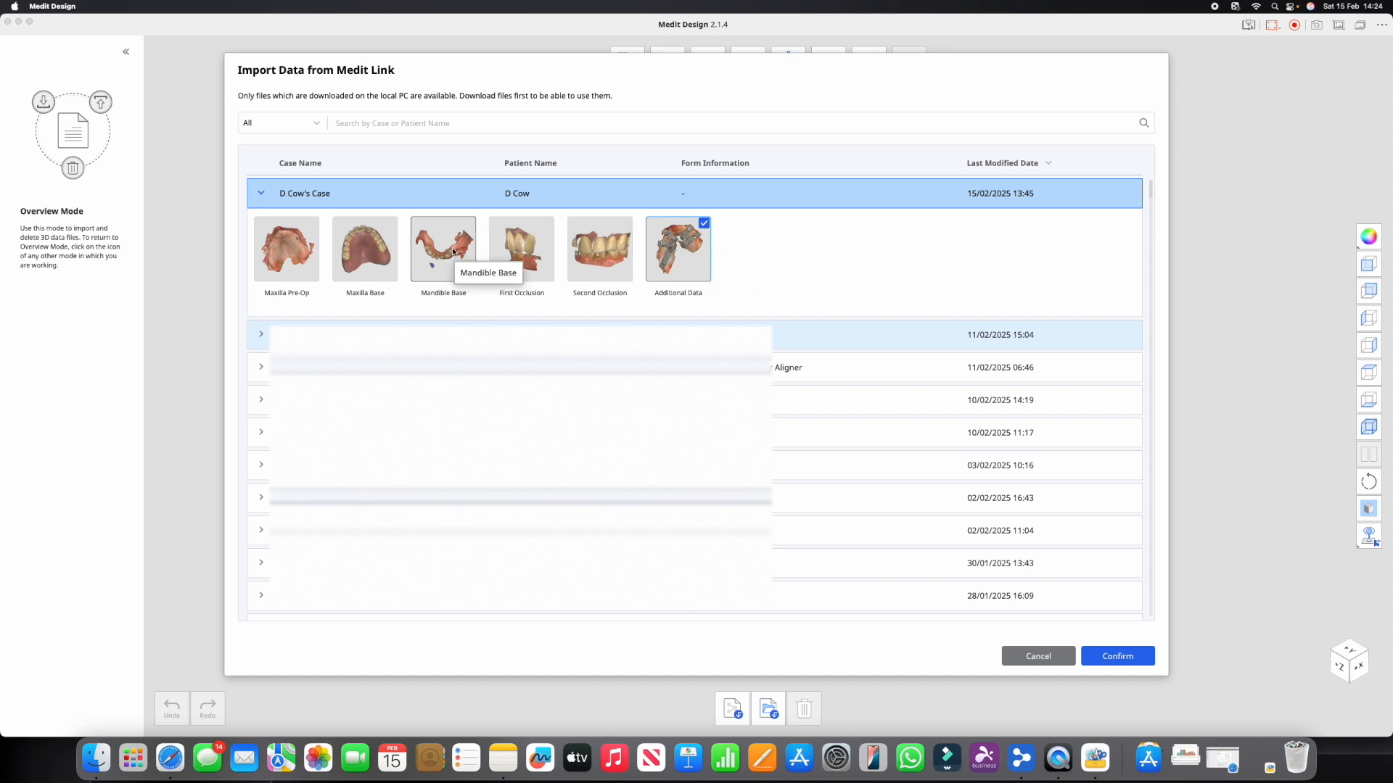
pyautogui.click(363, 248)
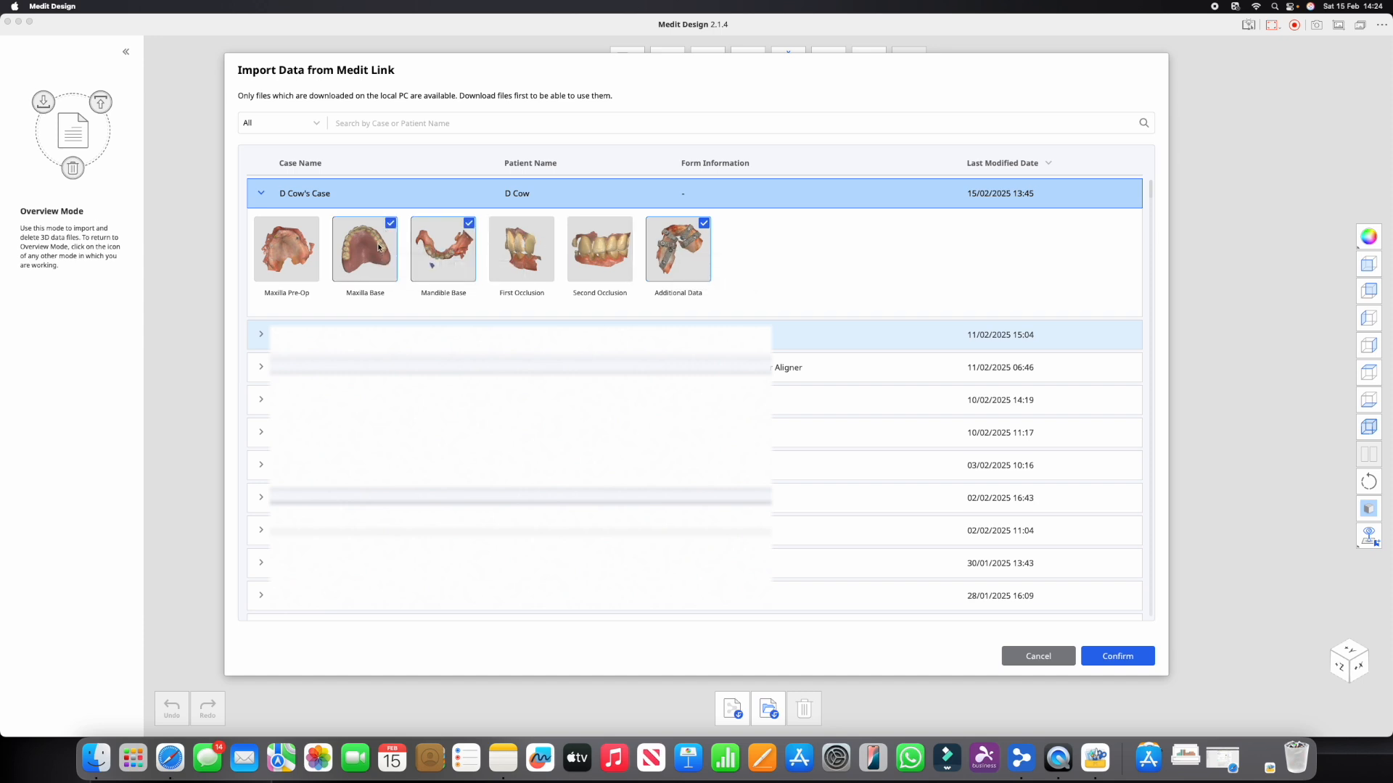
pyautogui.click(286, 249)
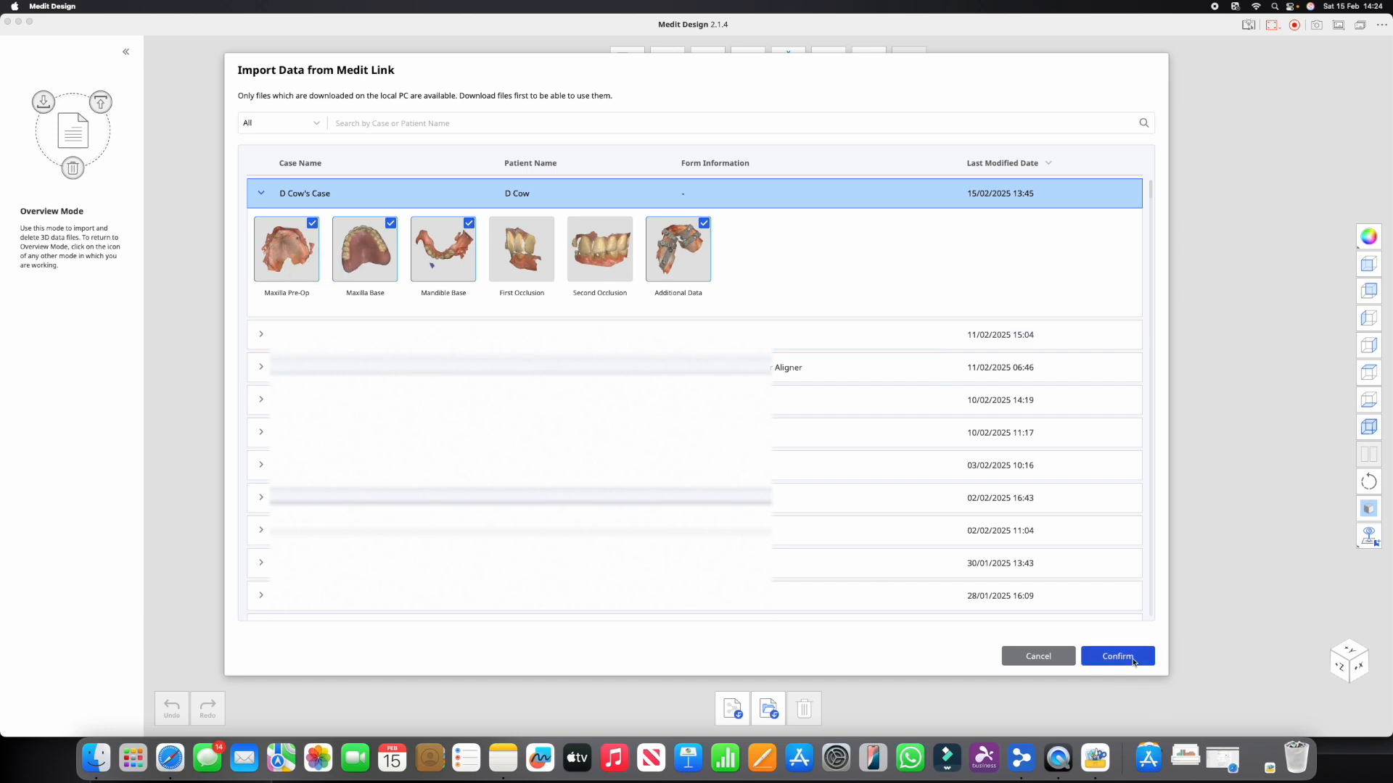
pyautogui.click(1117, 656)
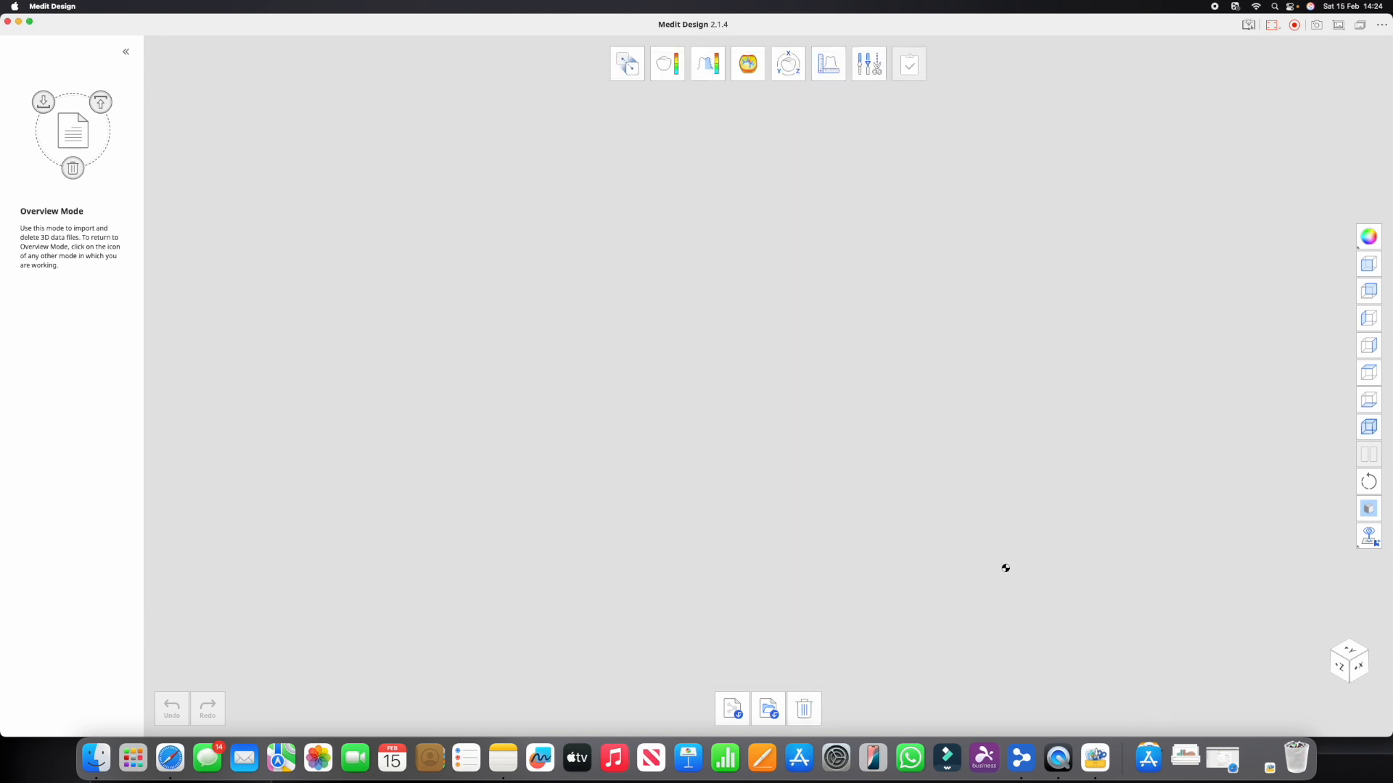
# Enter Edit Mode, hide the Mandible Base scan, and orbit to the palatal side
pyautogui.click(868, 63)
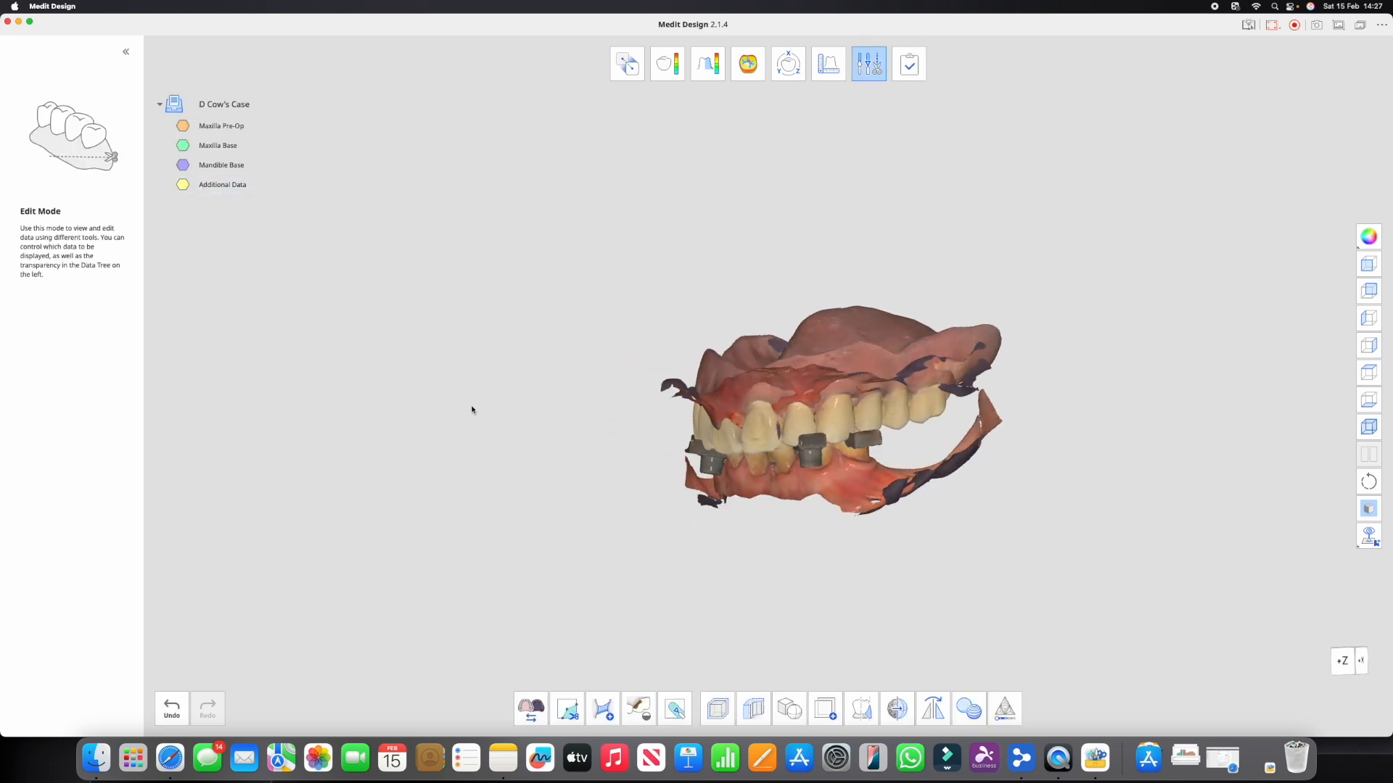
pyautogui.moveTo(844, 409); pyautogui.dragTo(755, 417)
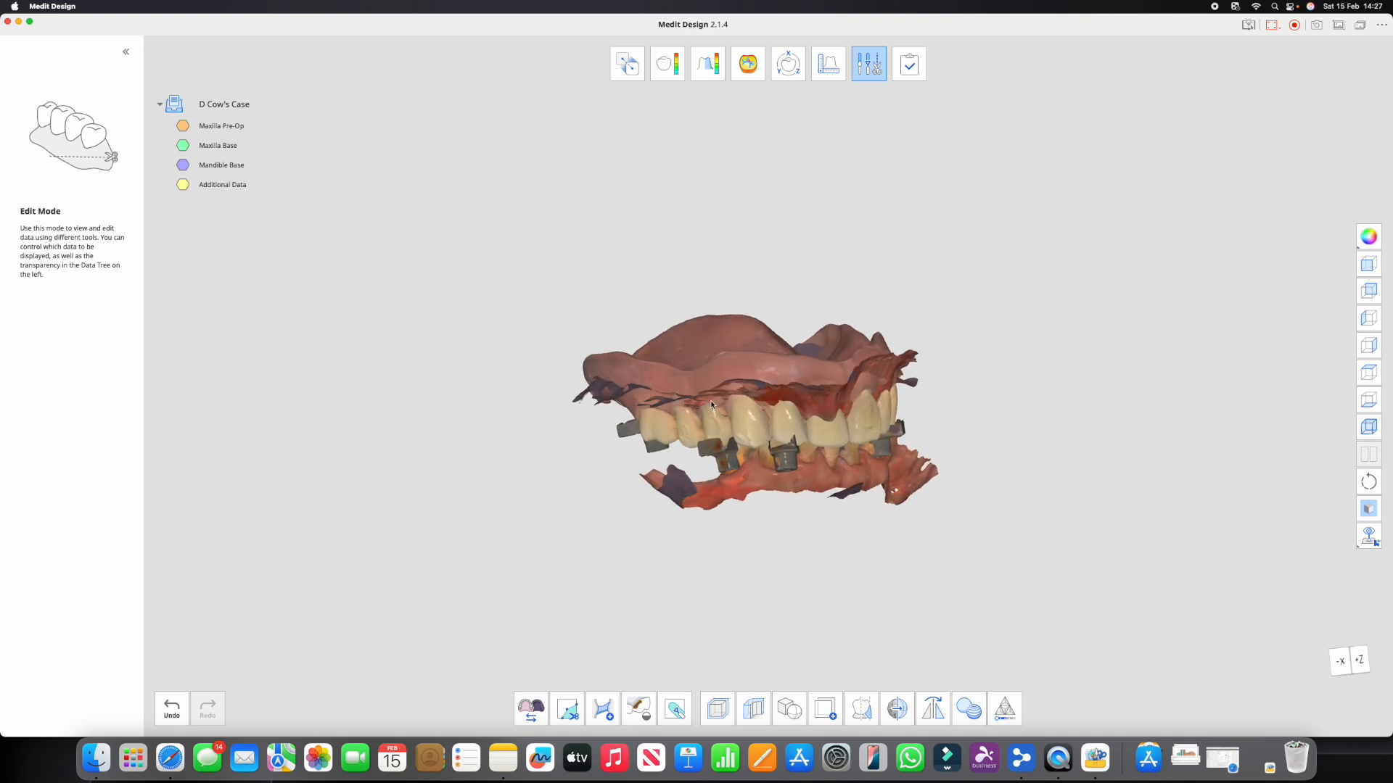
pyautogui.moveTo(711, 404); pyautogui.dragTo(818, 435)
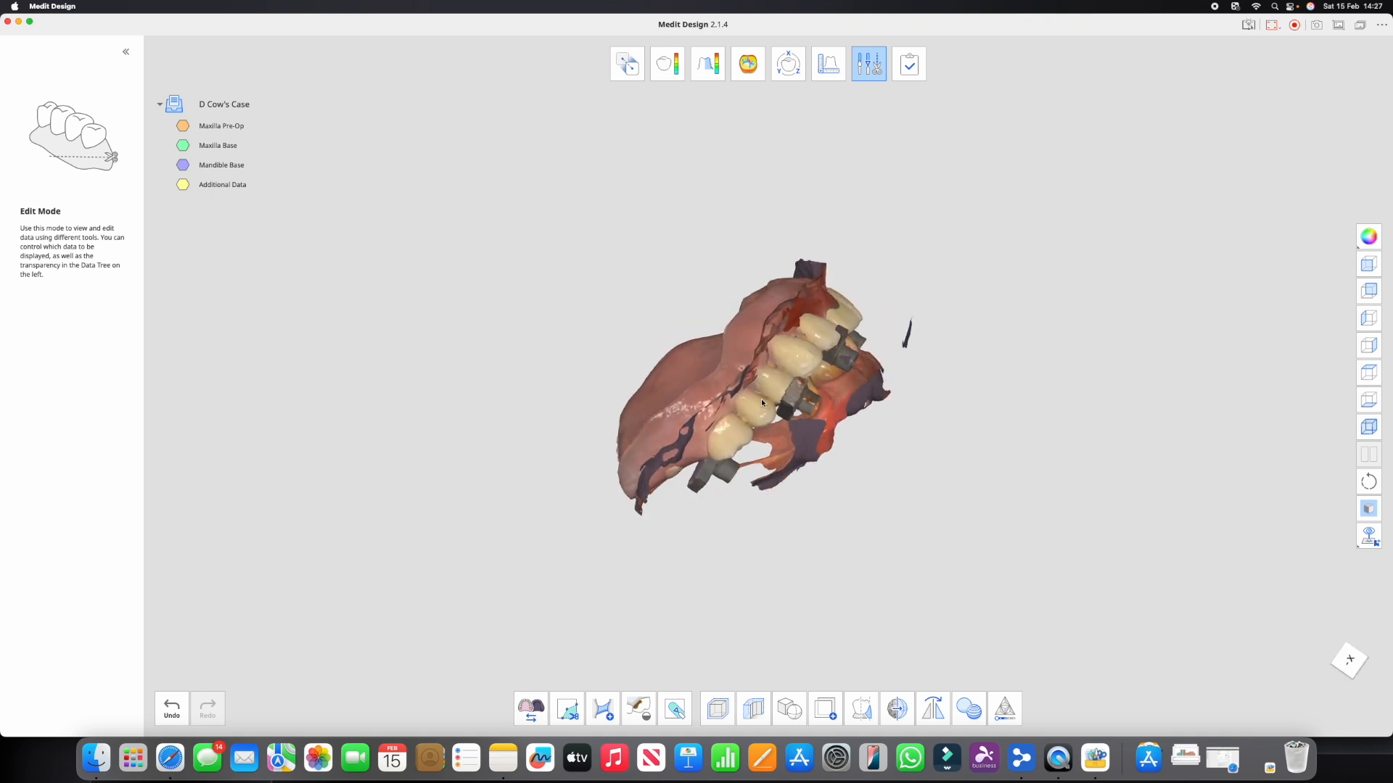
pyautogui.click(221, 165)
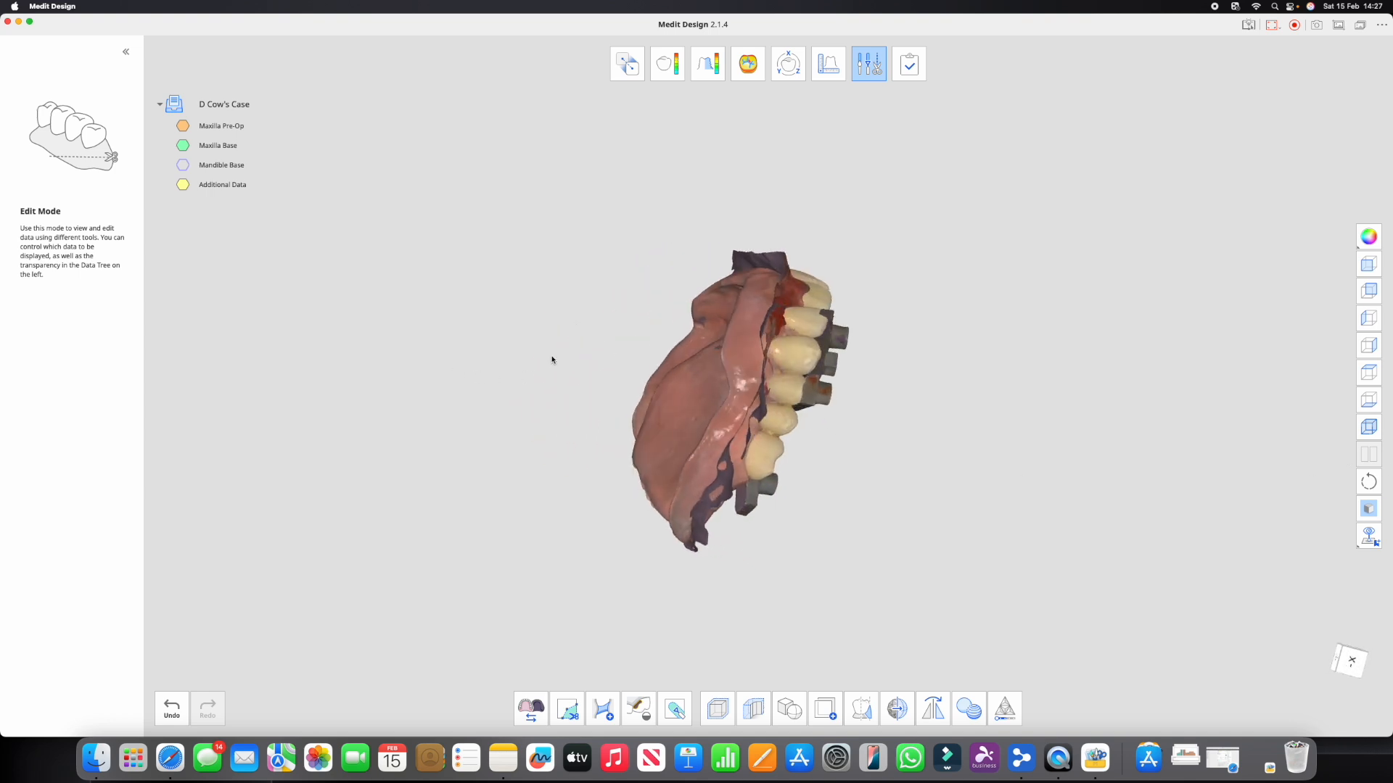
pyautogui.moveTo(552, 360); pyautogui.dragTo(984, 557)
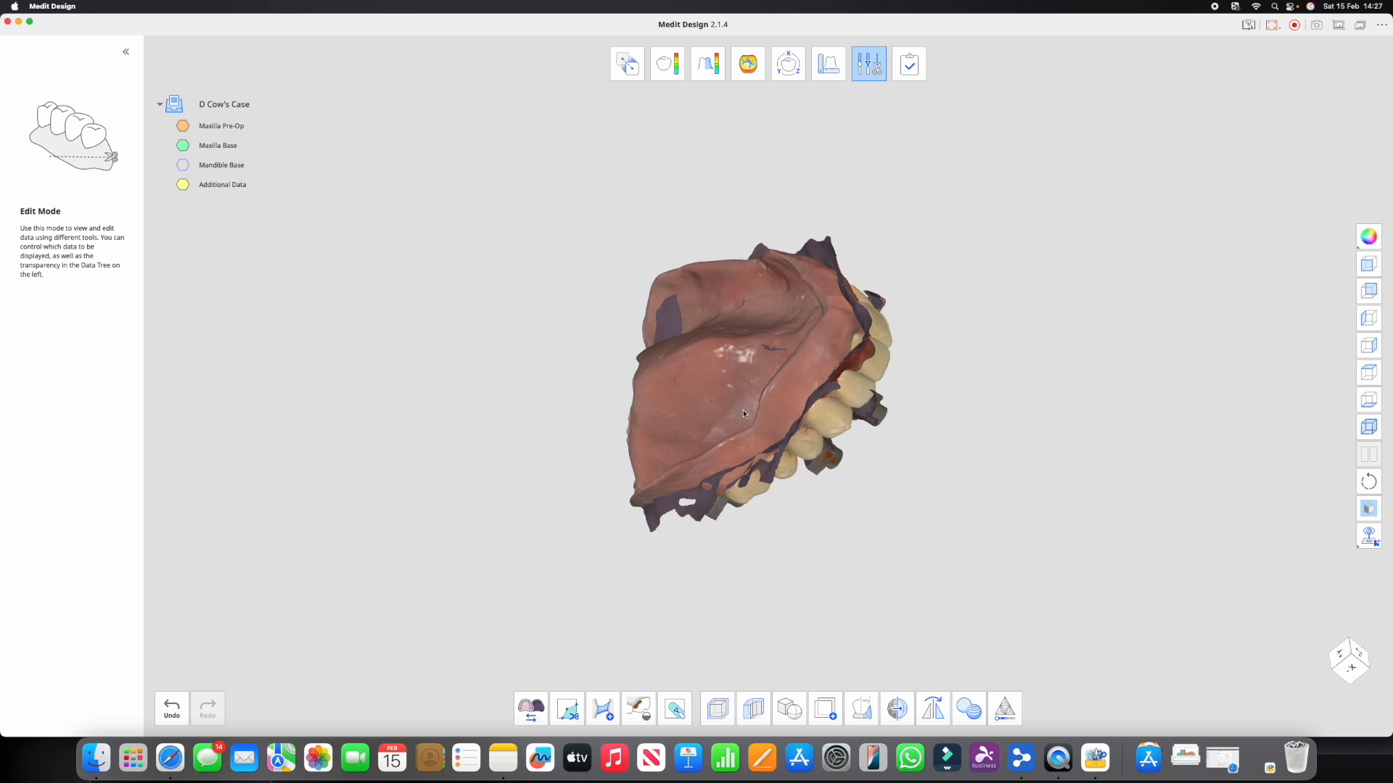
pyautogui.moveTo(696, 396)
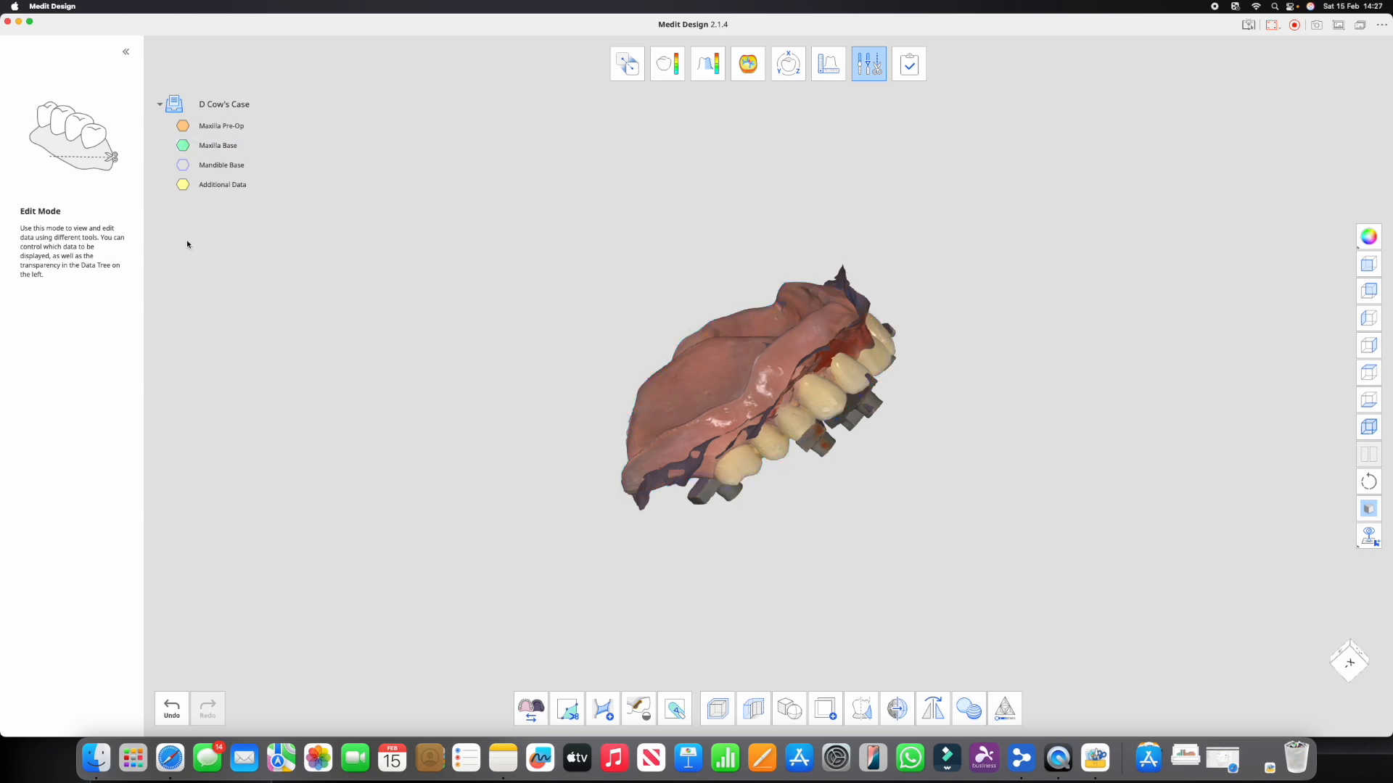
# Show only the Maxilla Pre-Op scan and rotate to inspect its tissue surface
pyautogui.click(221, 165)
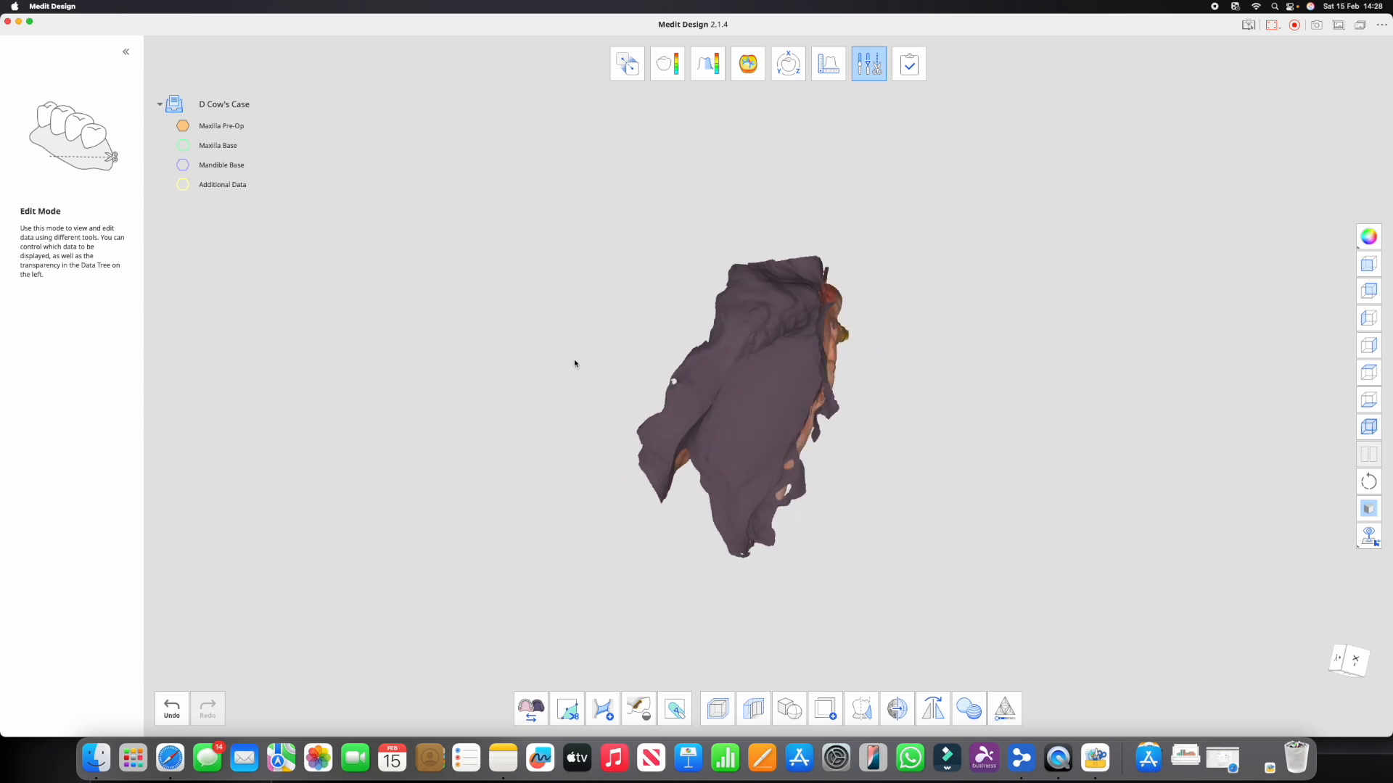
pyautogui.moveTo(574, 363); pyautogui.dragTo(929, 320)
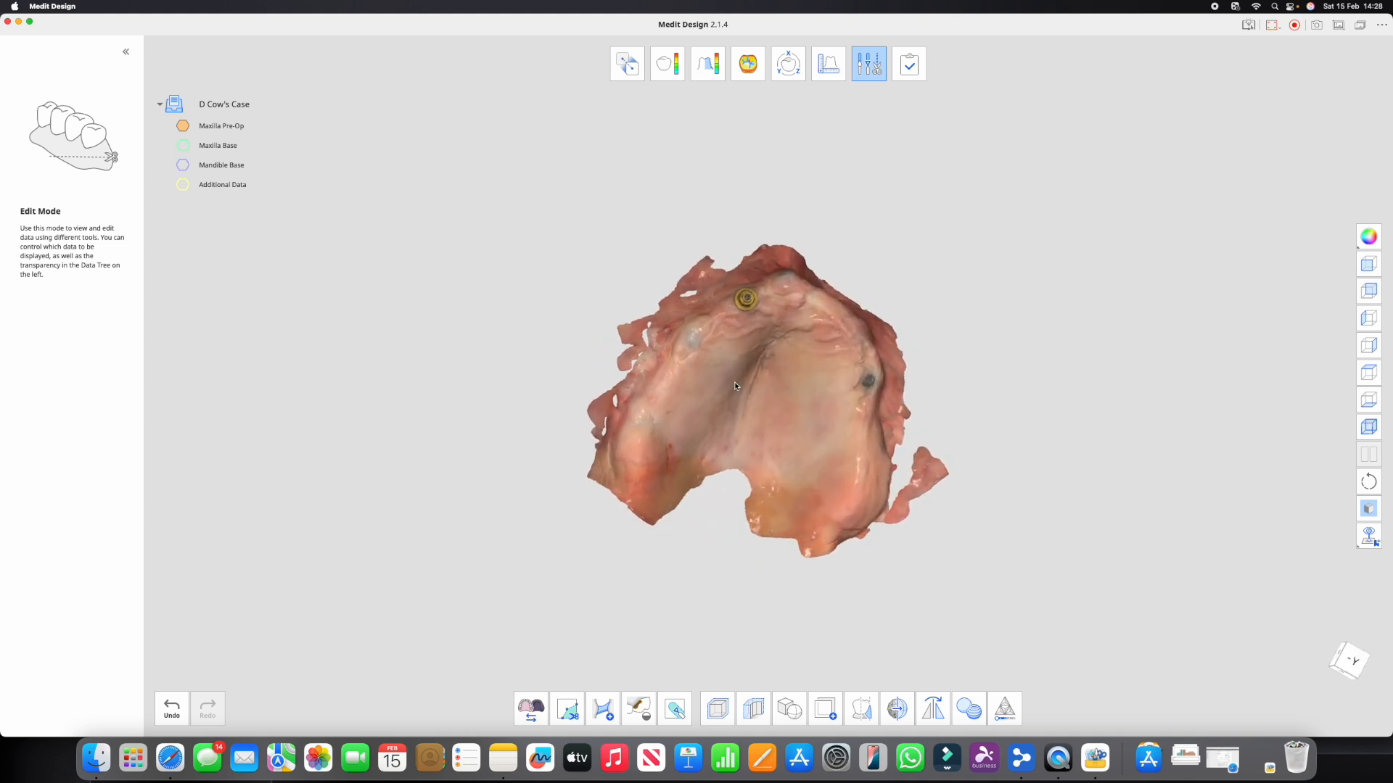
pyautogui.moveTo(735, 385); pyautogui.dragTo(529, 356)
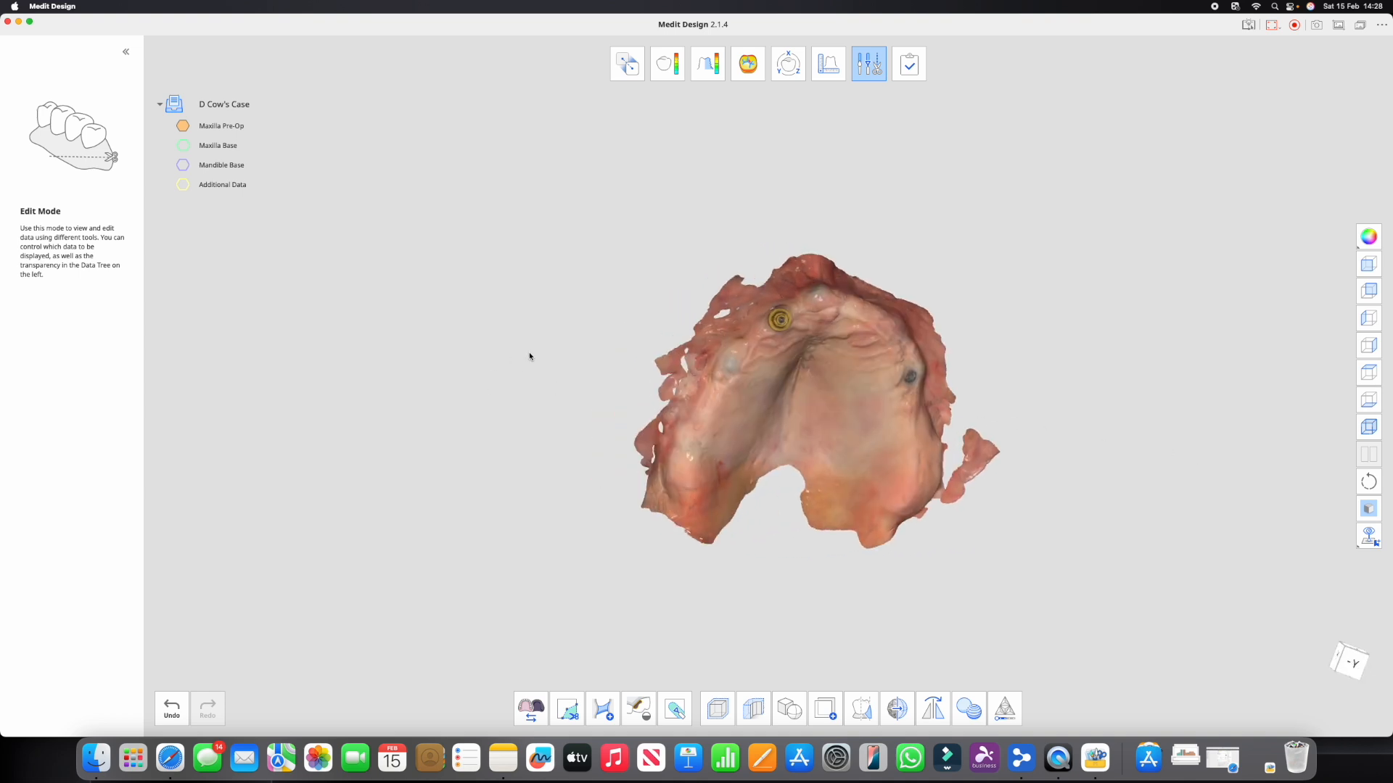
pyautogui.moveTo(724, 387)
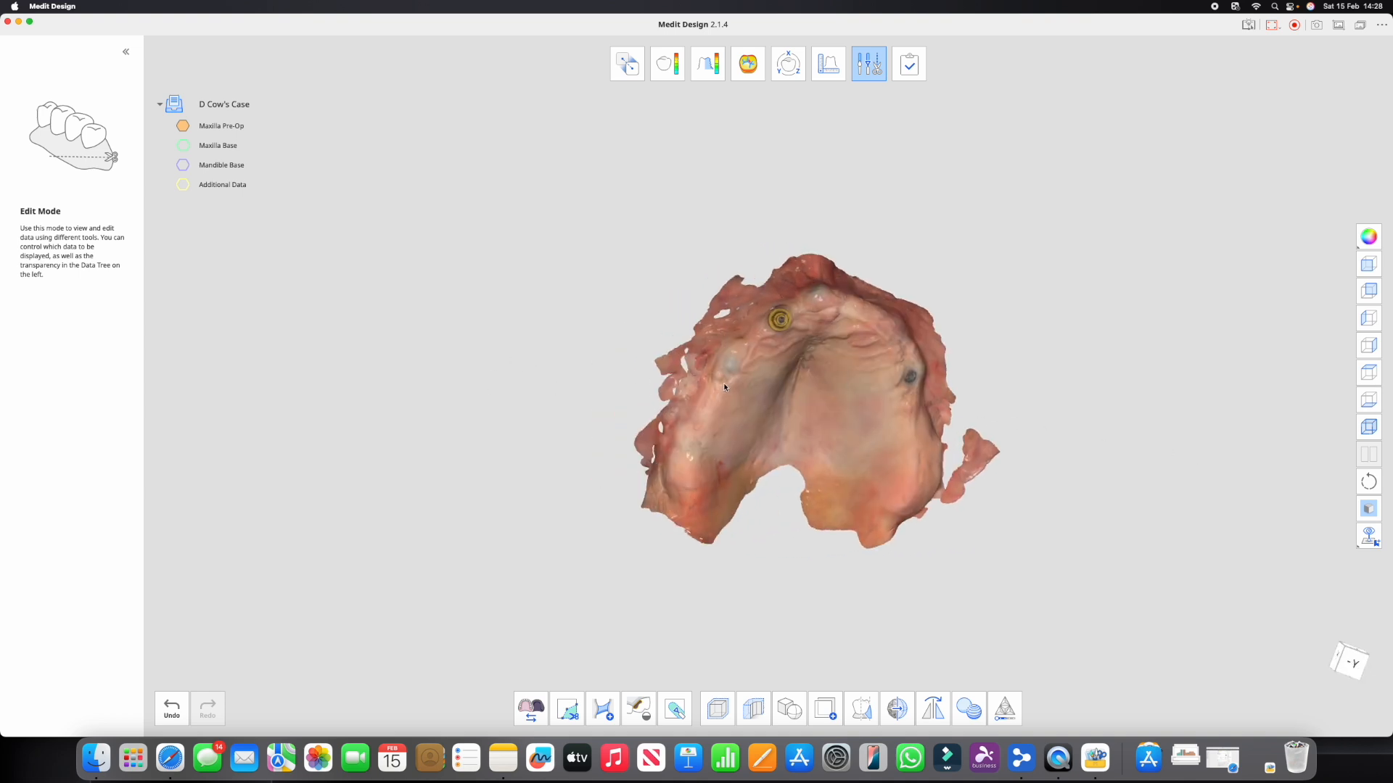
pyautogui.moveTo(724, 388); pyautogui.dragTo(708, 403)
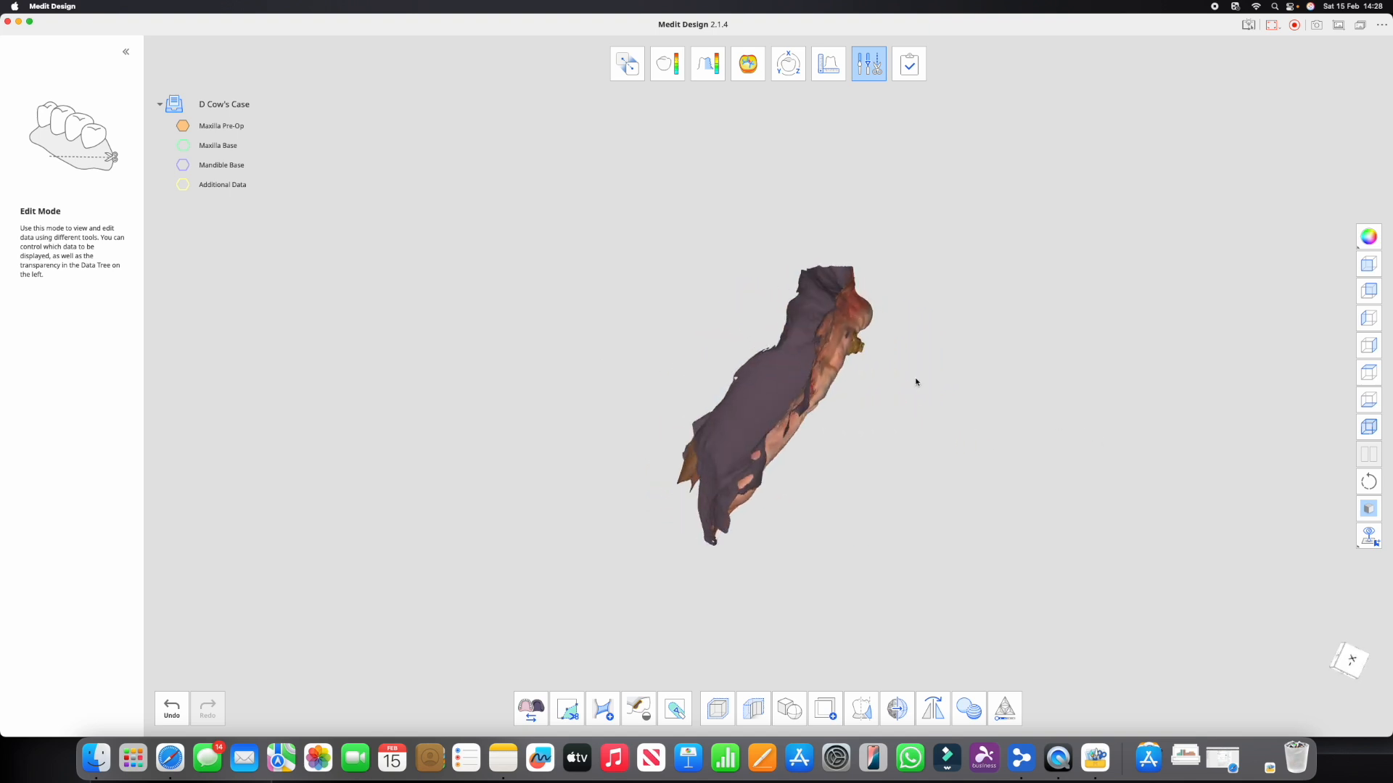
# Switch display to Maxilla Base only, inspect the denture, and select it for alignment
pyautogui.click(218, 145)
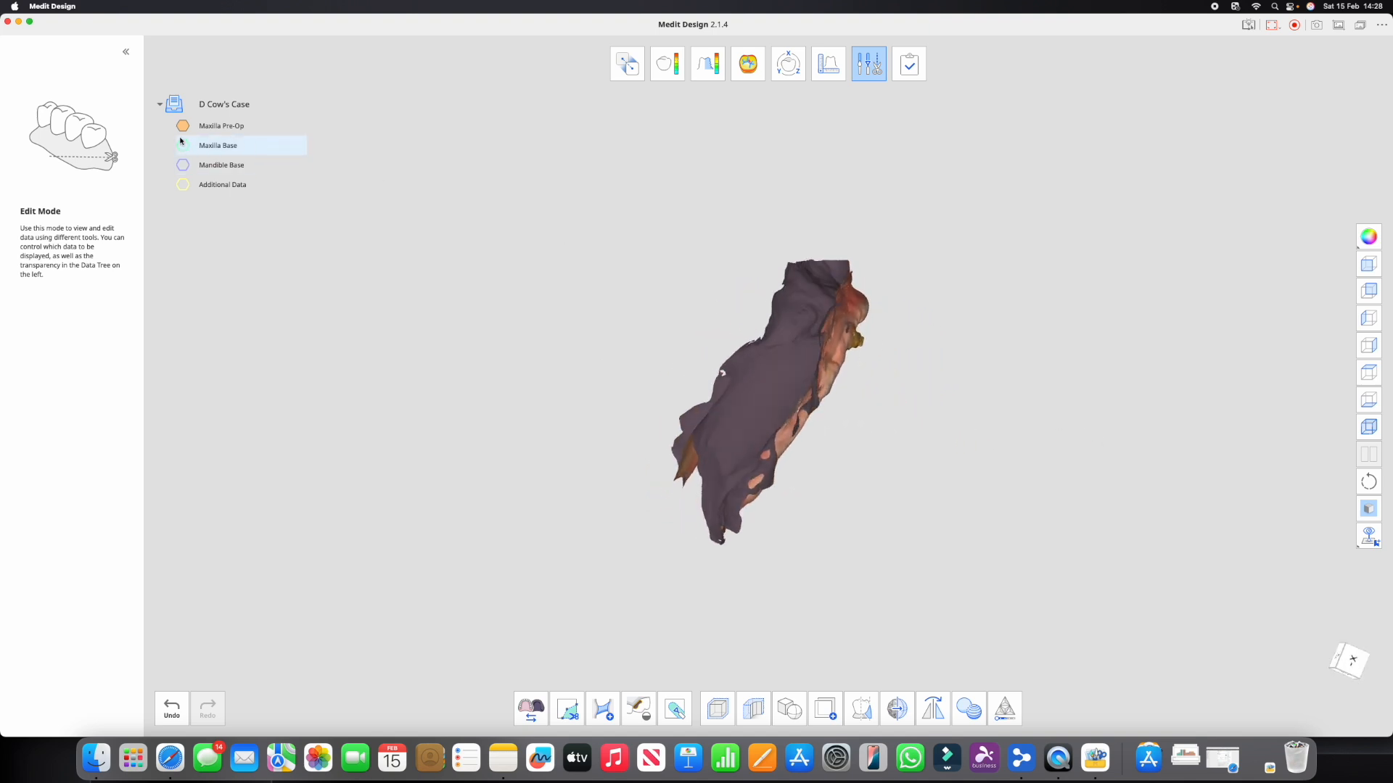
pyautogui.click(183, 145)
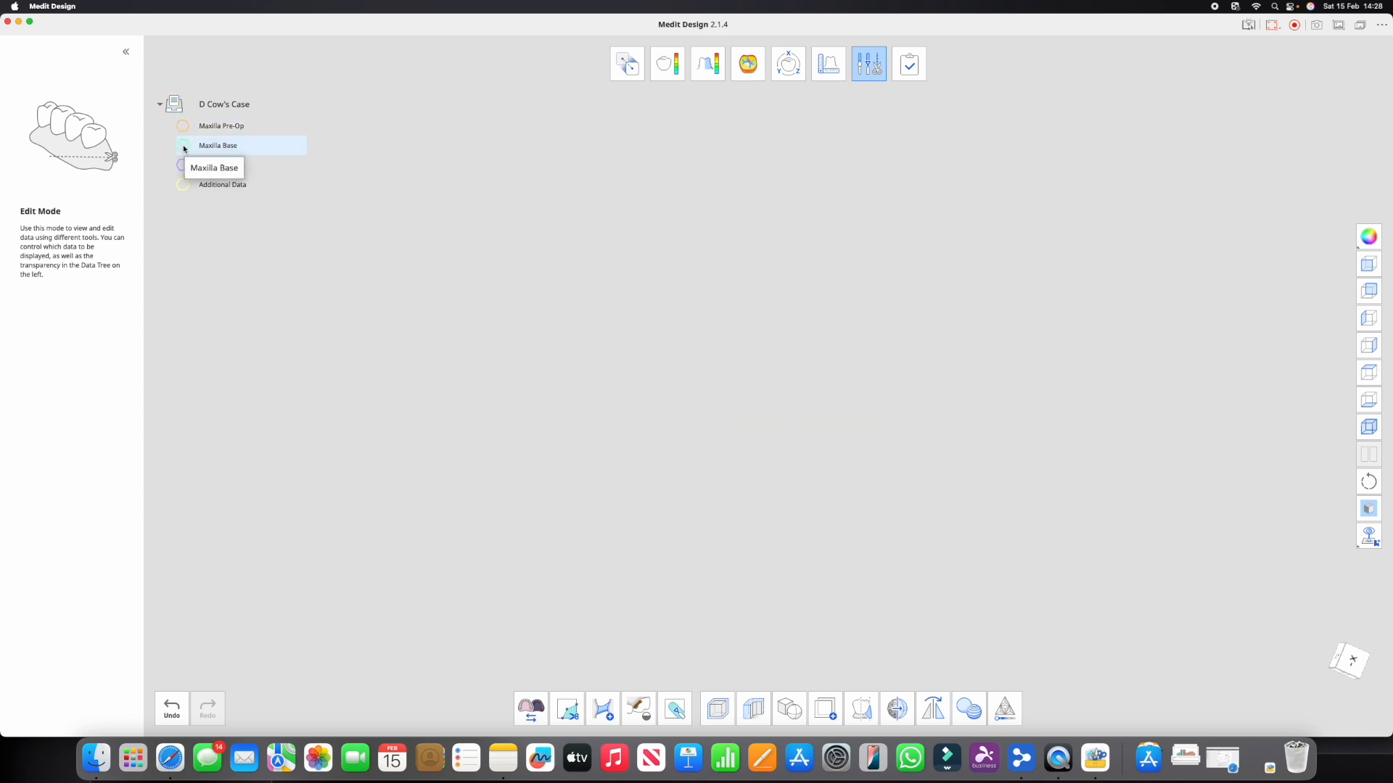
pyautogui.click(183, 145)
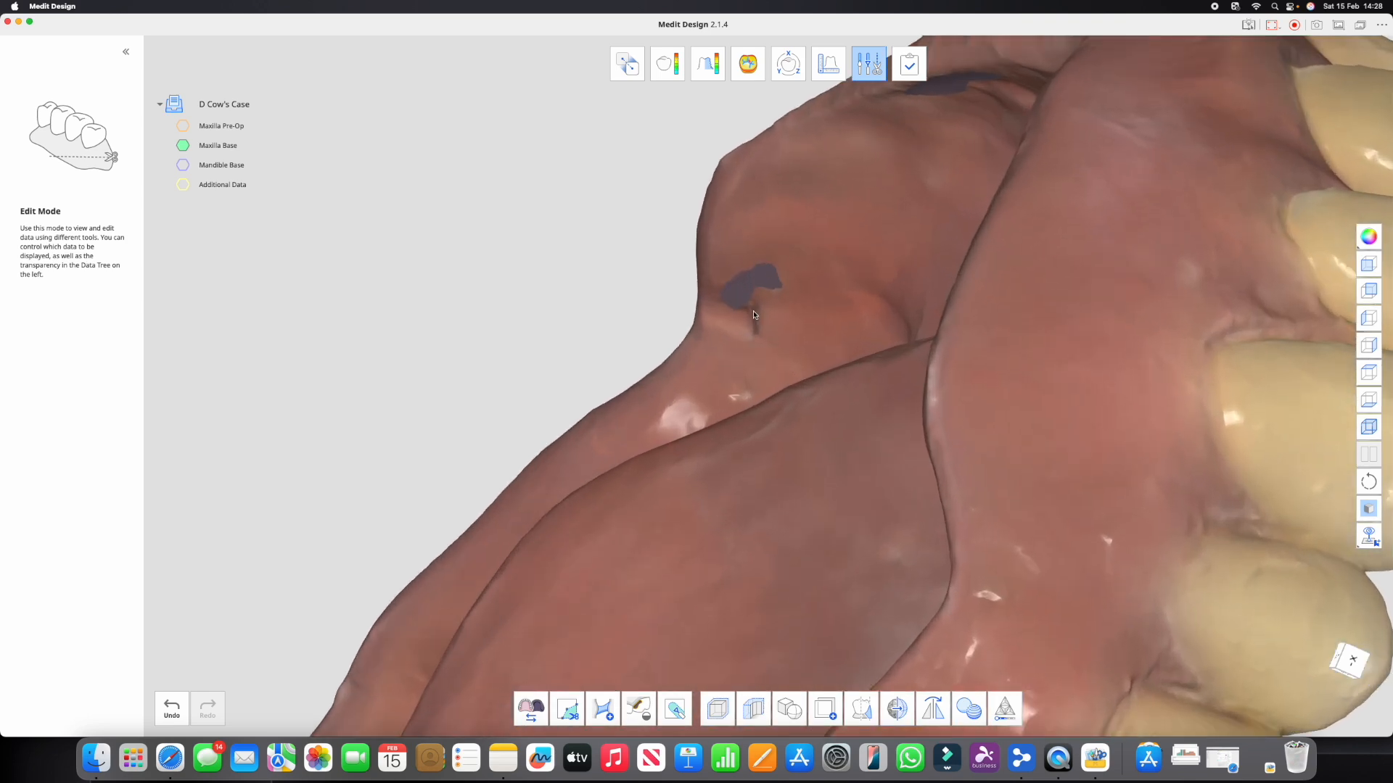
pyautogui.moveTo(810, 402)
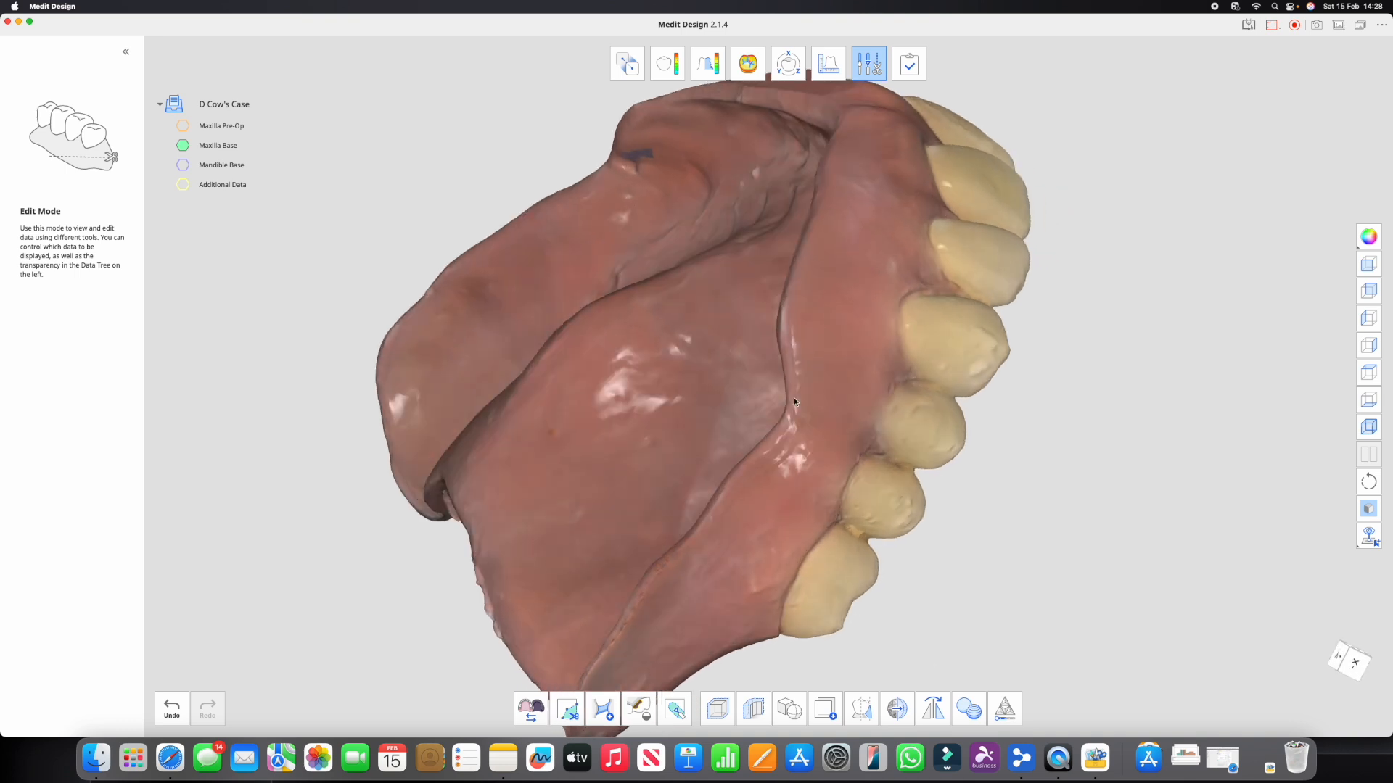
pyautogui.moveTo(795, 403); pyautogui.dragTo(737, 308)
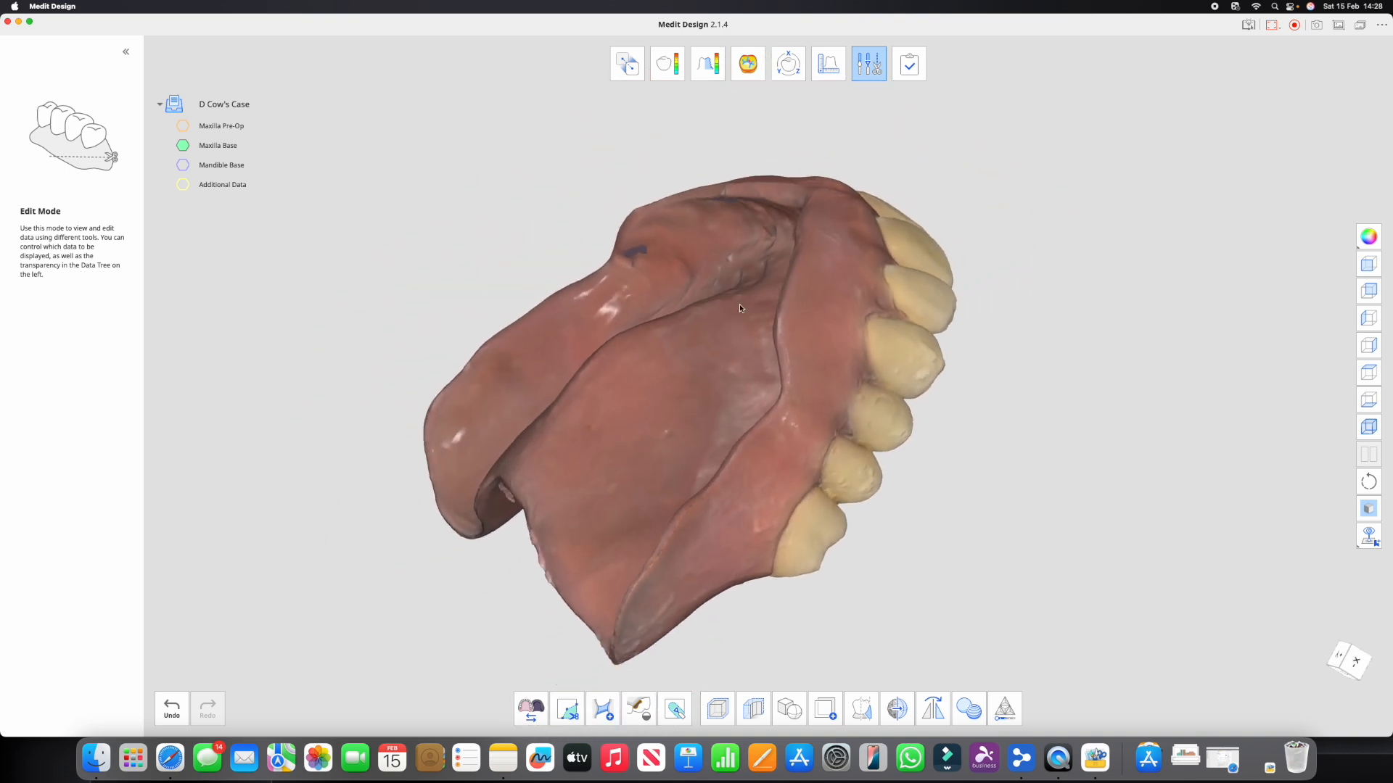
pyautogui.moveTo(740, 308); pyautogui.dragTo(704, 351)
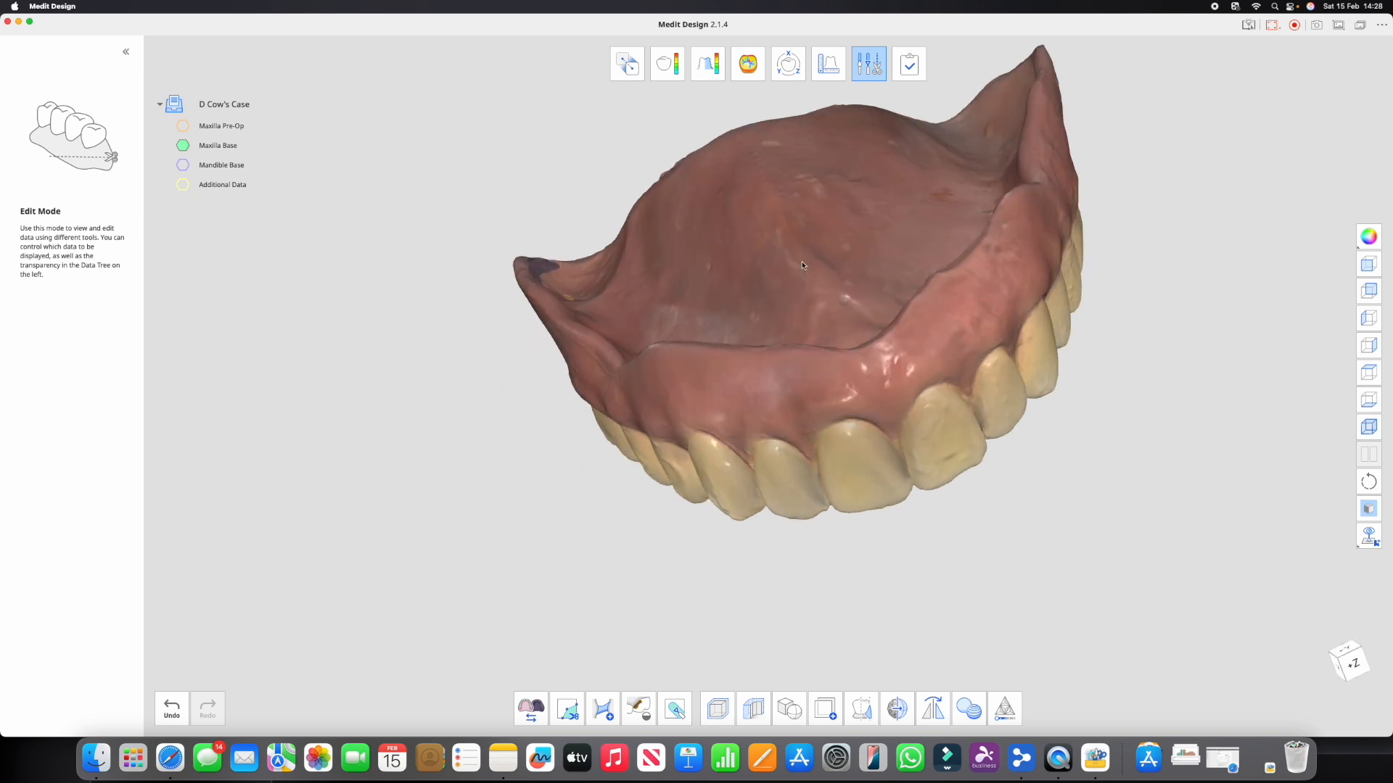
pyautogui.moveTo(803, 265); pyautogui.dragTo(613, 368)
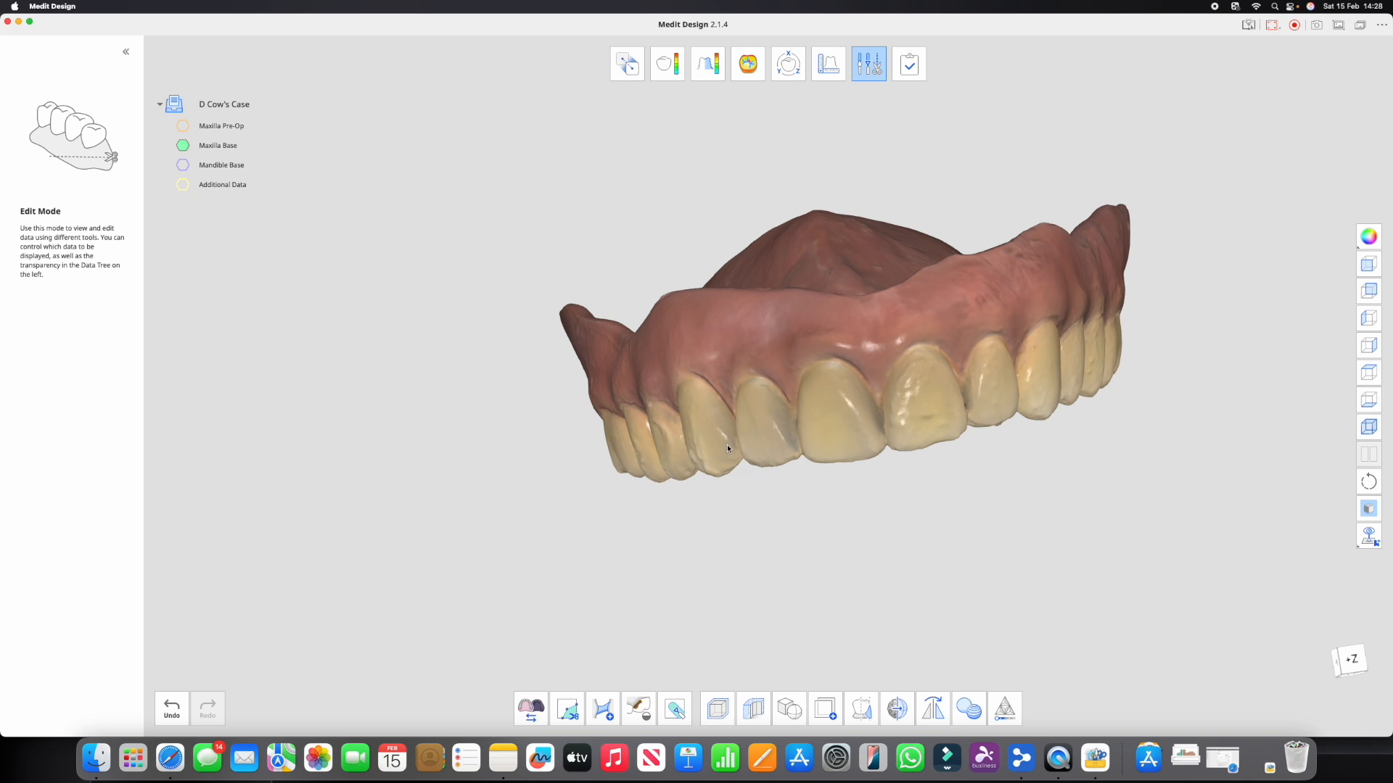
pyautogui.click(530, 708)
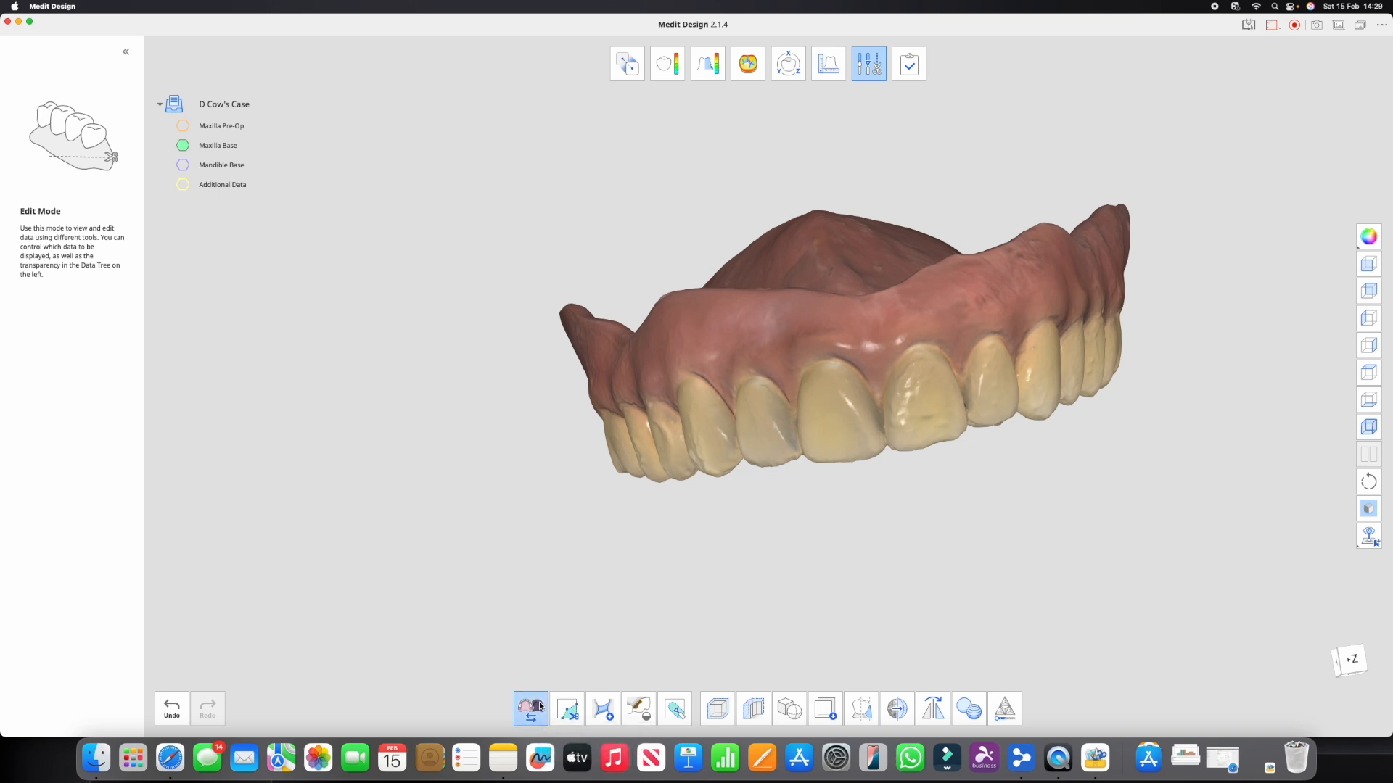
pyautogui.click(530, 708)
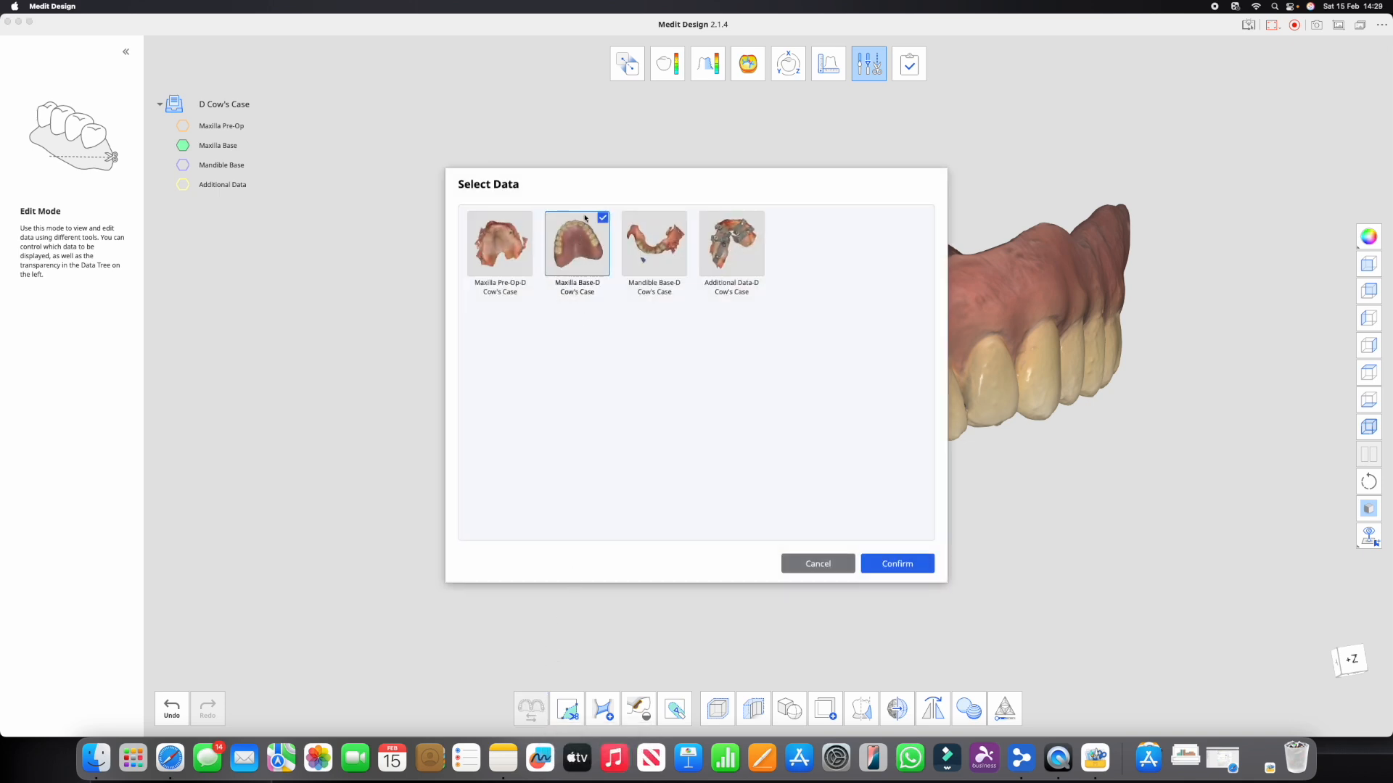
pyautogui.click(897, 563)
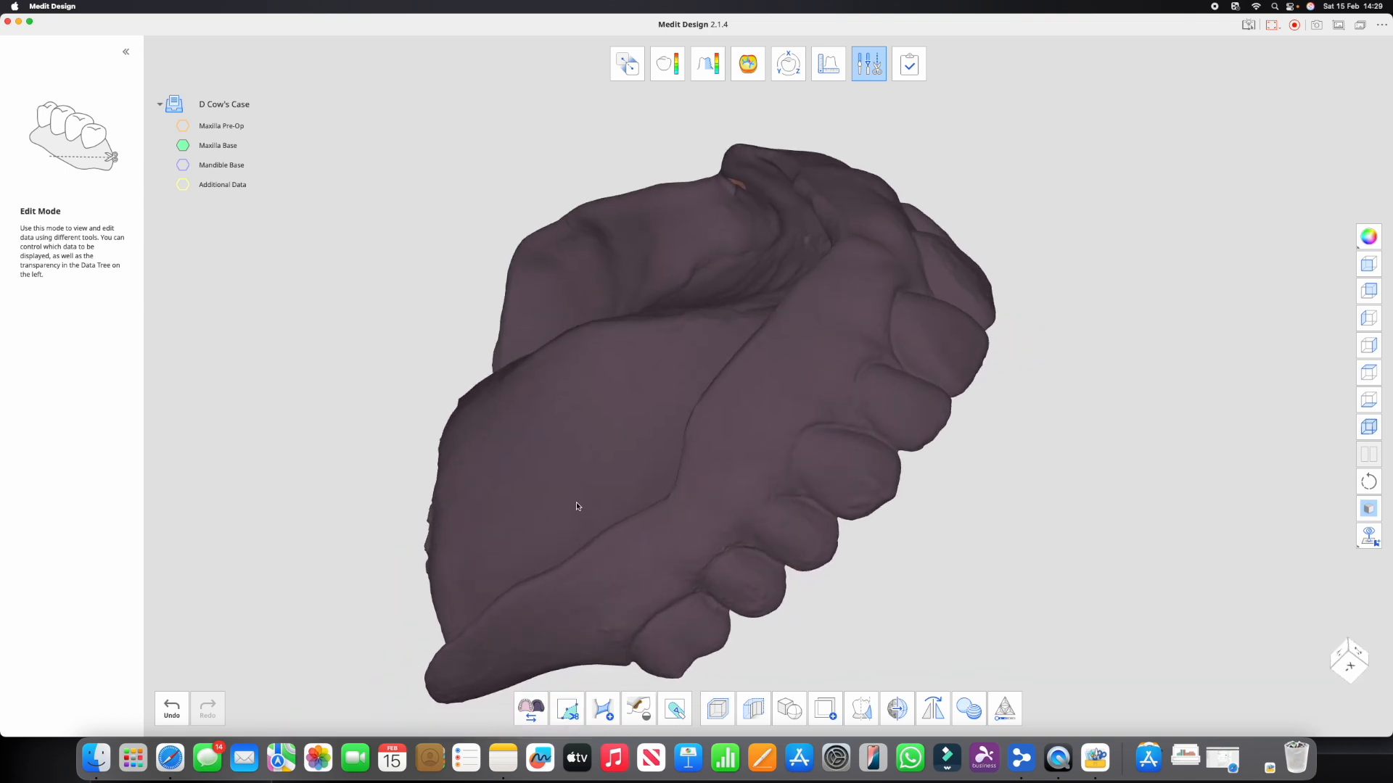
pyautogui.click(218, 145)
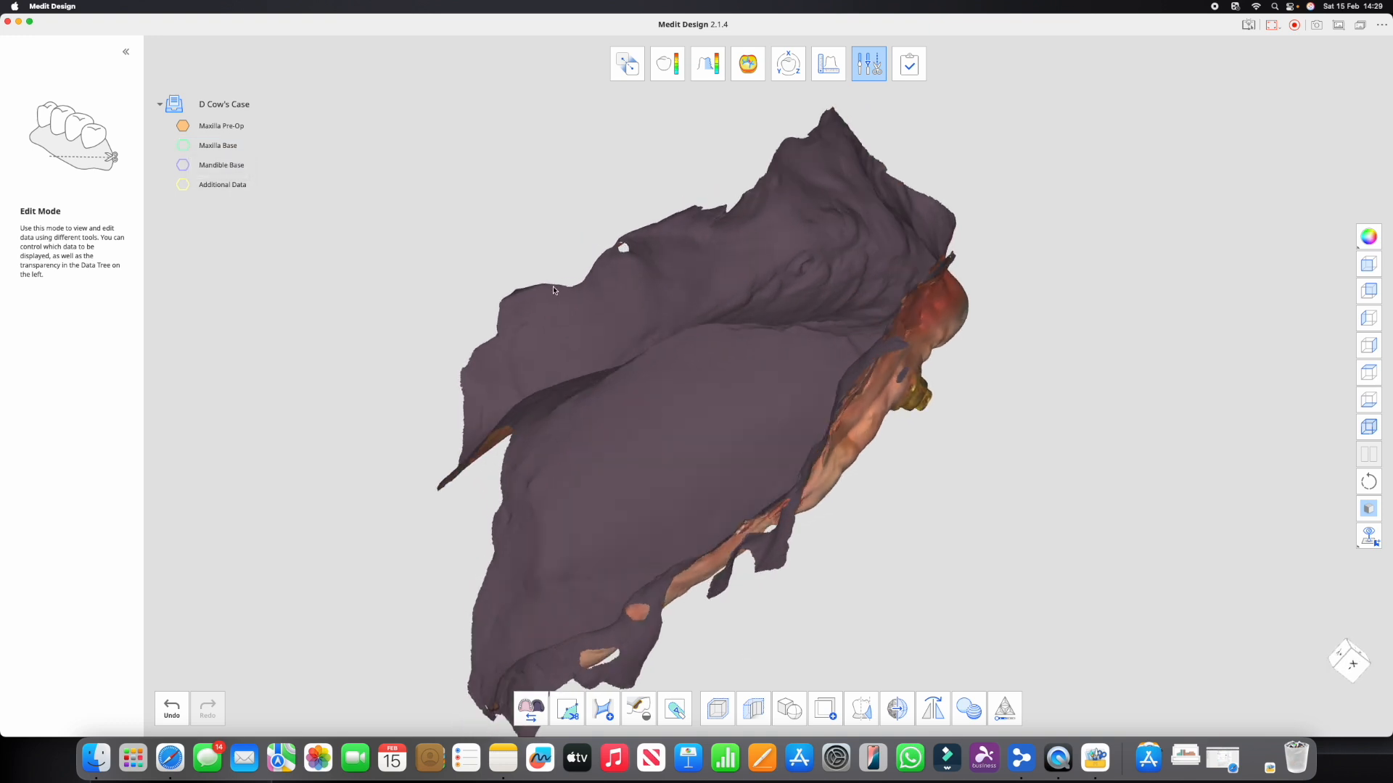
pyautogui.click(218, 145)
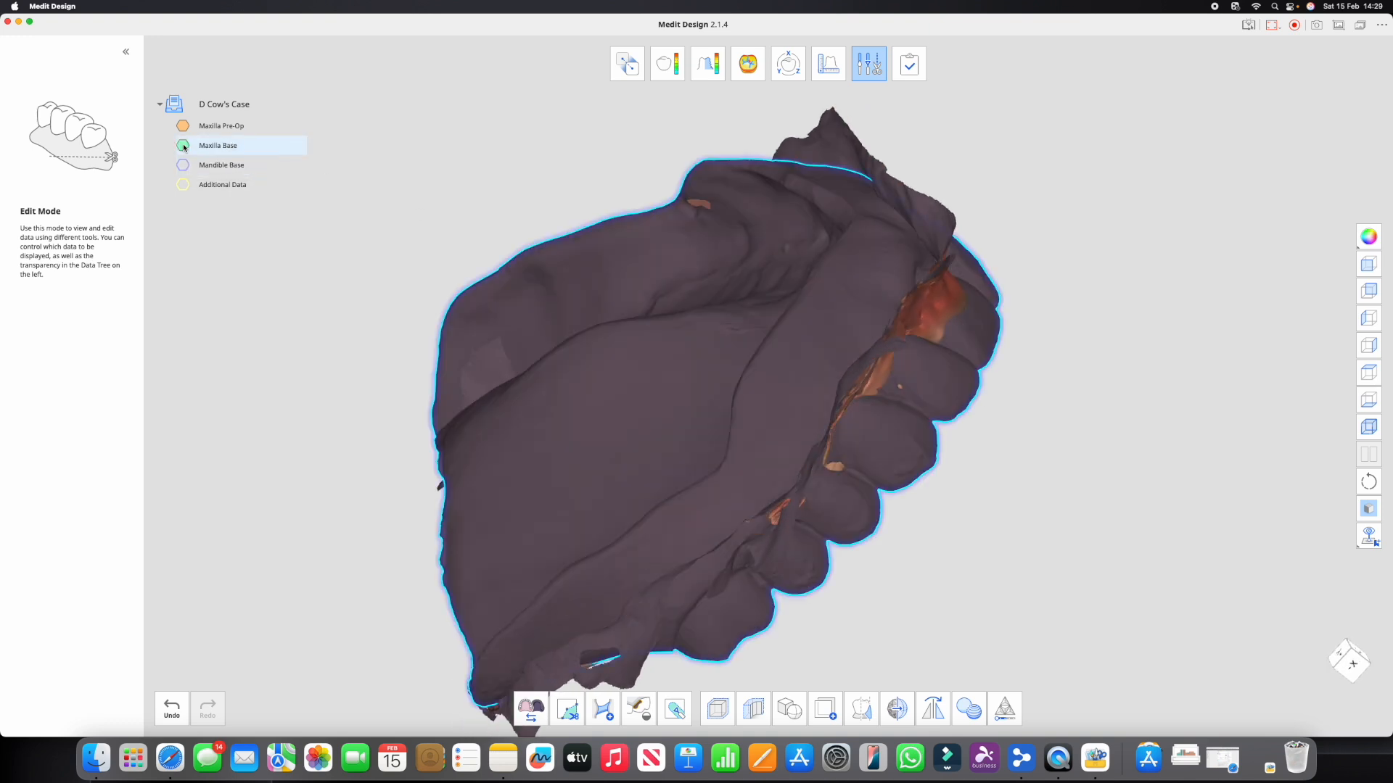
pyautogui.click(218, 145)
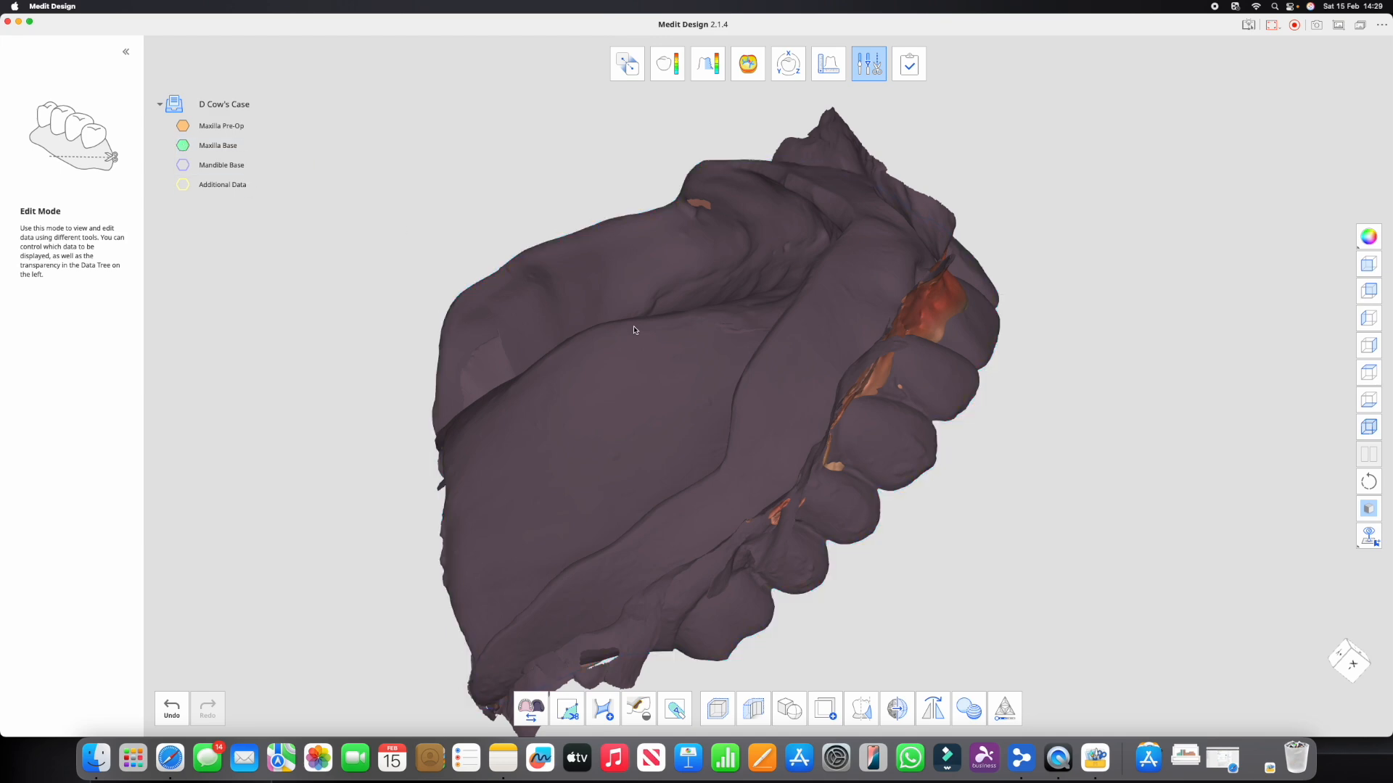
pyautogui.click(221, 125)
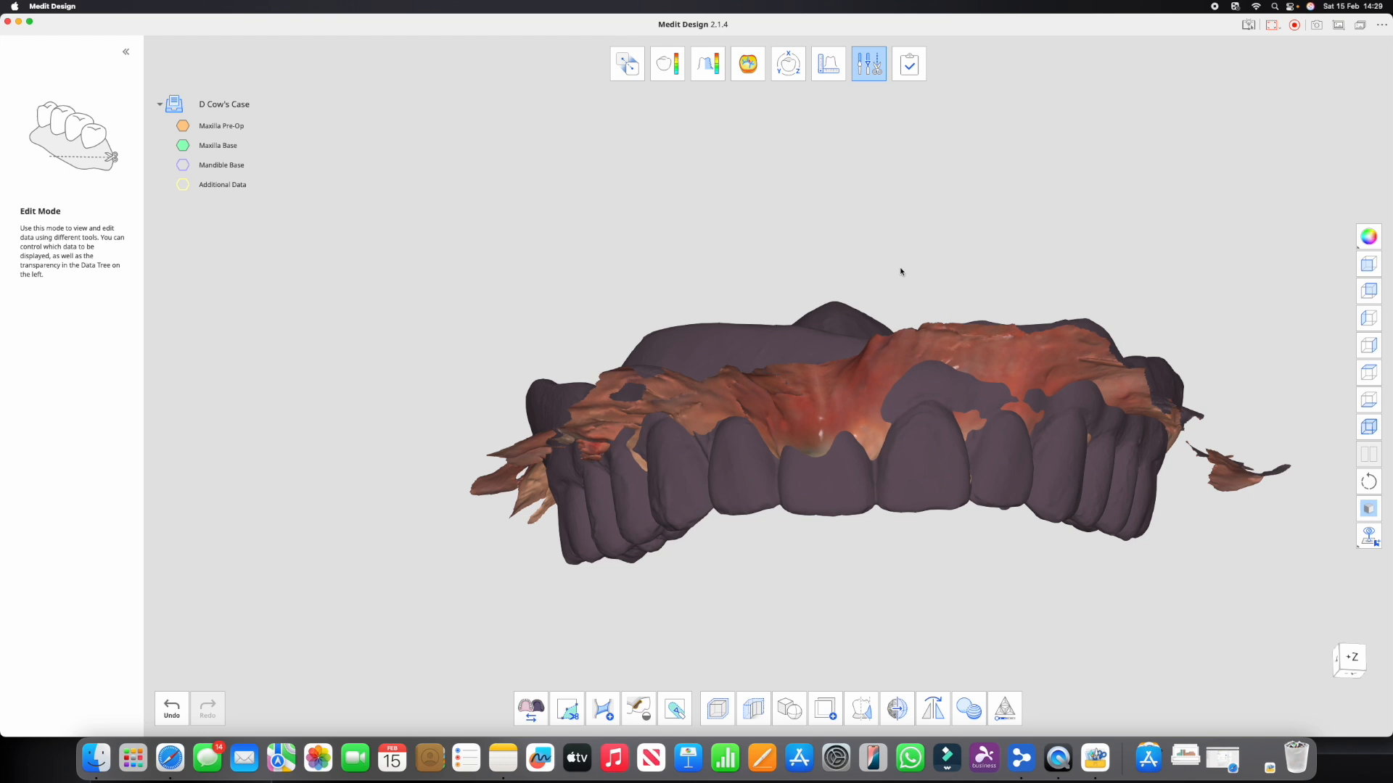
pyautogui.click(626, 63)
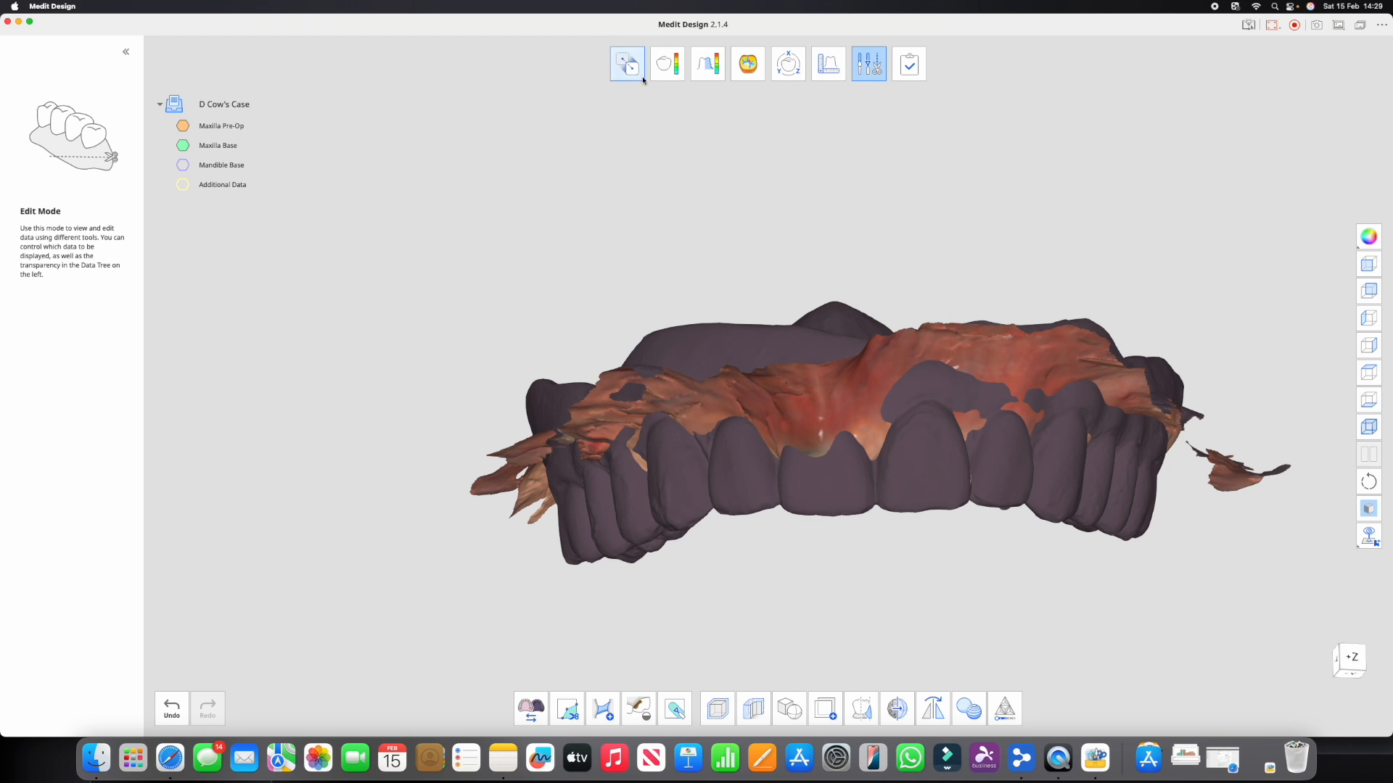
pyautogui.moveTo(626, 63)
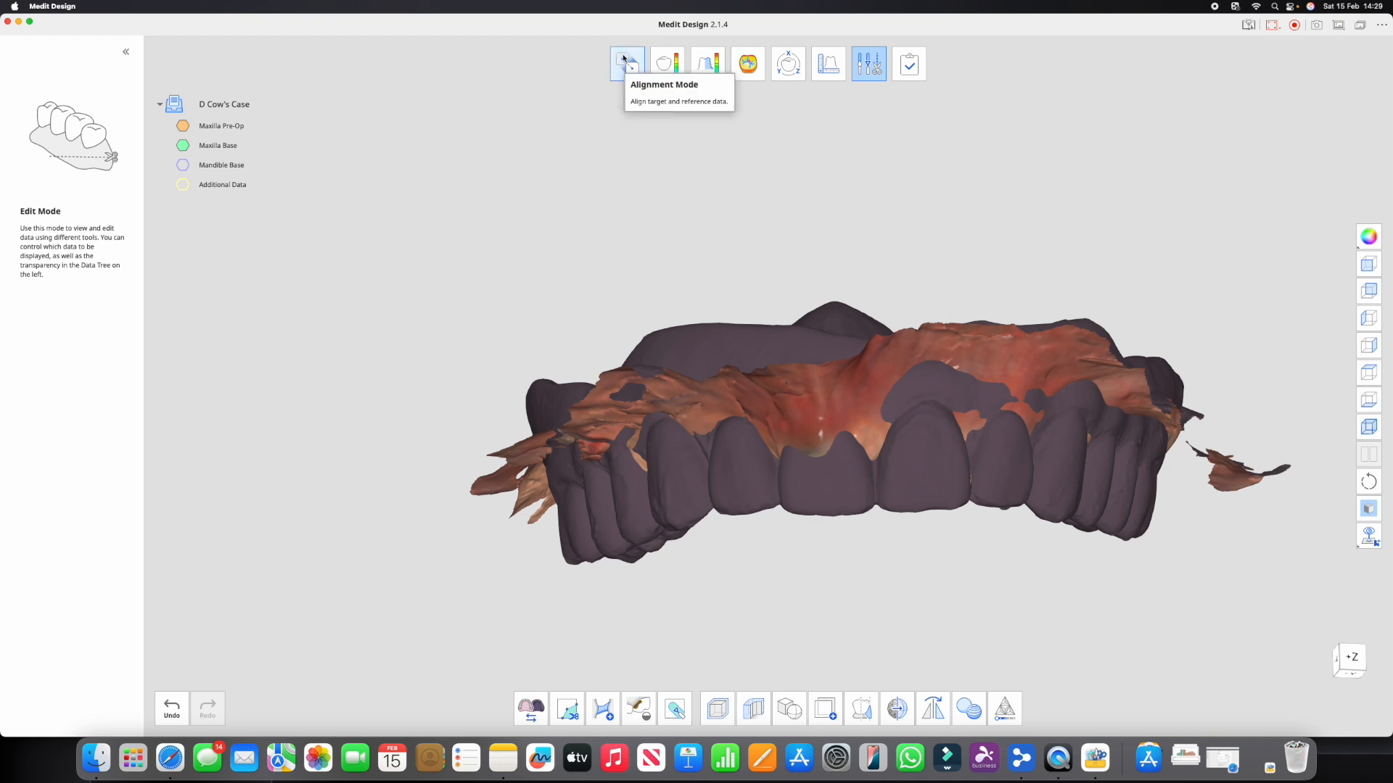
# Assign Maxilla Base as reference and Maxilla Pre-Op and Additional Data as targets
pyautogui.click(626, 63)
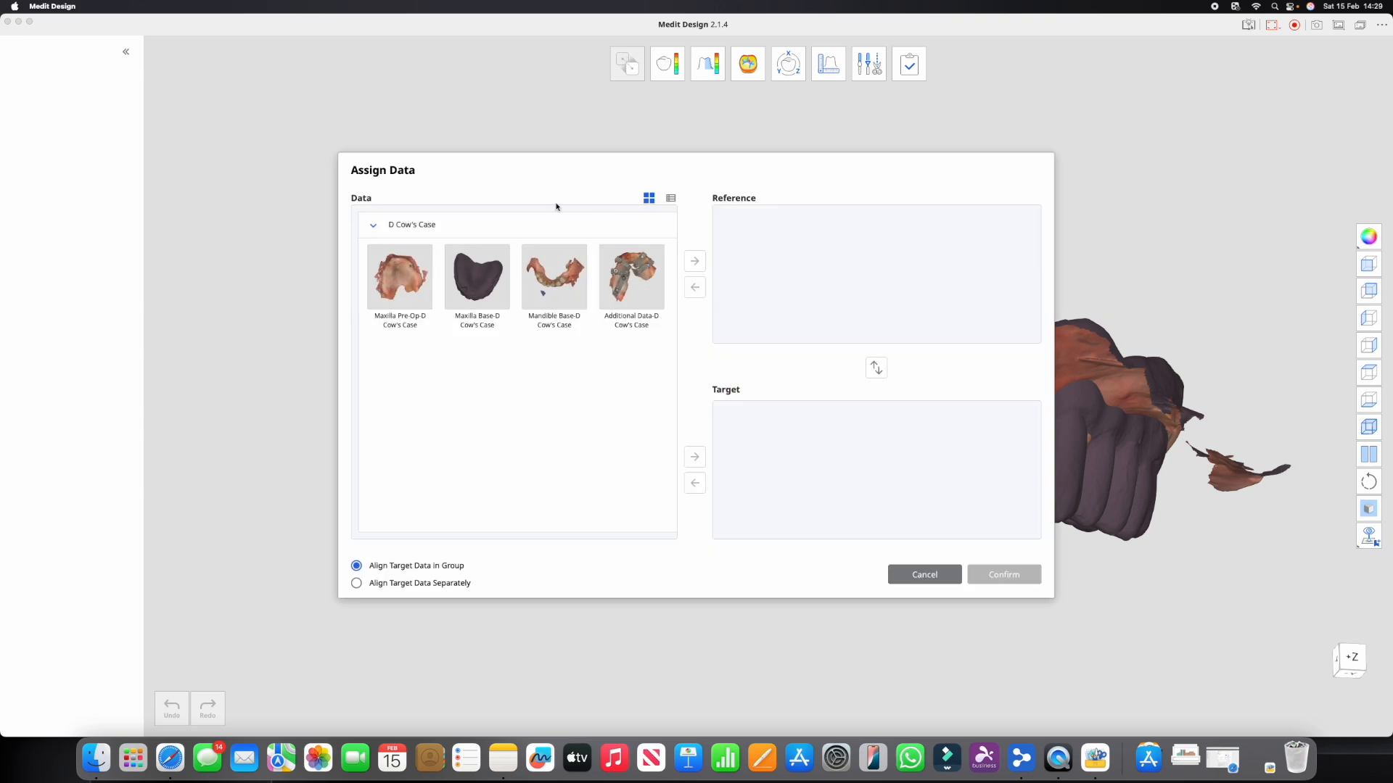
pyautogui.click(399, 277)
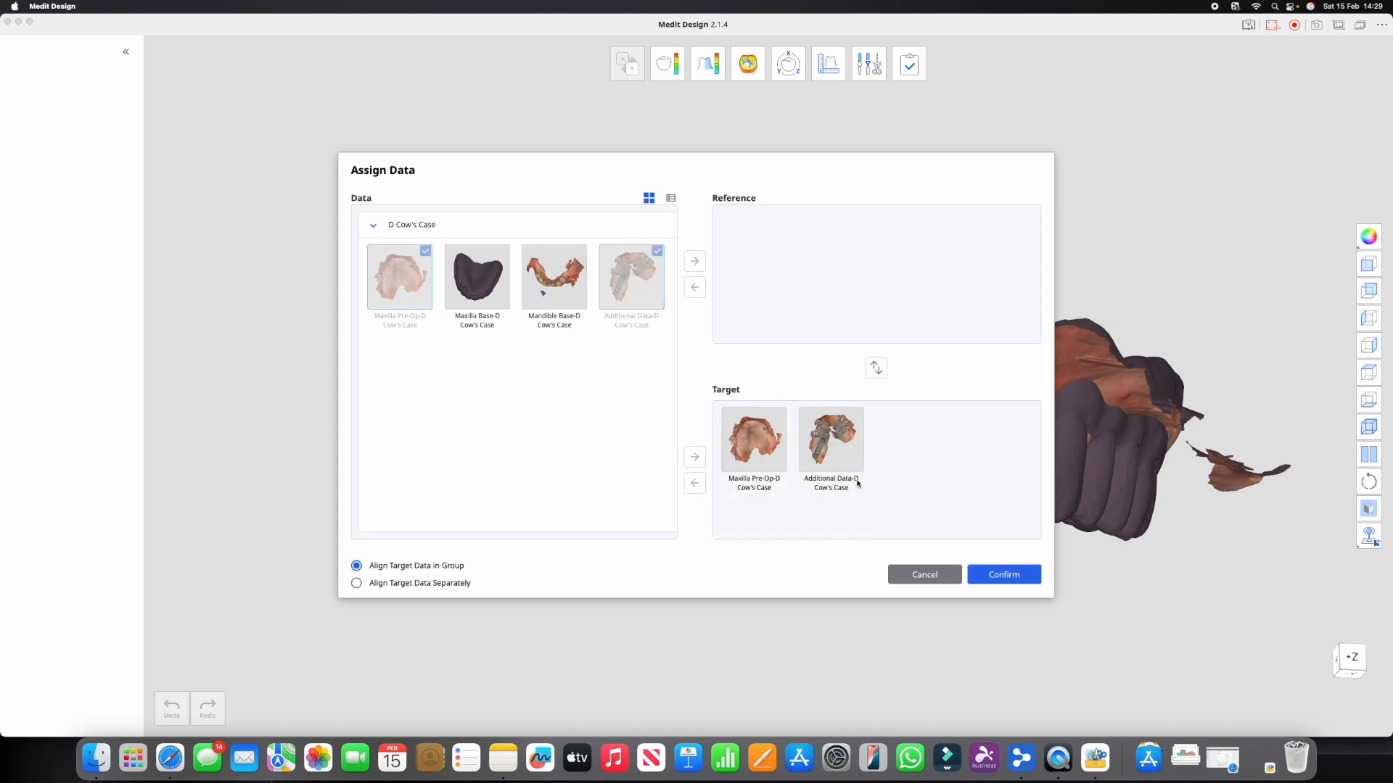
pyautogui.click(477, 276)
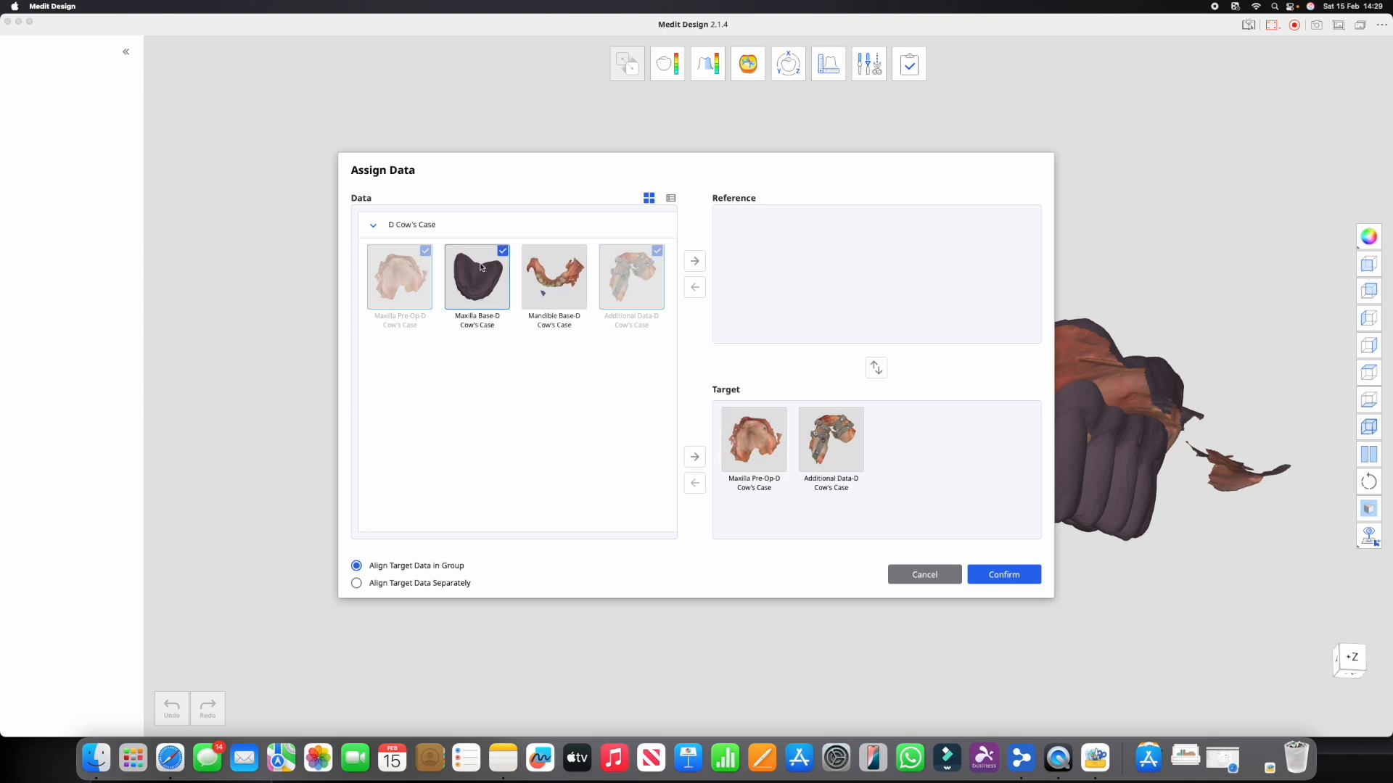
pyautogui.click(694, 260)
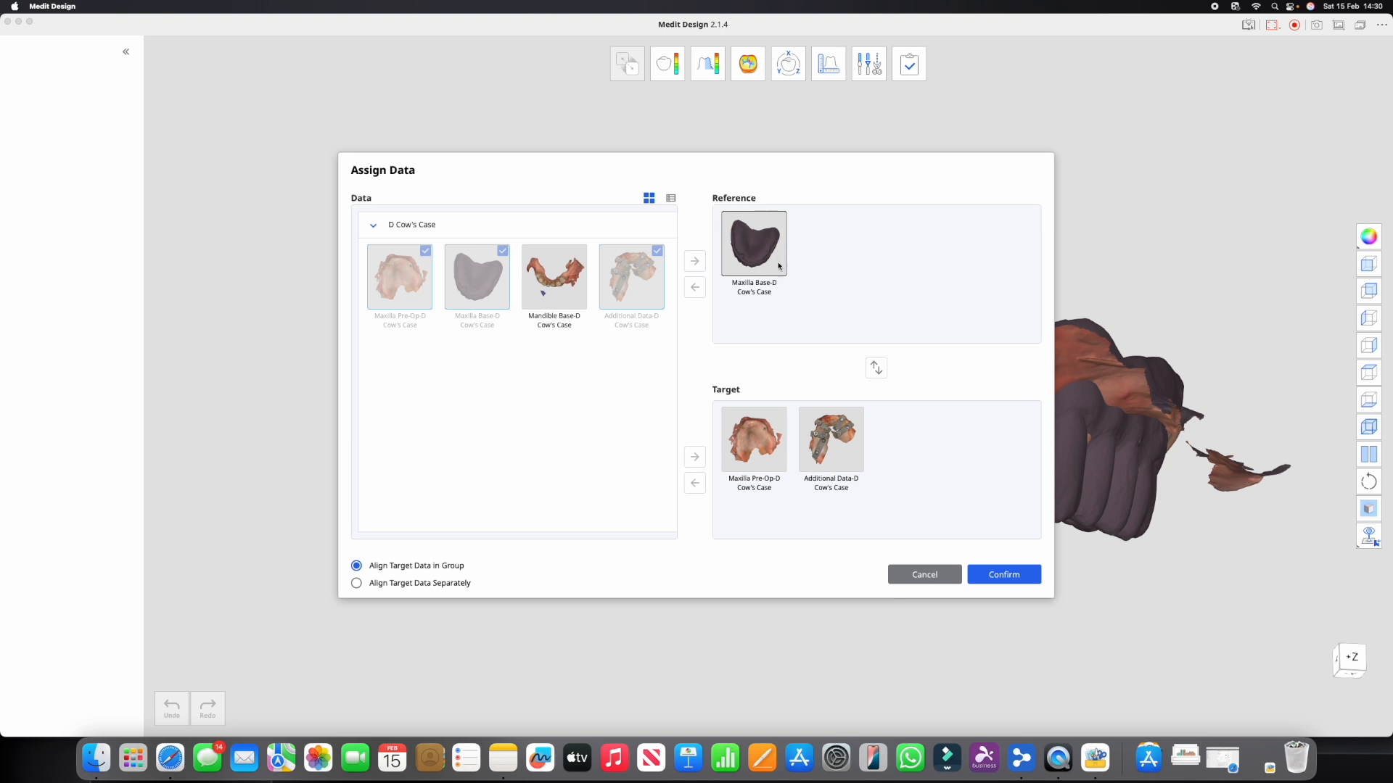
pyautogui.moveTo(753, 245)
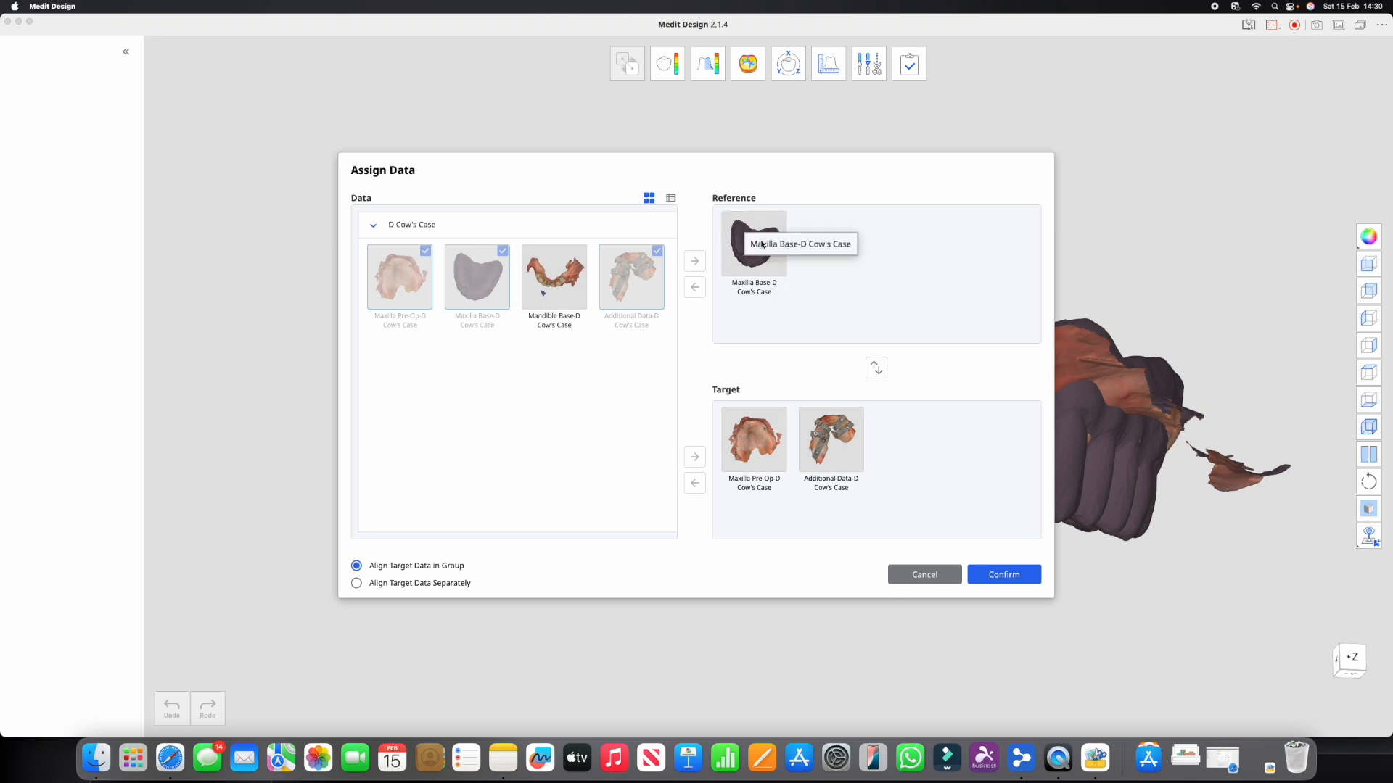
pyautogui.moveTo(804, 284)
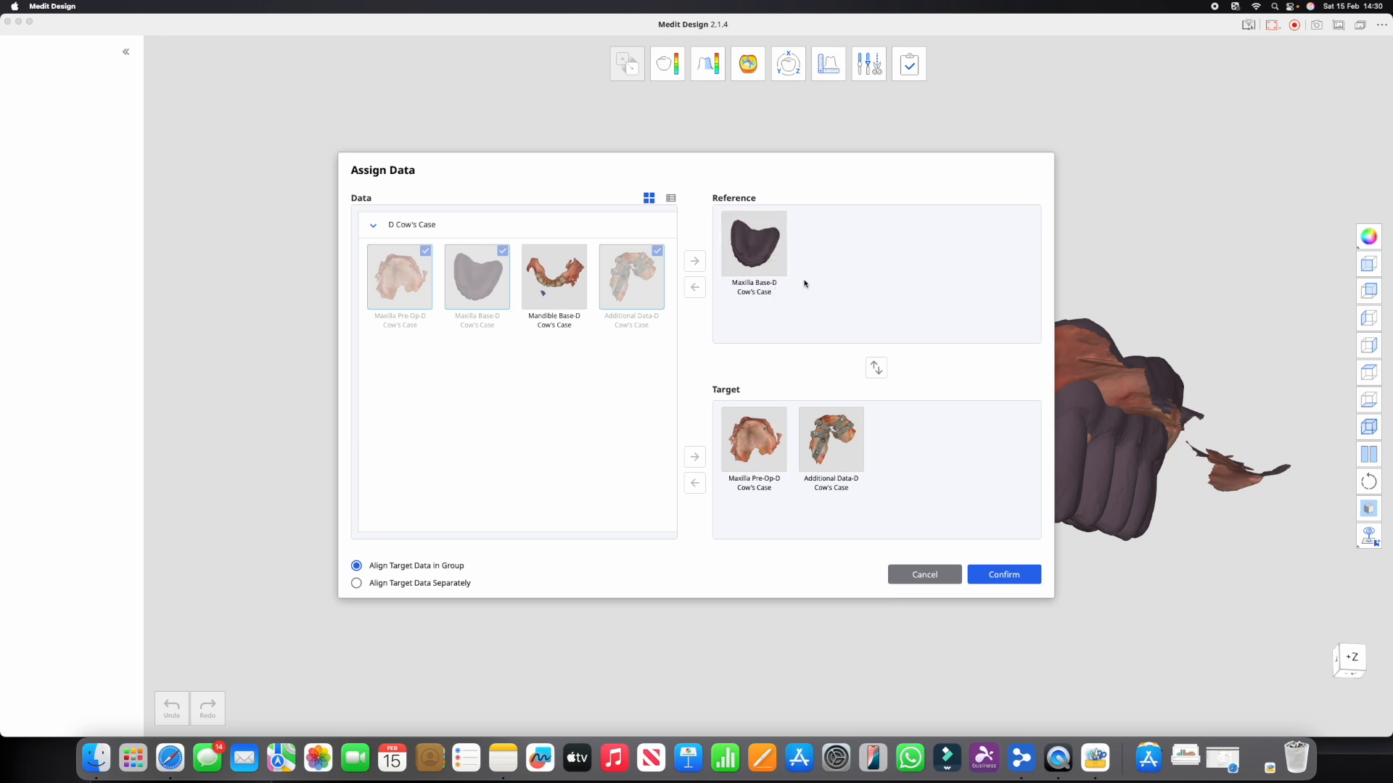
pyautogui.click(752, 242)
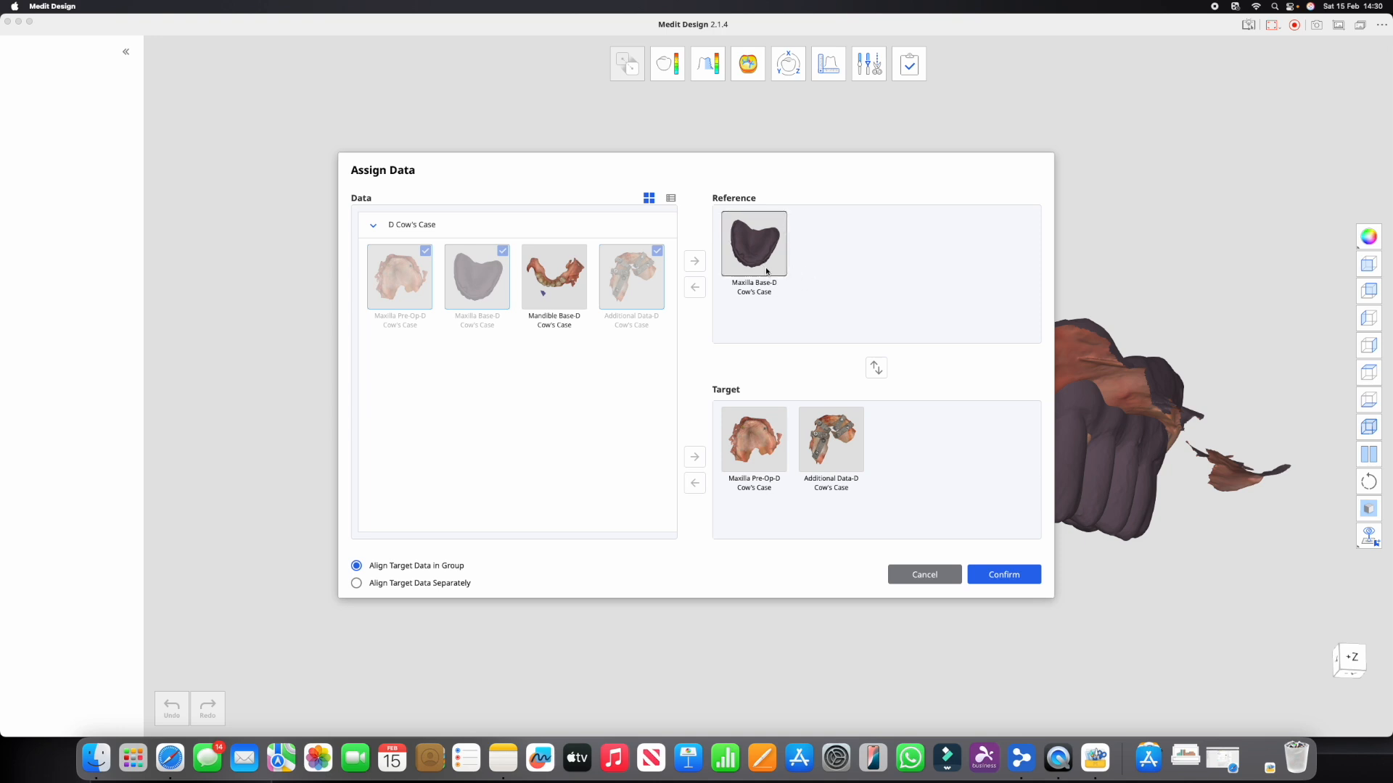
pyautogui.moveTo(763, 233)
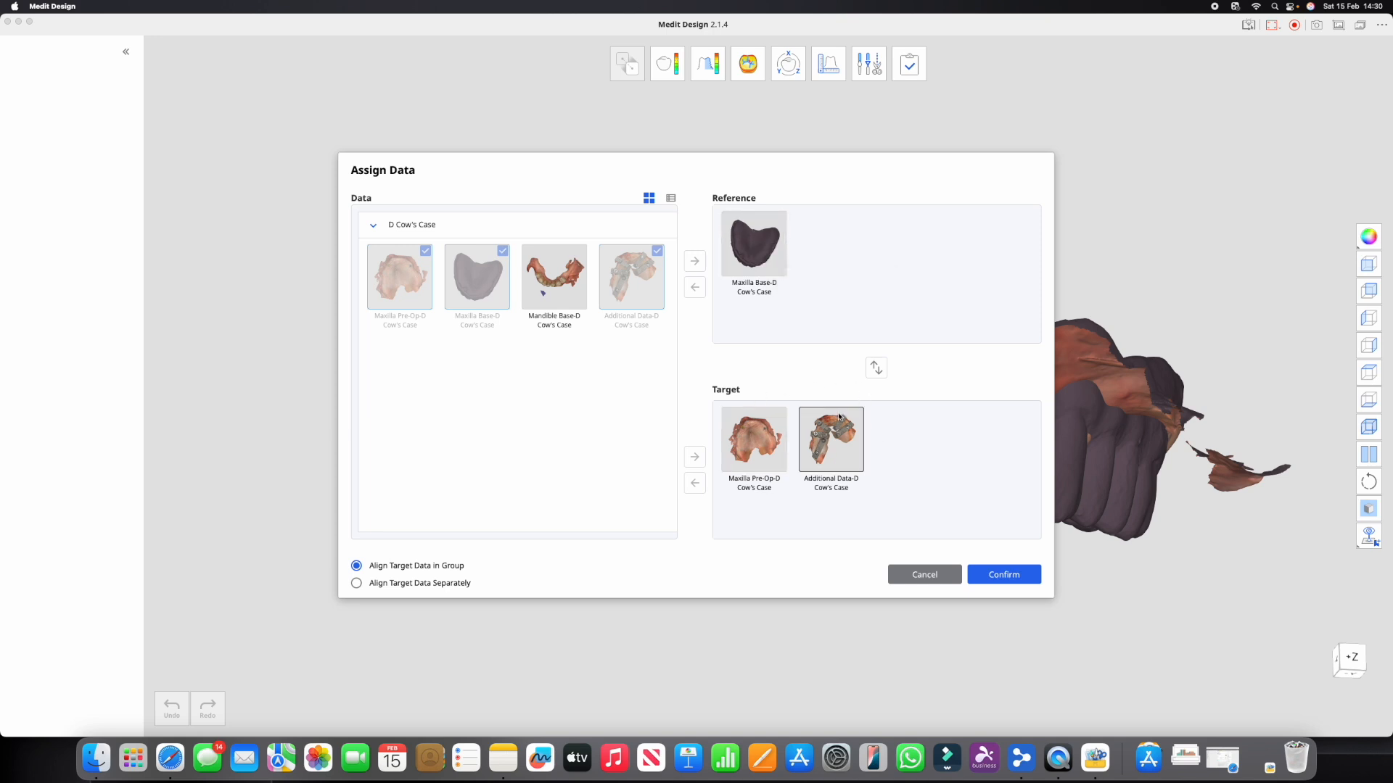
pyautogui.click(1002, 574)
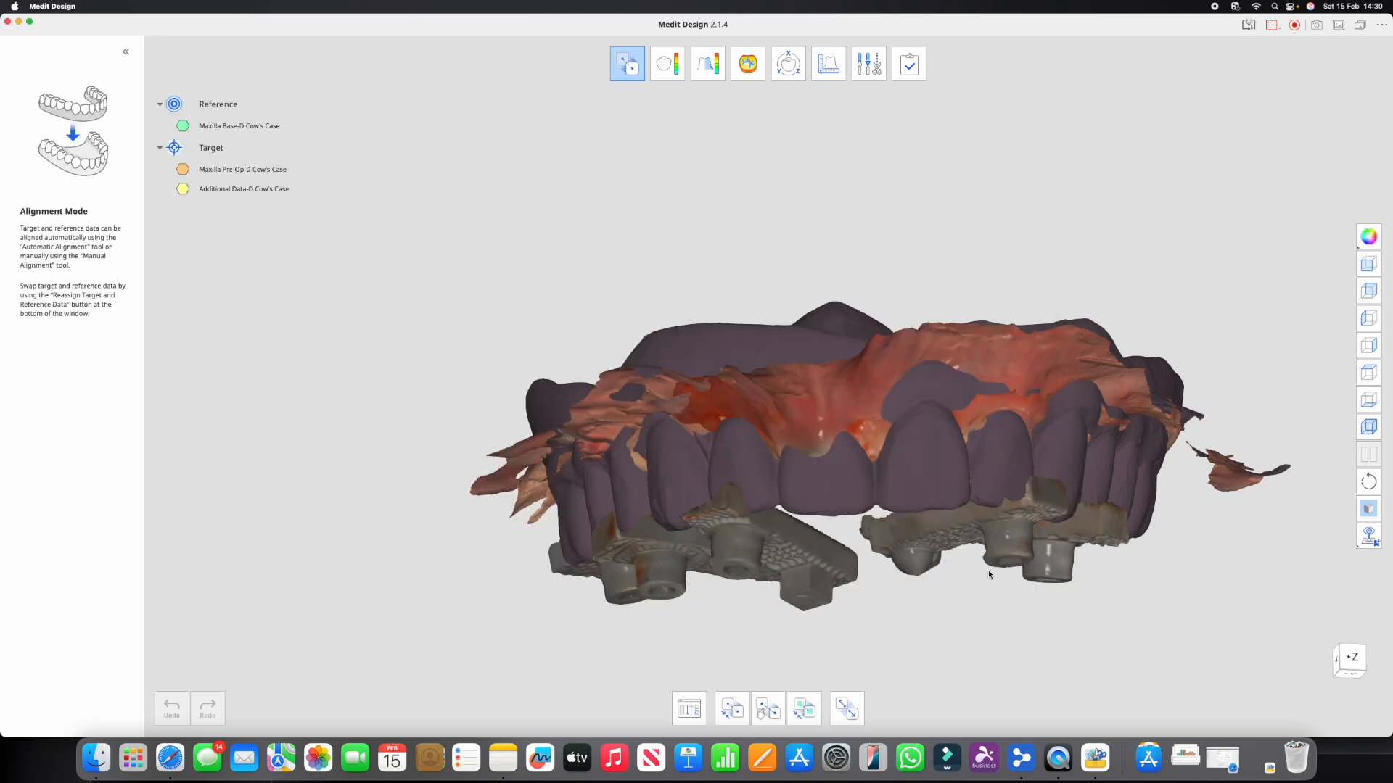
pyautogui.moveTo(731, 708)
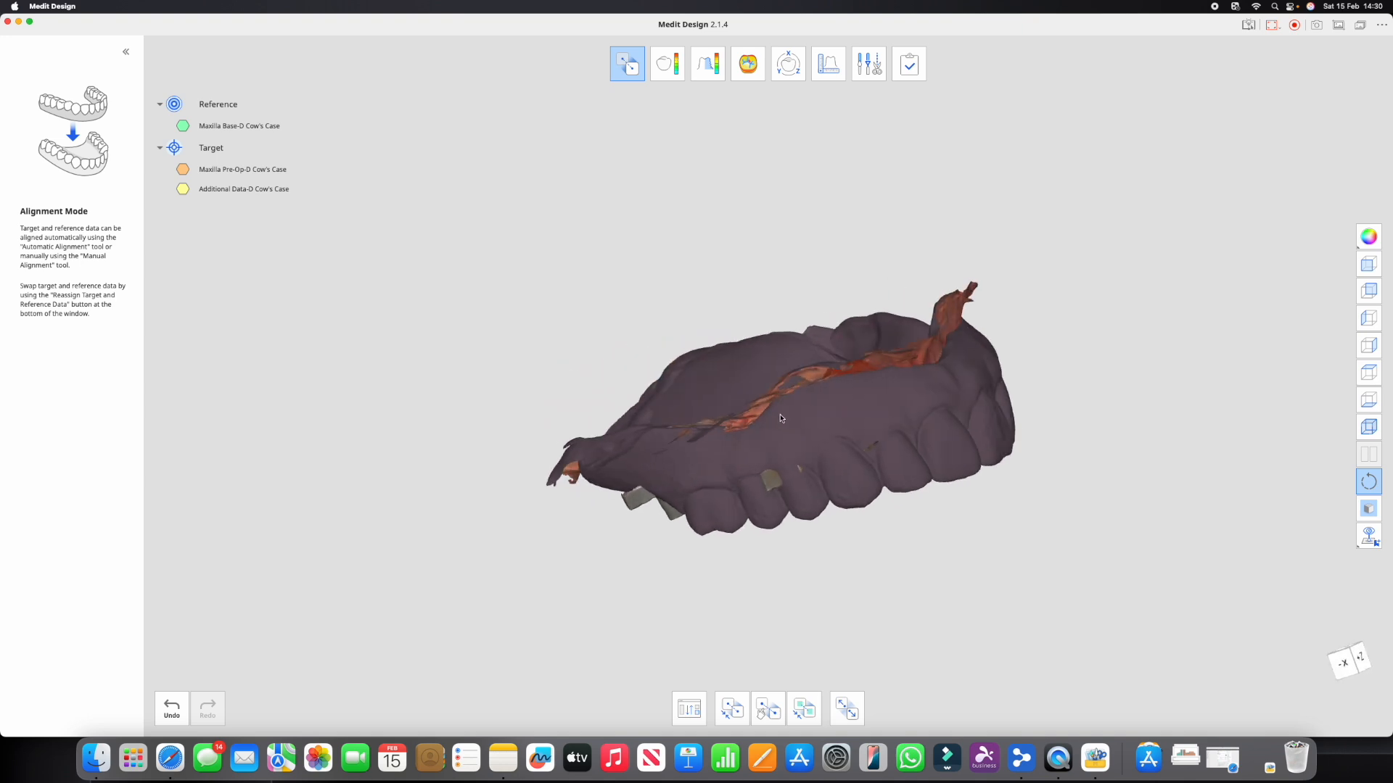
# Orbit to check the aligned scans, then return to Overview Mode
pyautogui.moveTo(779, 419); pyautogui.dragTo(997, 414)
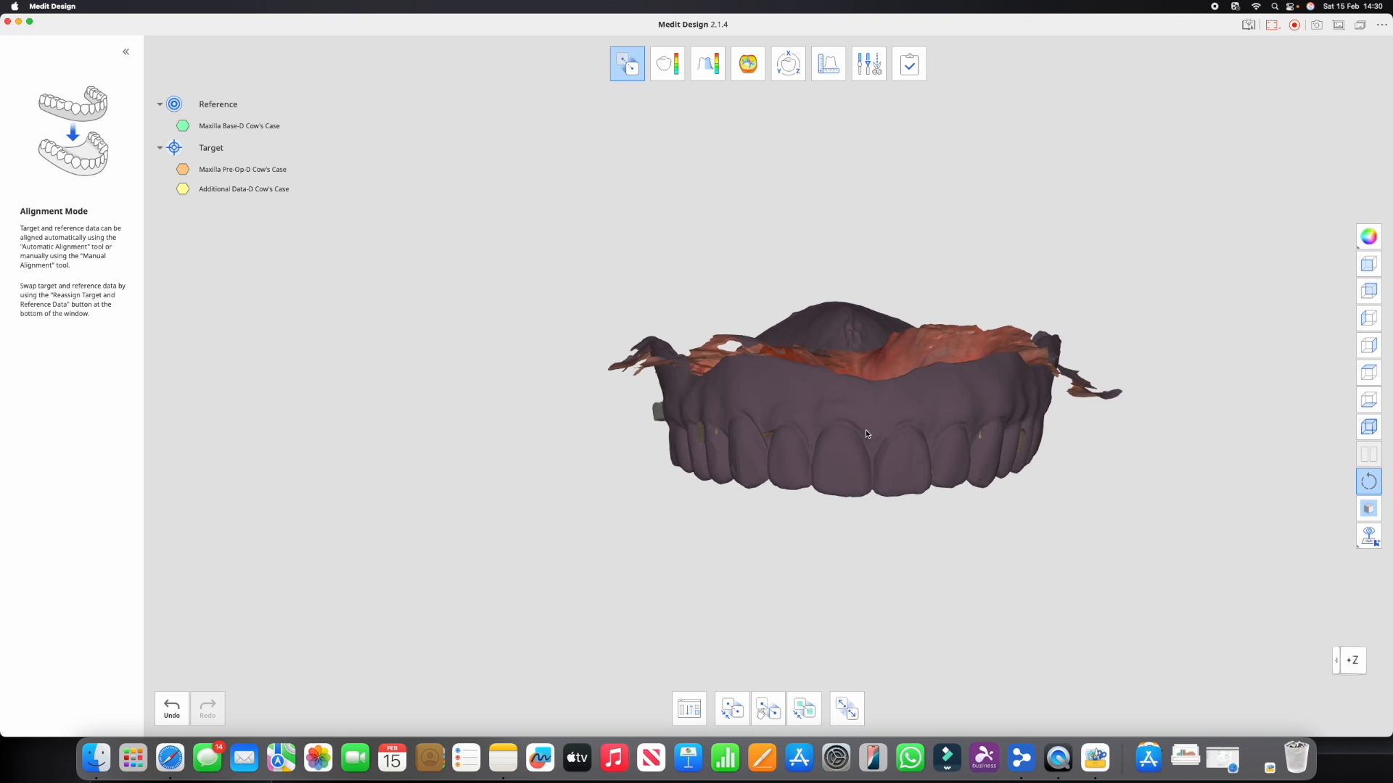
pyautogui.click(626, 63)
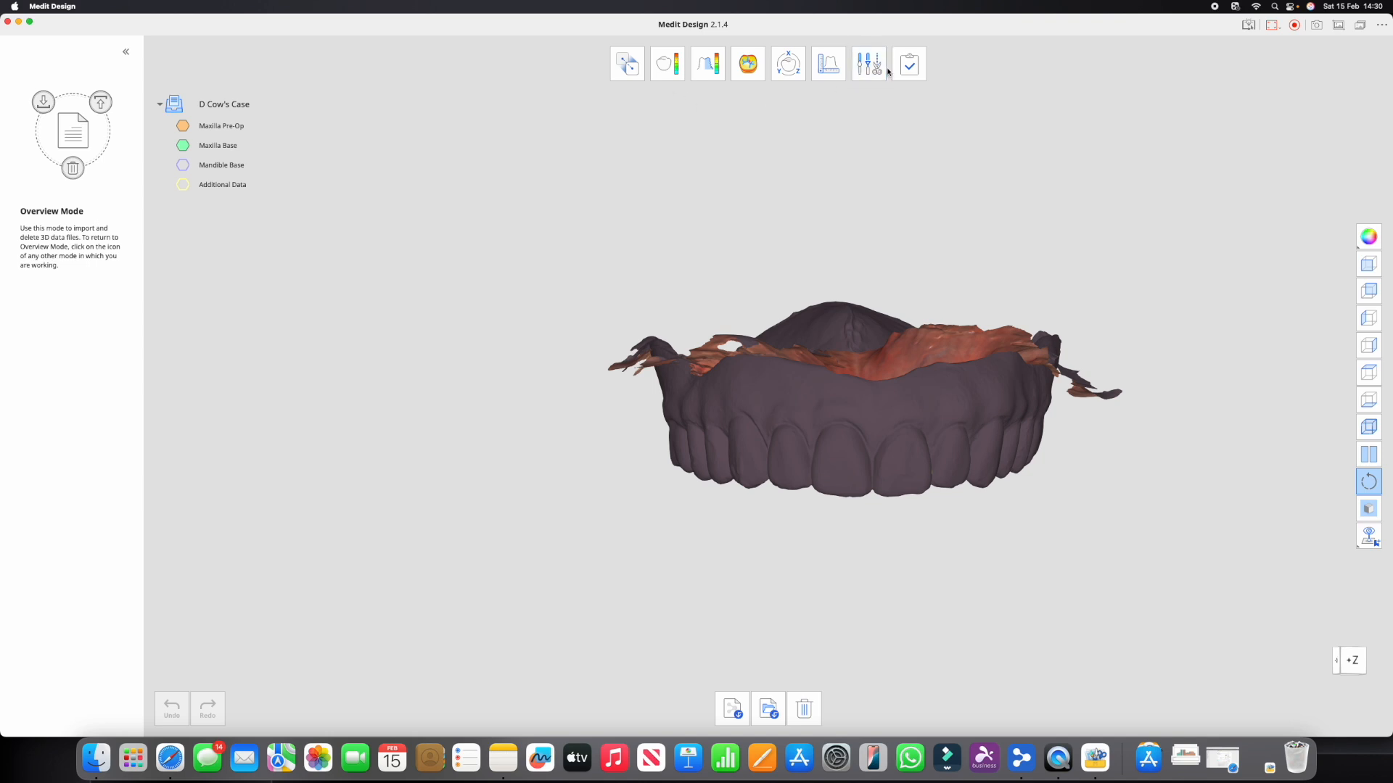
# Enter Edit Mode with Maxilla Base selected, orbit, and hide the Maxilla Base denture scan
pyautogui.click(867, 63)
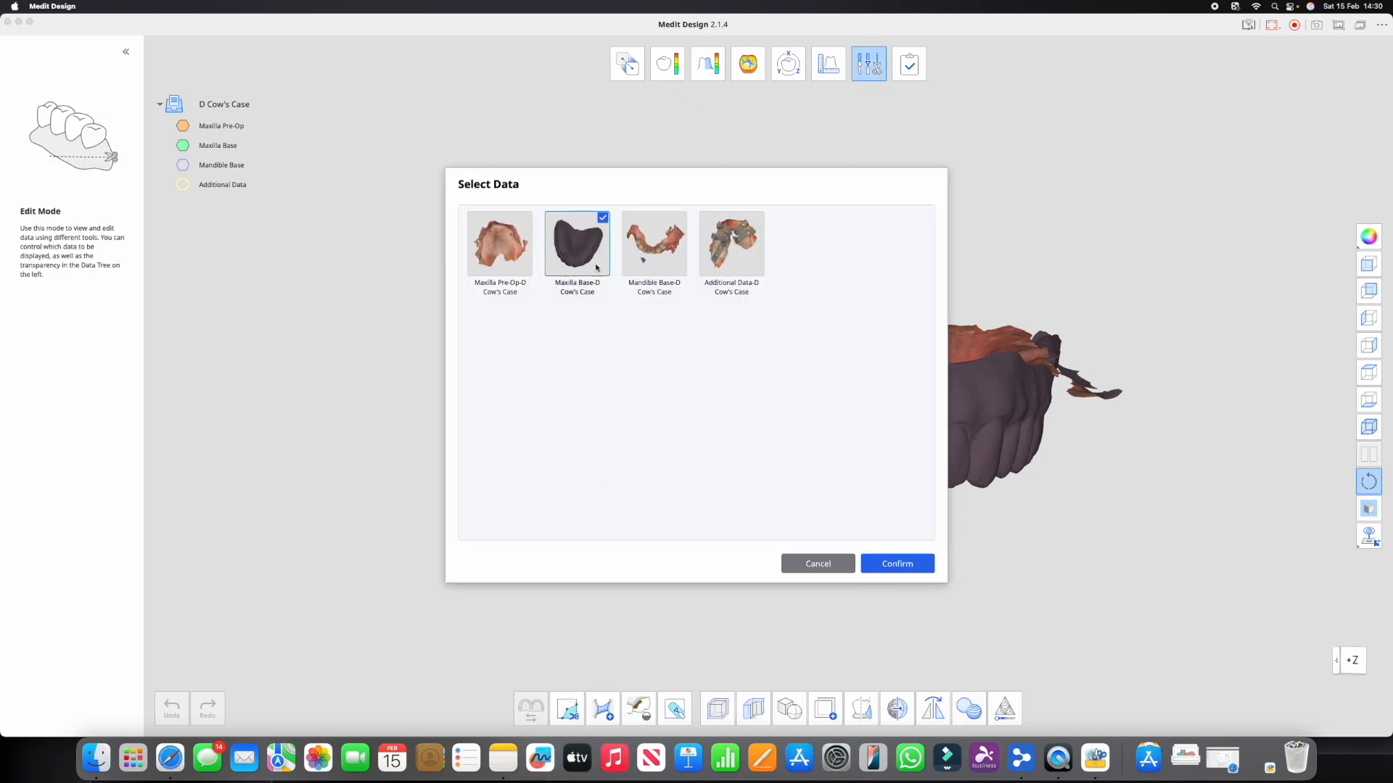
pyautogui.click(897, 563)
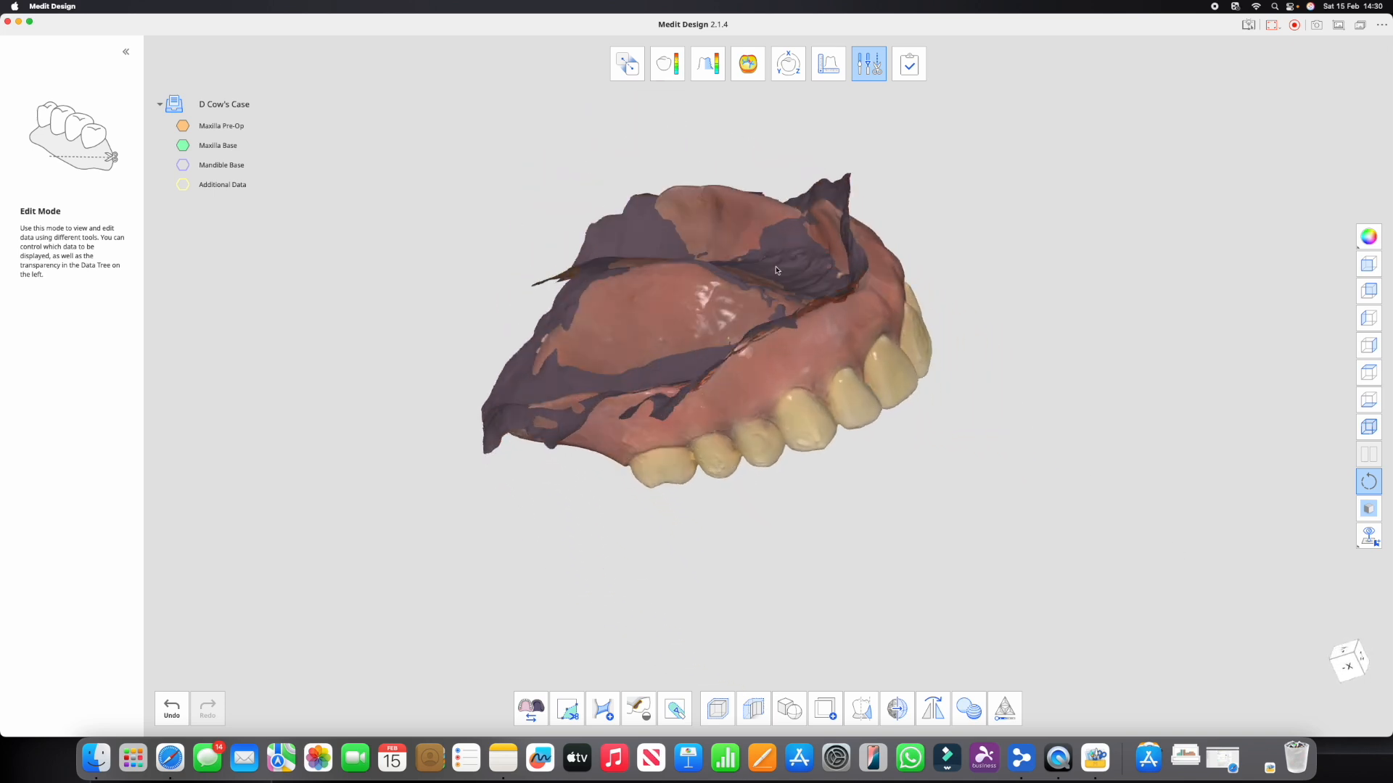
pyautogui.moveTo(776, 270); pyautogui.dragTo(657, 322)
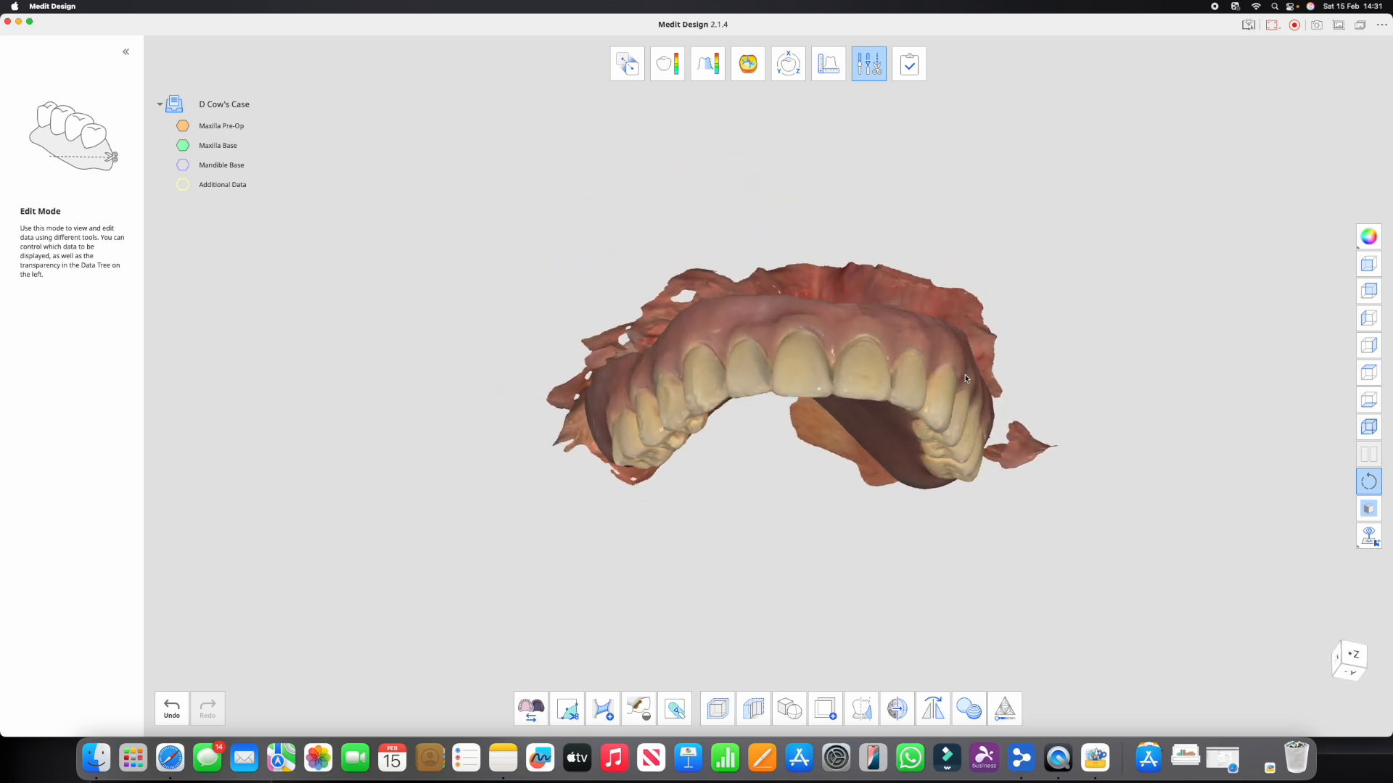
pyautogui.click(218, 146)
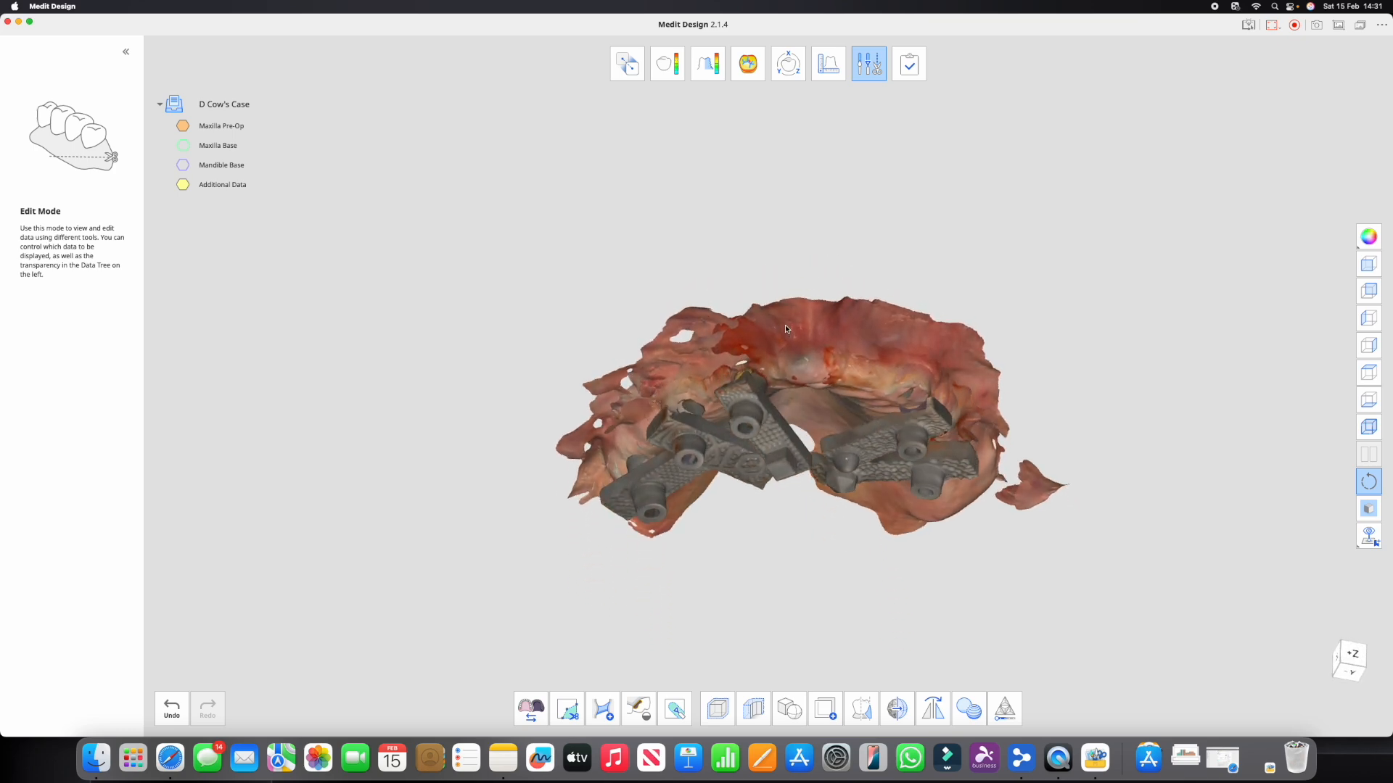
pyautogui.moveTo(907, 63)
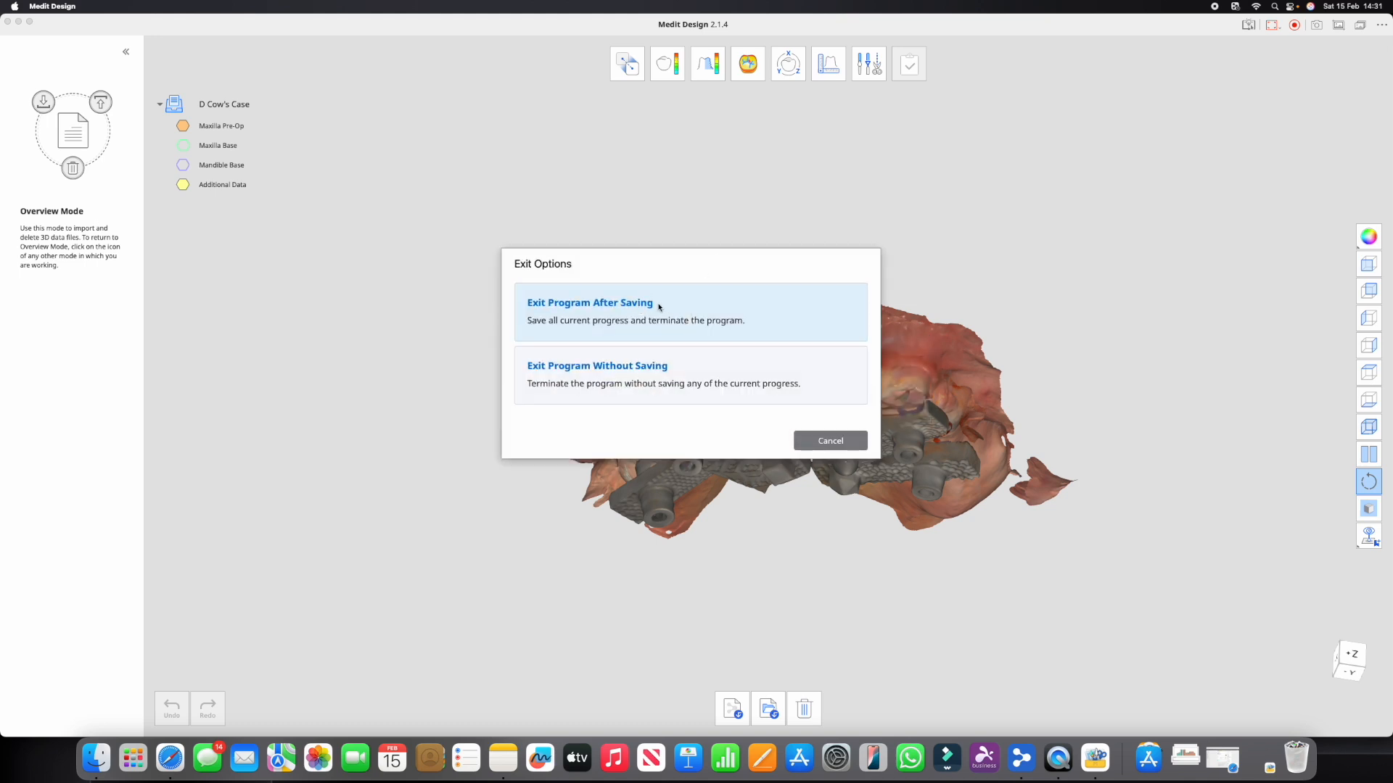
# Choose Exit Program After Saving to save the design and close Medit Design
pyautogui.click(590, 302)
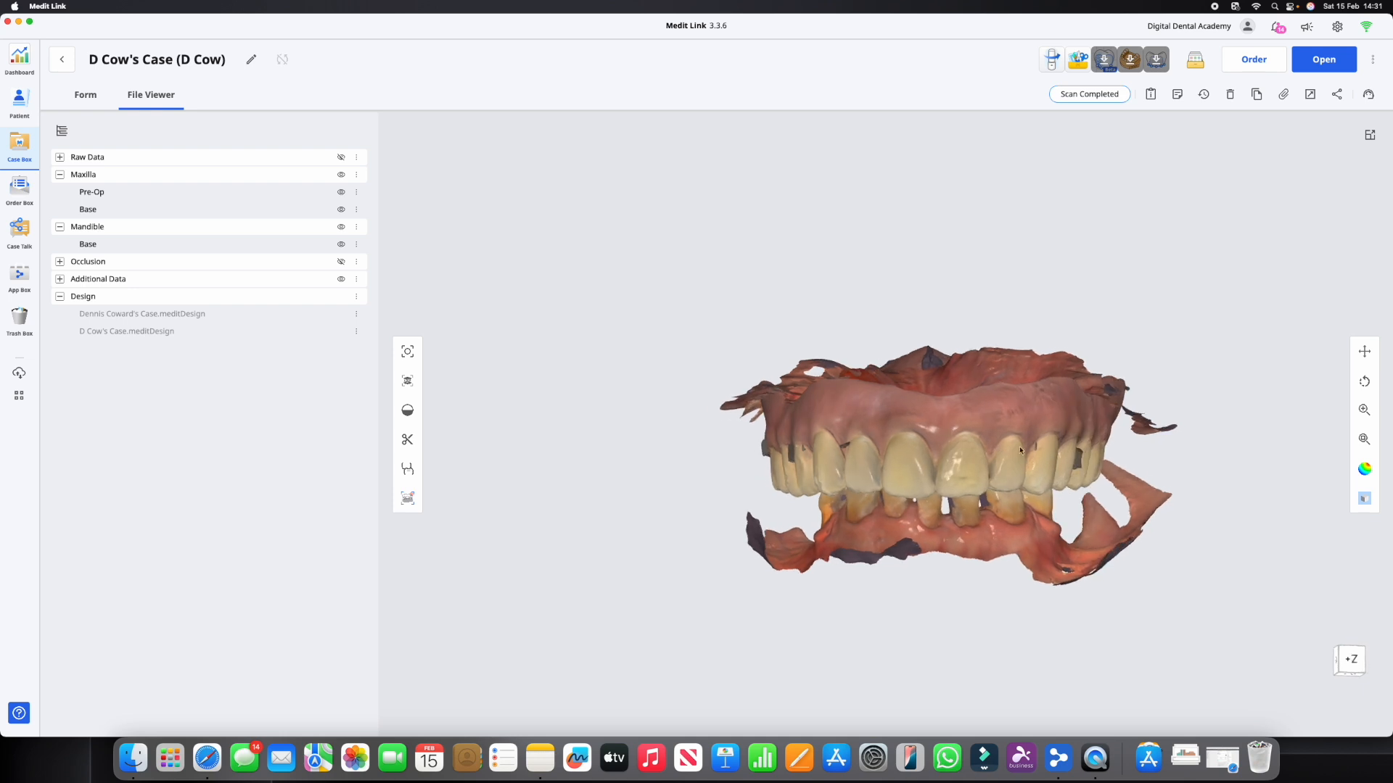
# Orbit the saved case in File Viewer and toggle the Mandible scan's visibility
pyautogui.moveTo(1018, 451); pyautogui.dragTo(959, 432)
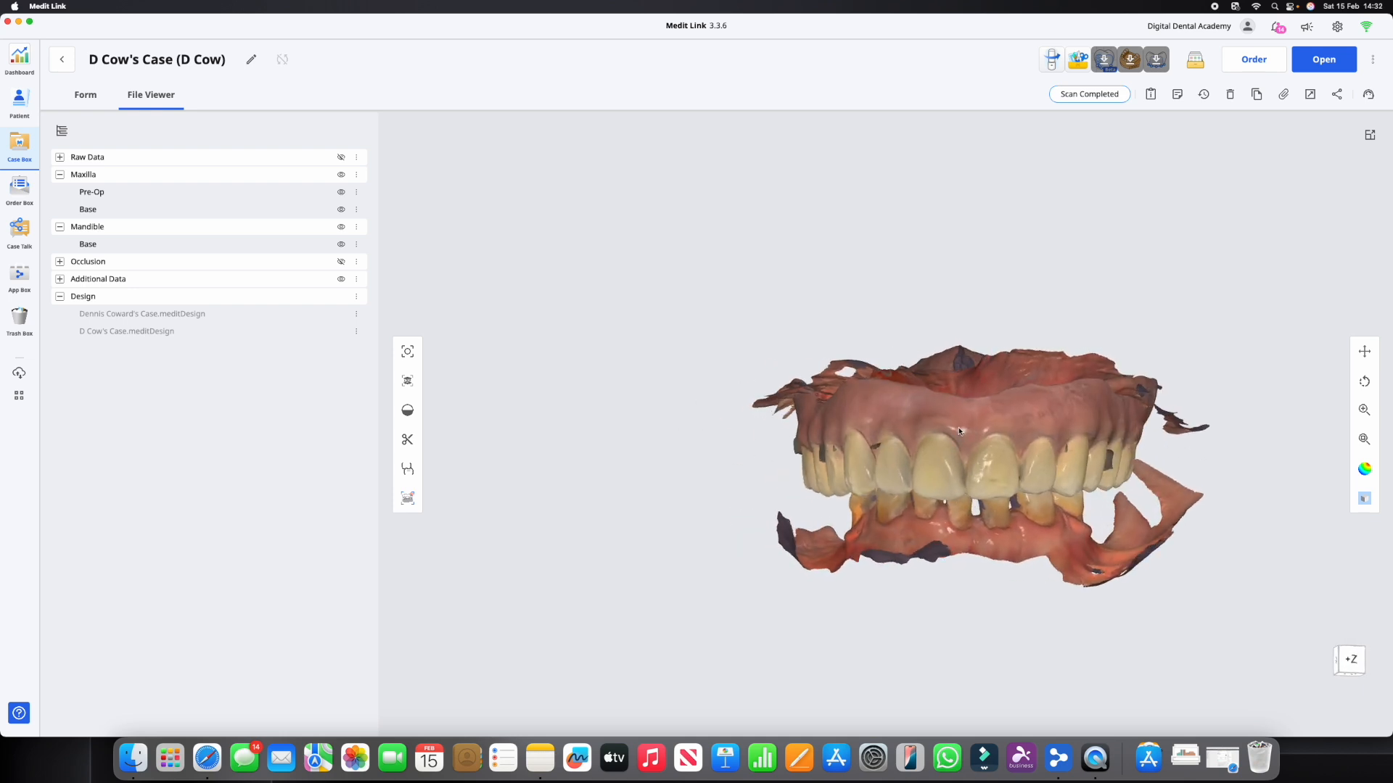
pyautogui.moveTo(1049, 446)
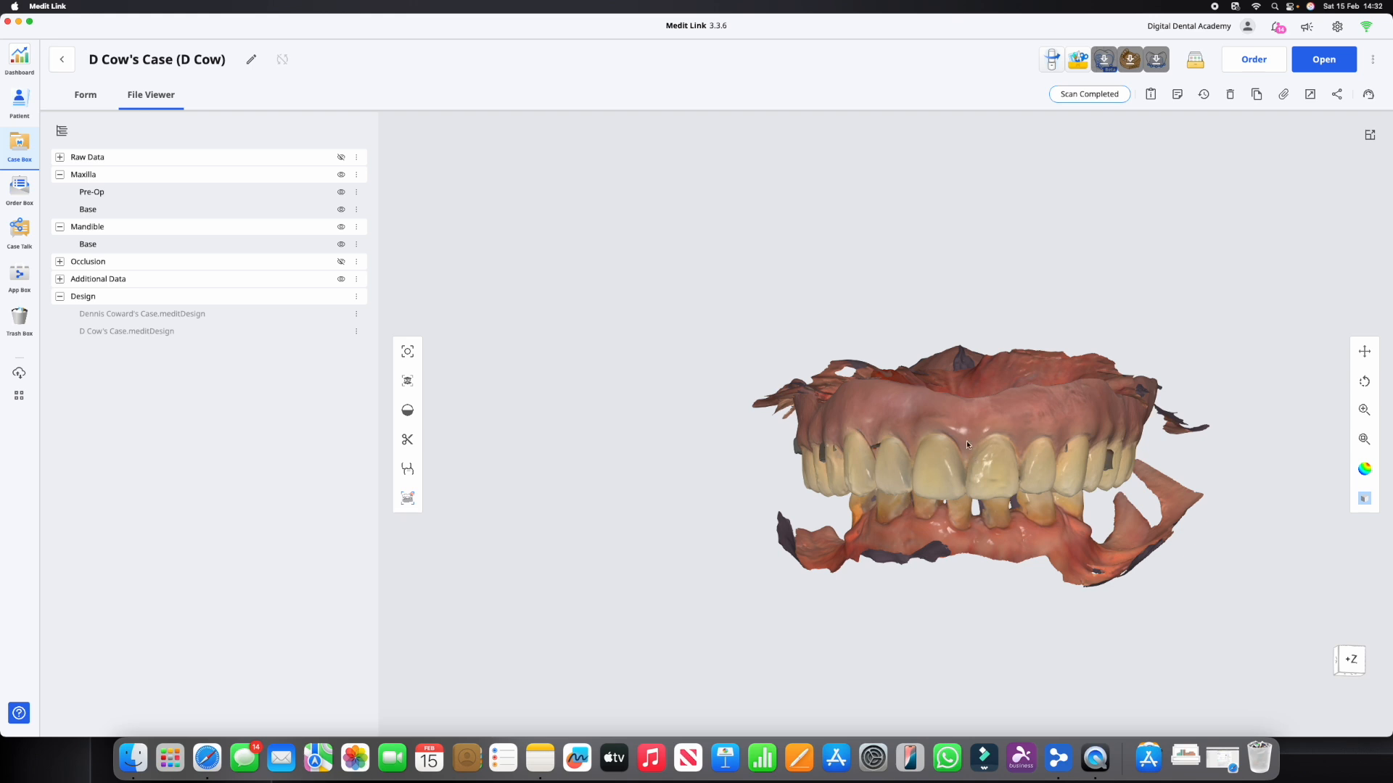
pyautogui.moveTo(341, 229)
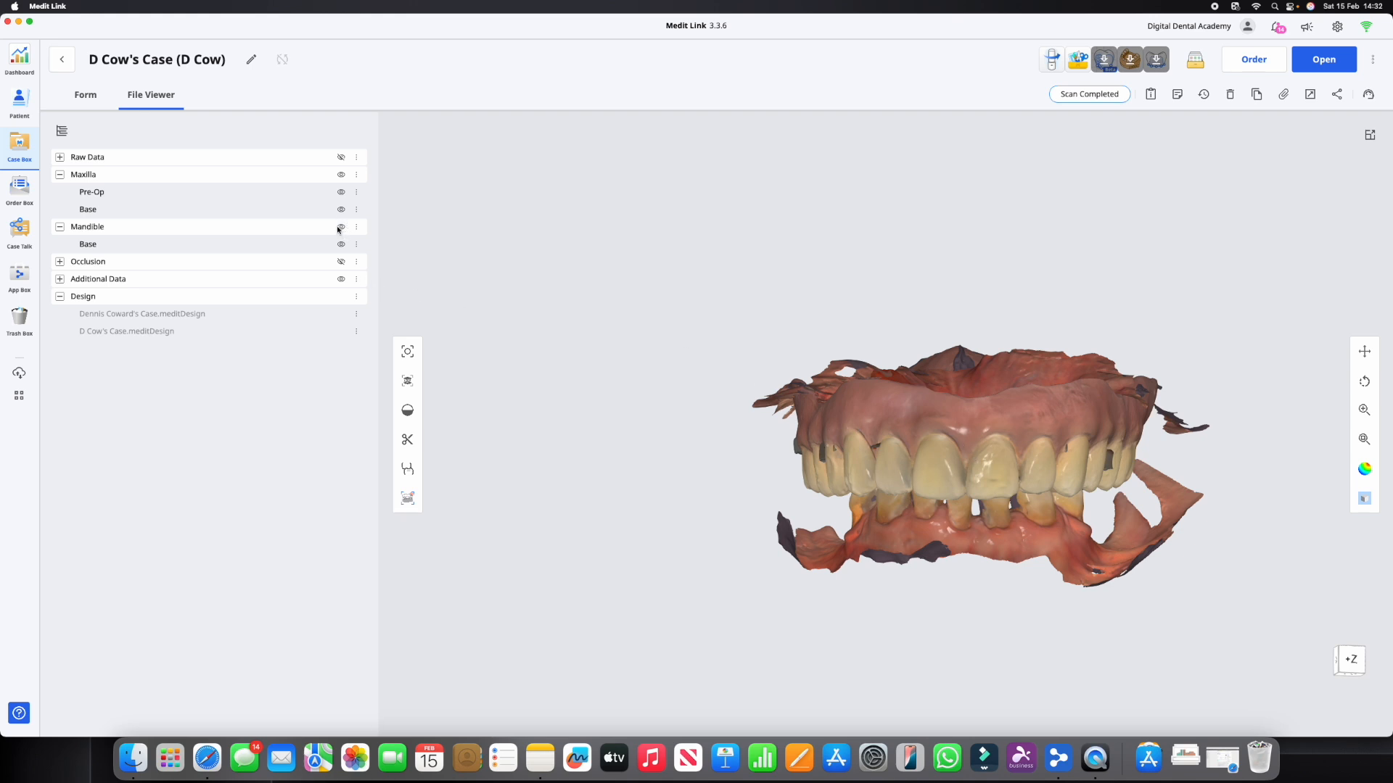
pyautogui.click(341, 209)
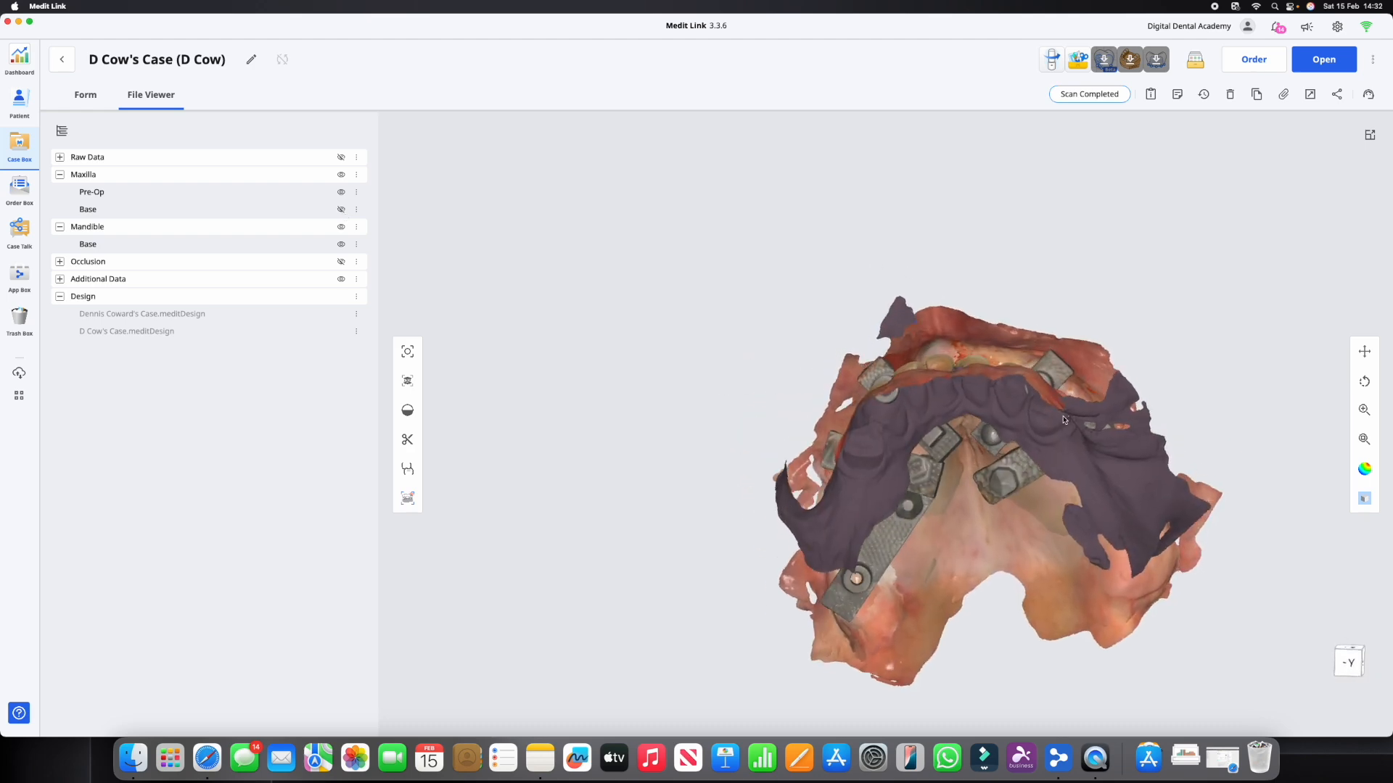
pyautogui.moveTo(1064, 419); pyautogui.dragTo(956, 317)
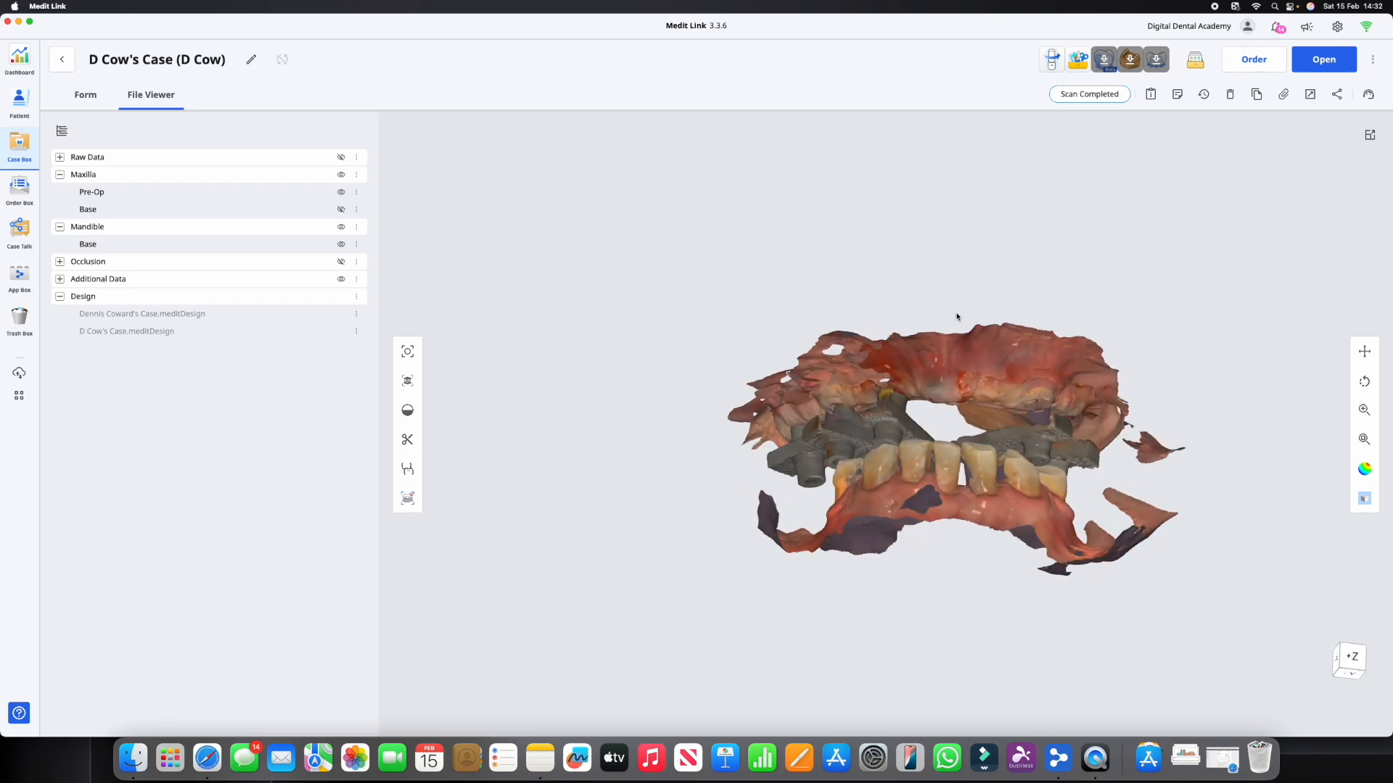